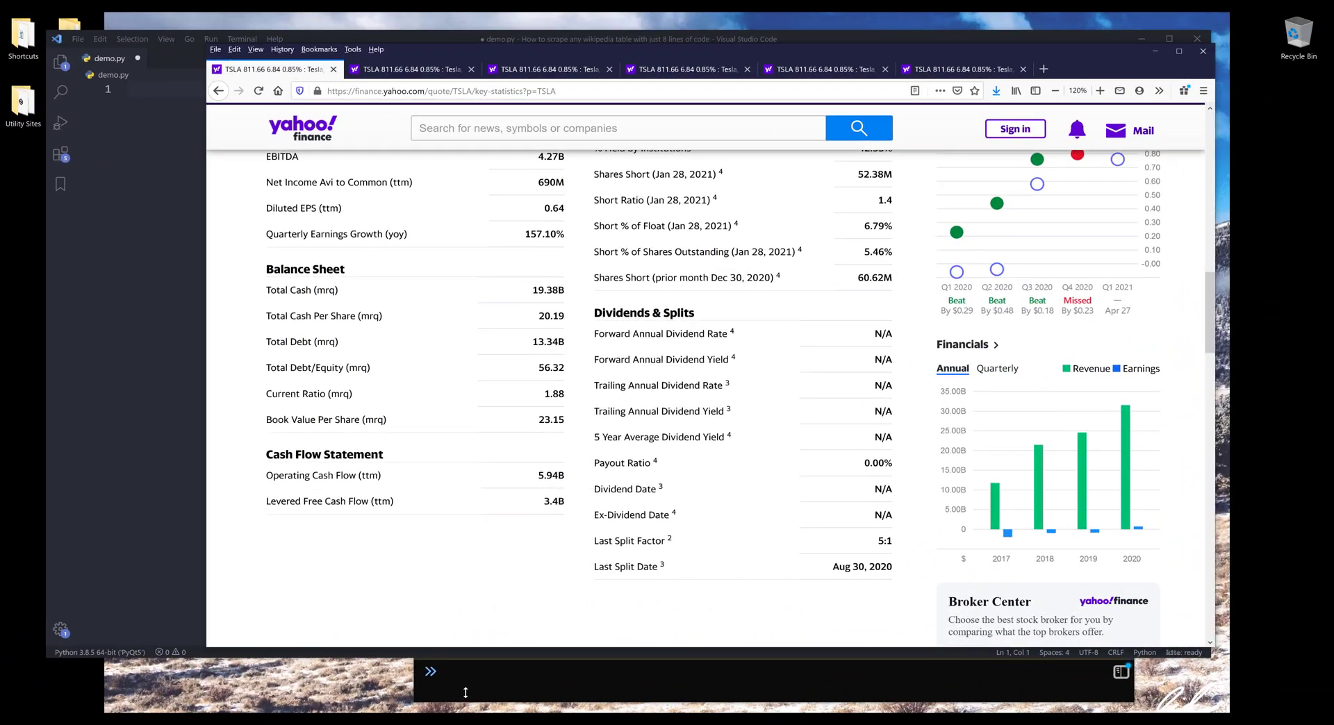
Step: Browse TSLA's Statistics, Financials and Analysis pages on Yahoo Finance, scrolling through each
{"action": "left_click", "coordinate": [443, 671]}
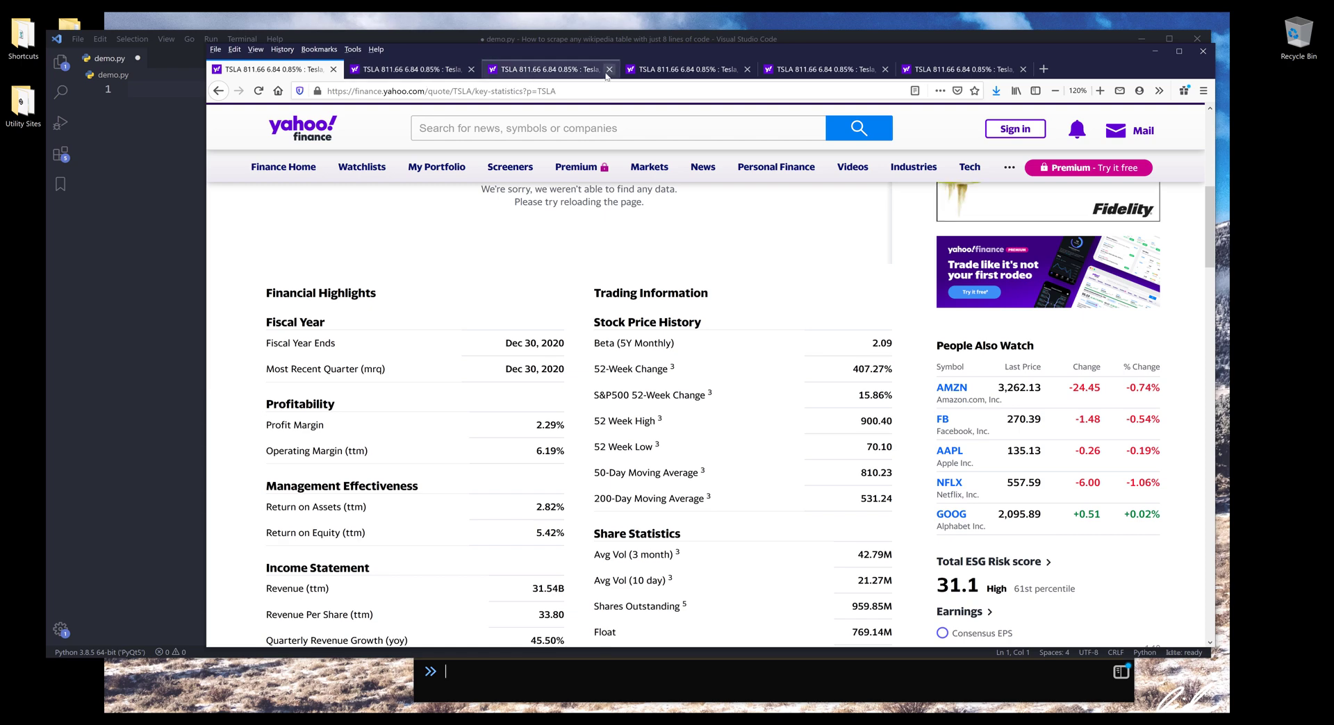
{"action": "mouse_move", "coordinate": [608, 70]}
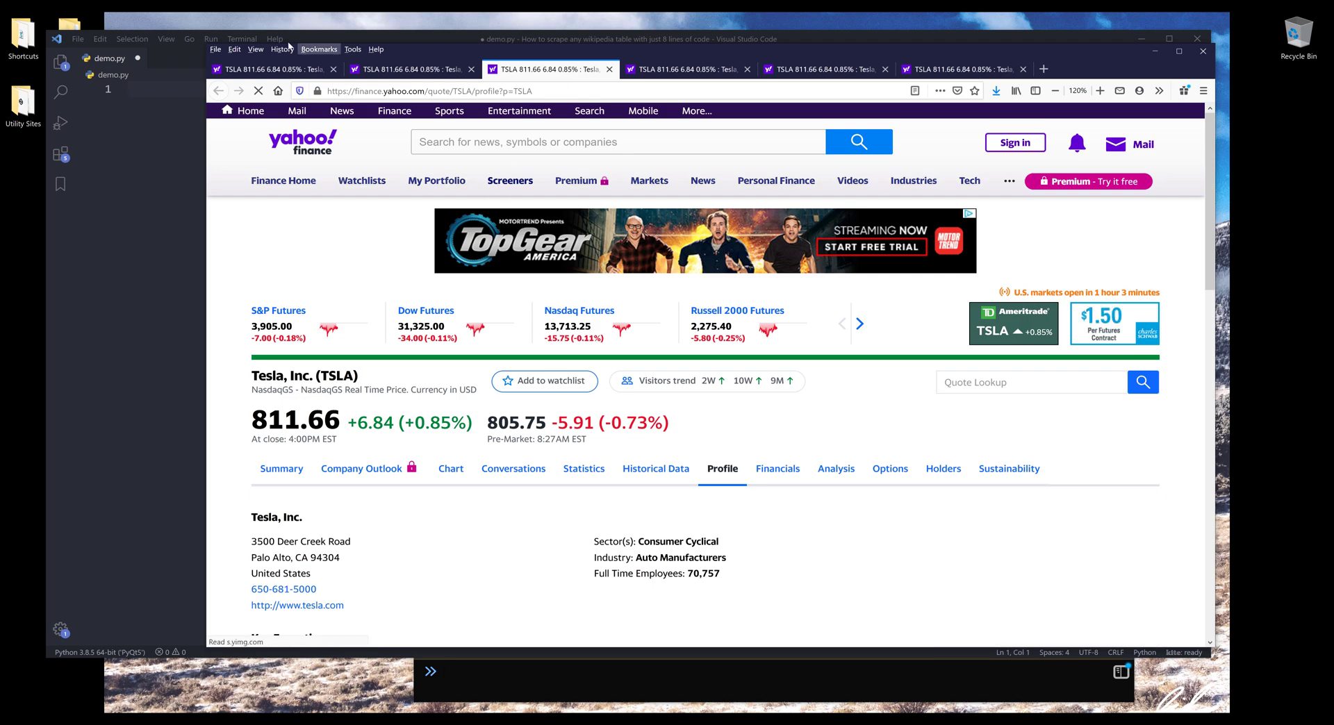
{"action": "left_click", "coordinate": [584, 468]}
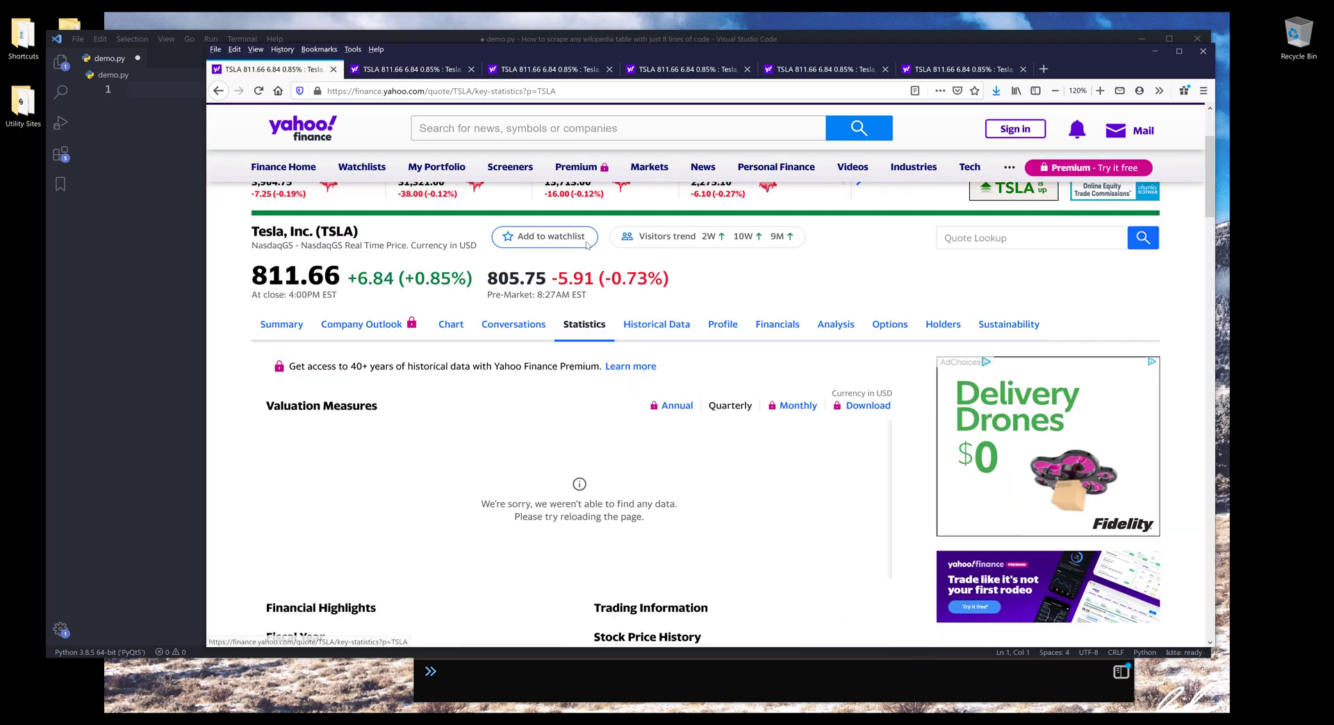
{"action": "left_click", "coordinate": [775, 324]}
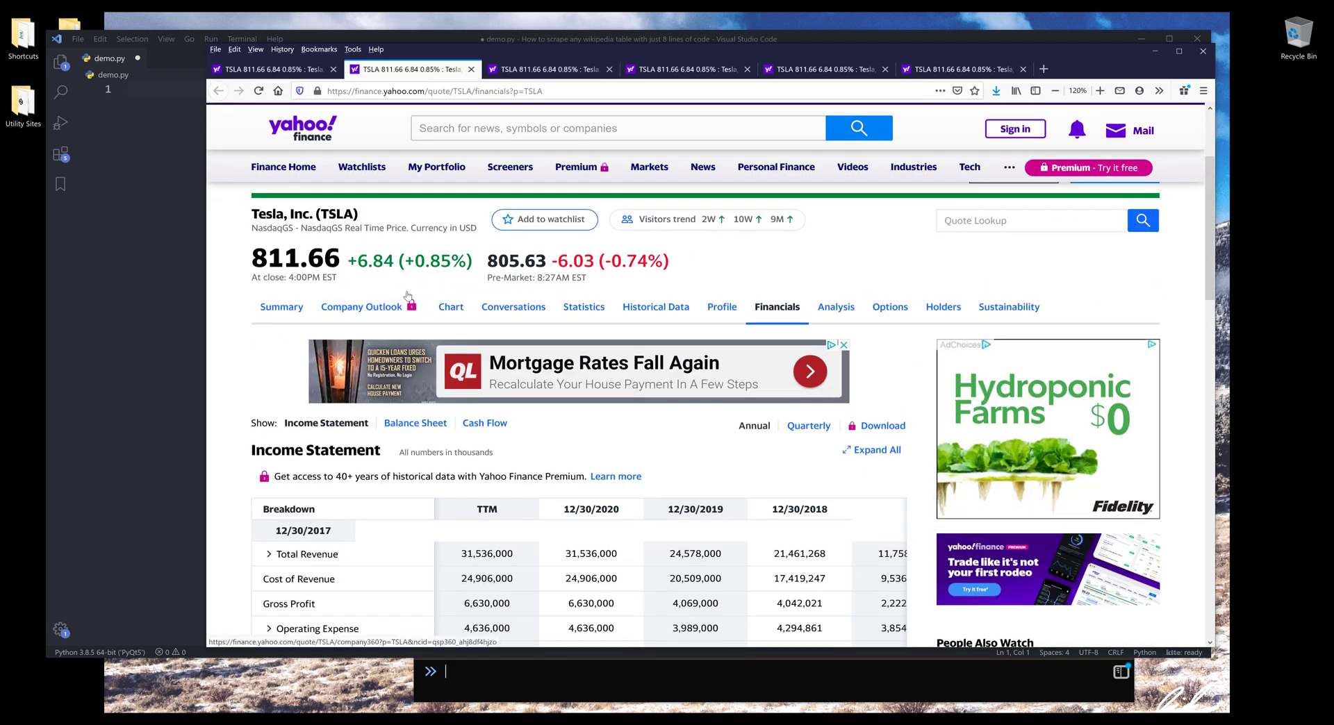
{"action": "scroll", "scroll_direction": "down", "scroll_amount": 3}
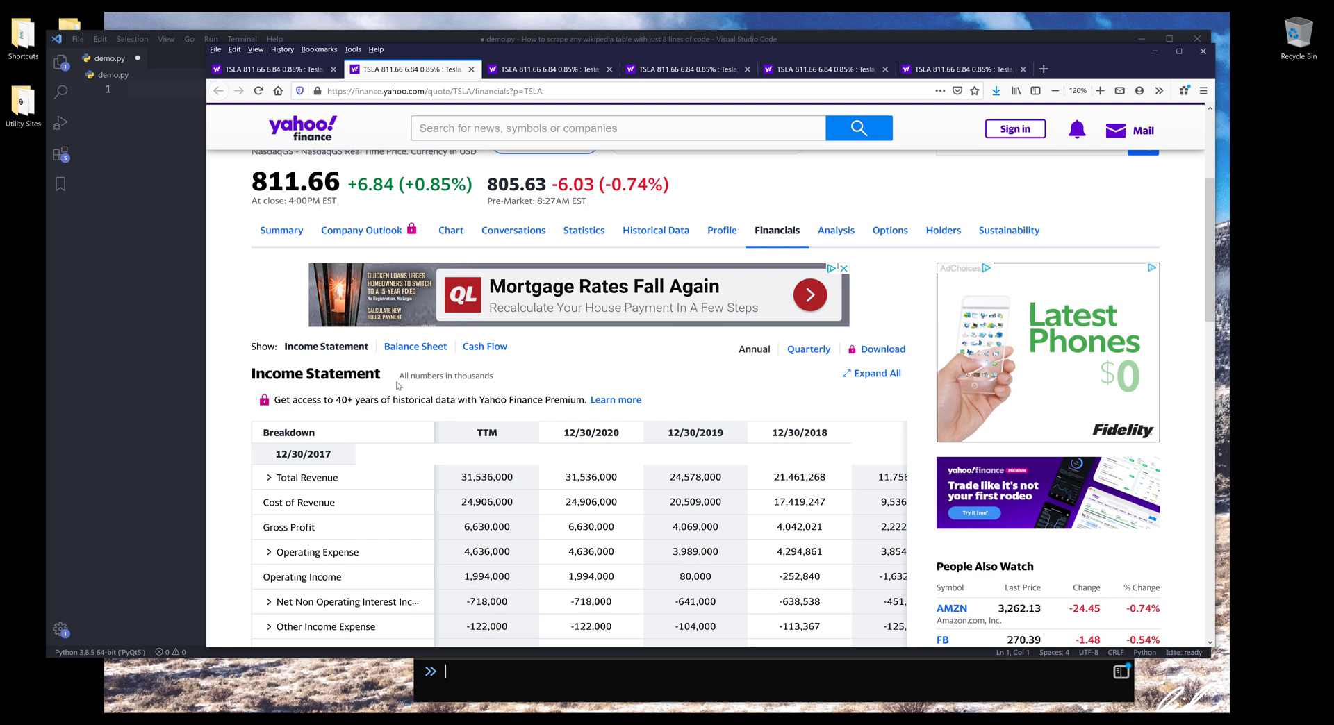
{"action": "scroll", "scroll_direction": "down", "scroll_amount": 3}
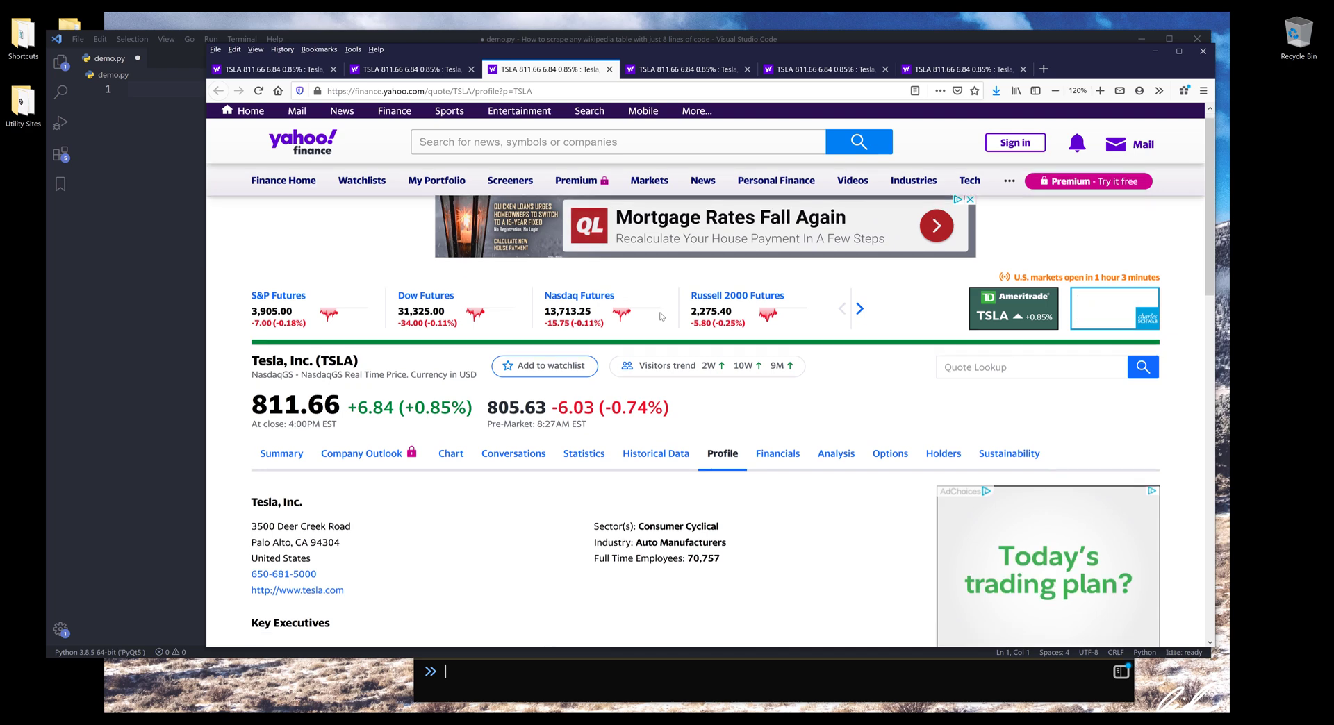
{"action": "left_click", "coordinate": [835, 453]}
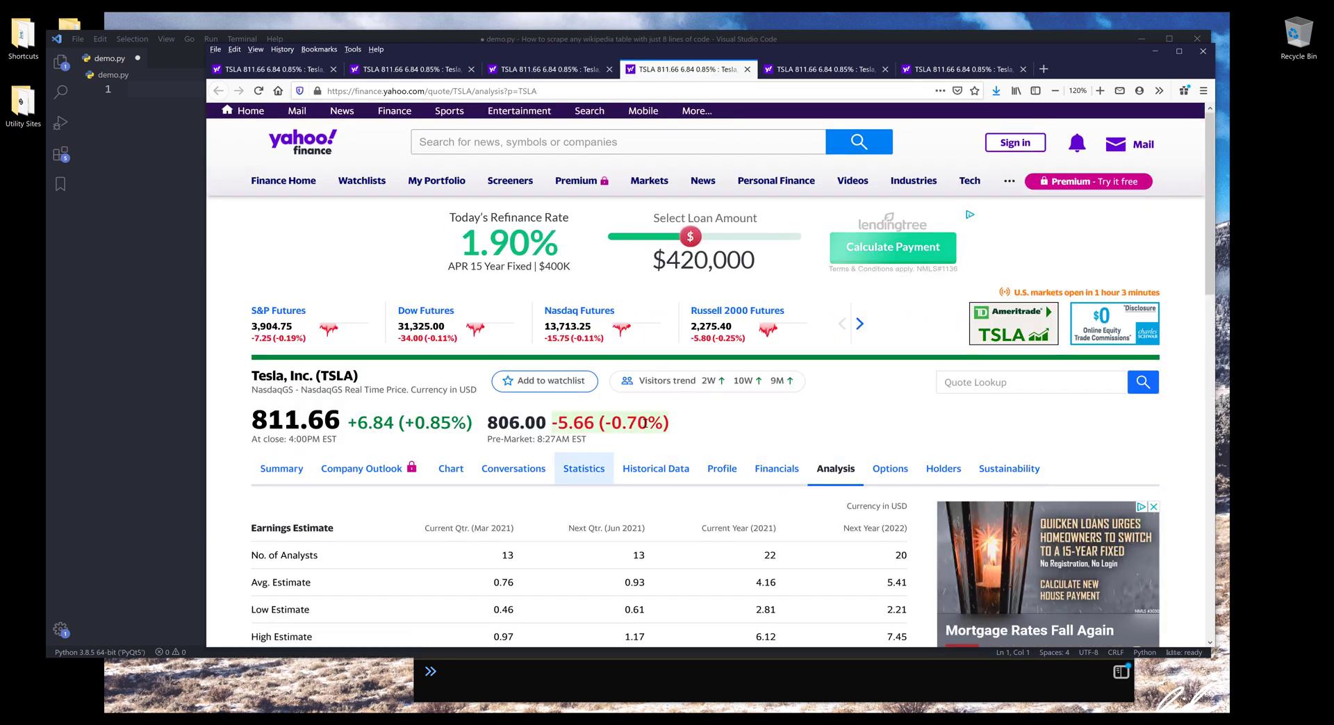
Step: Review the TSLA Options and Holders pages, ending on the February 12, 2021 calls listing
{"action": "left_click", "coordinate": [889, 468]}
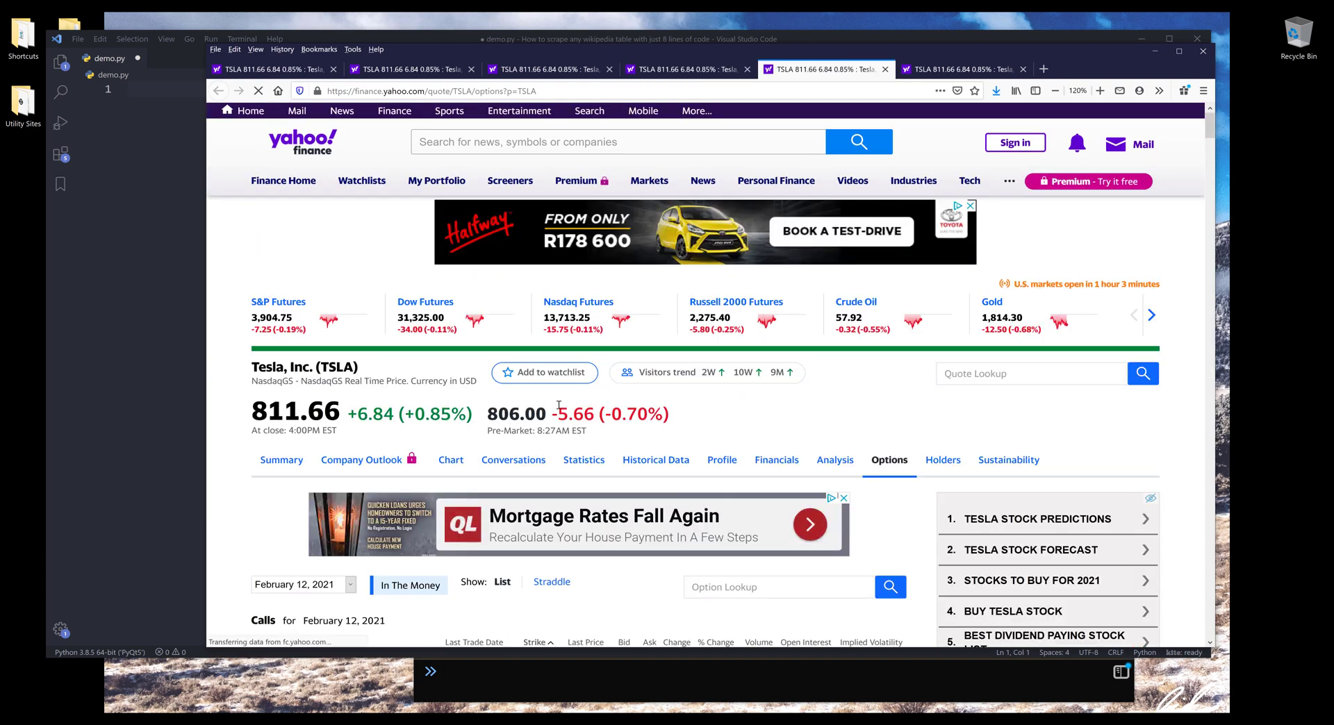
{"action": "scroll", "scroll_direction": "down", "scroll_amount": 3}
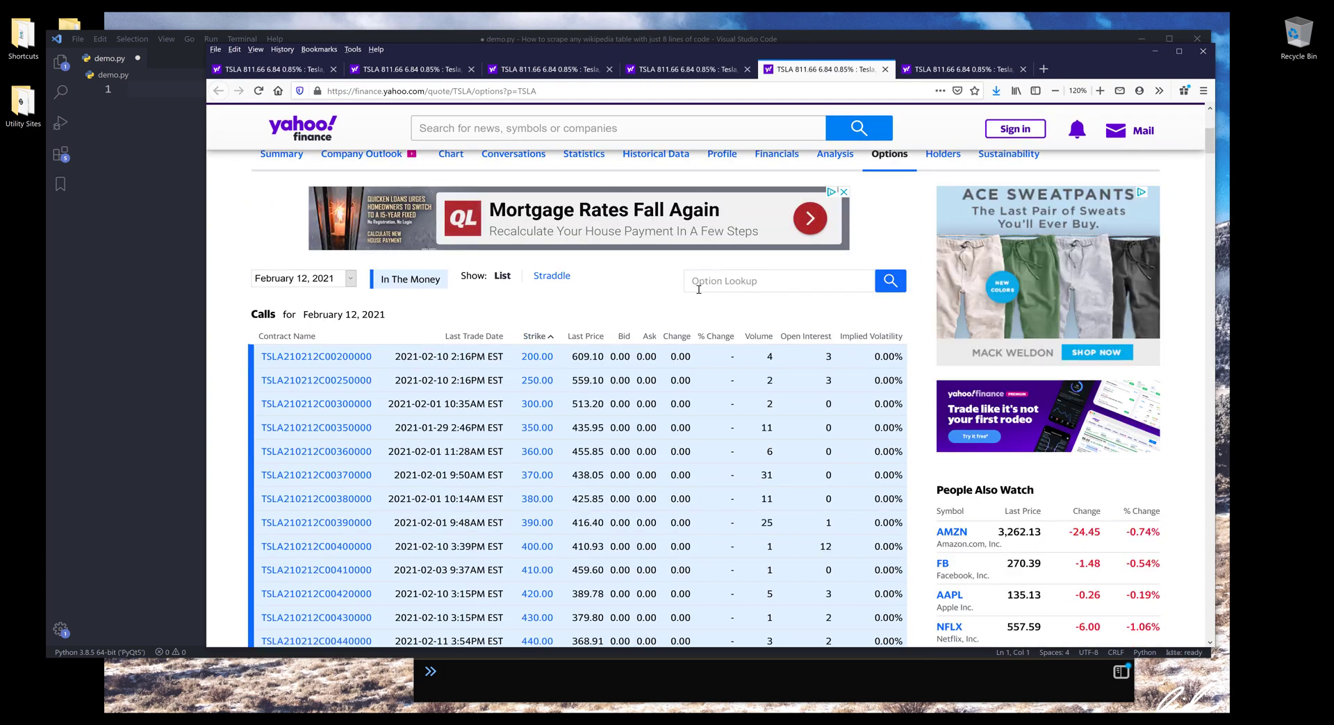
{"action": "scroll", "scroll_direction": "down", "scroll_amount": 3}
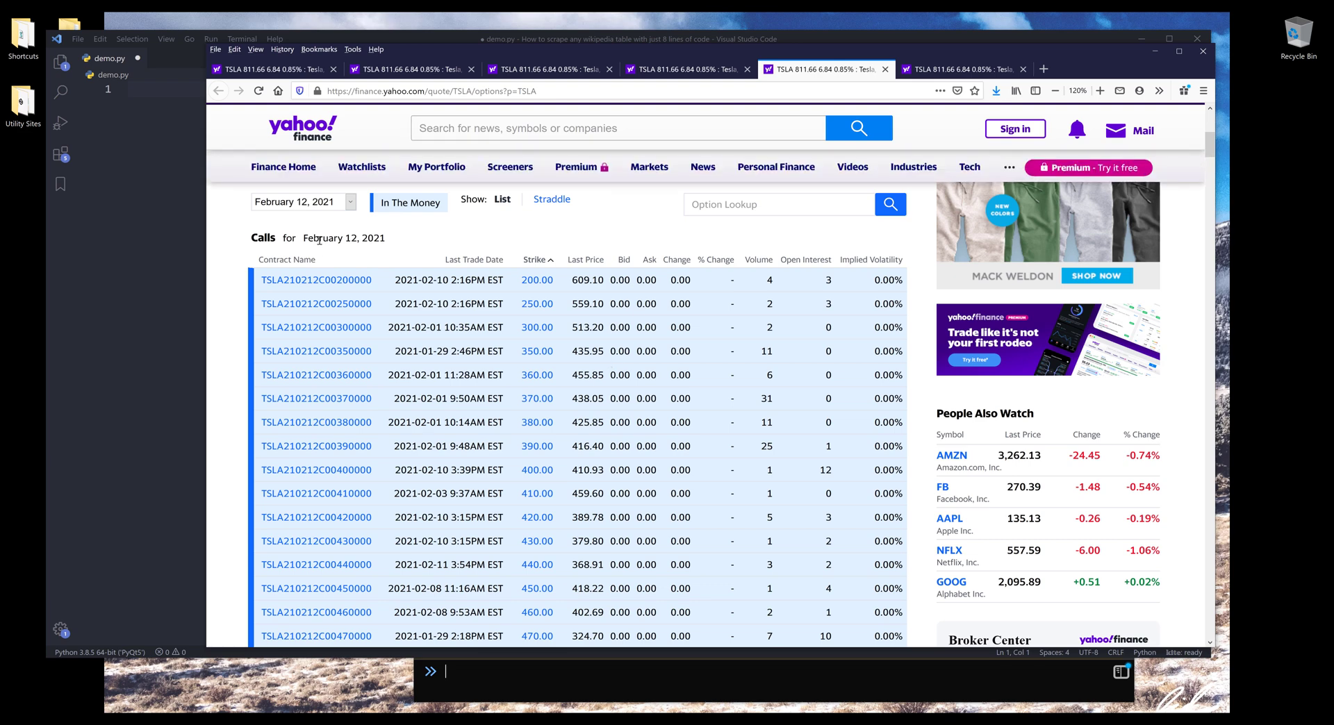
{"action": "mouse_move", "coordinate": [821, 264]}
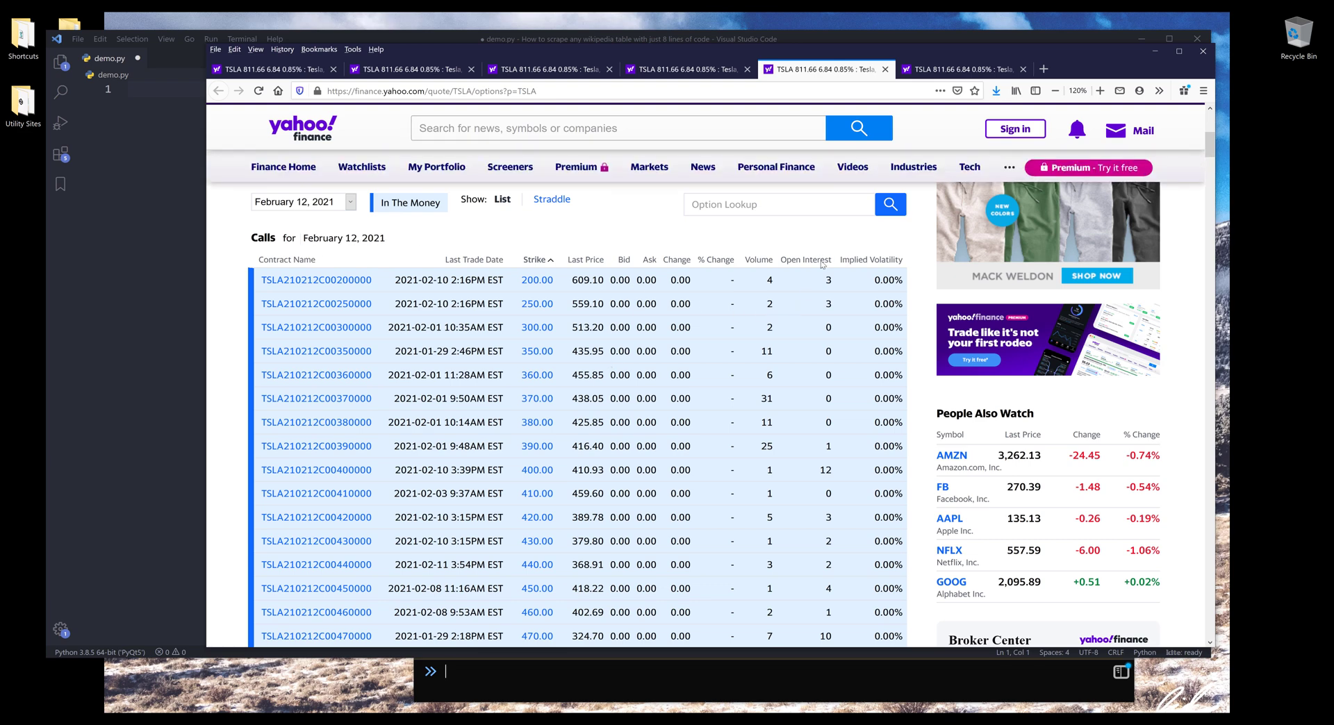
{"action": "left_click", "coordinate": [942, 383]}
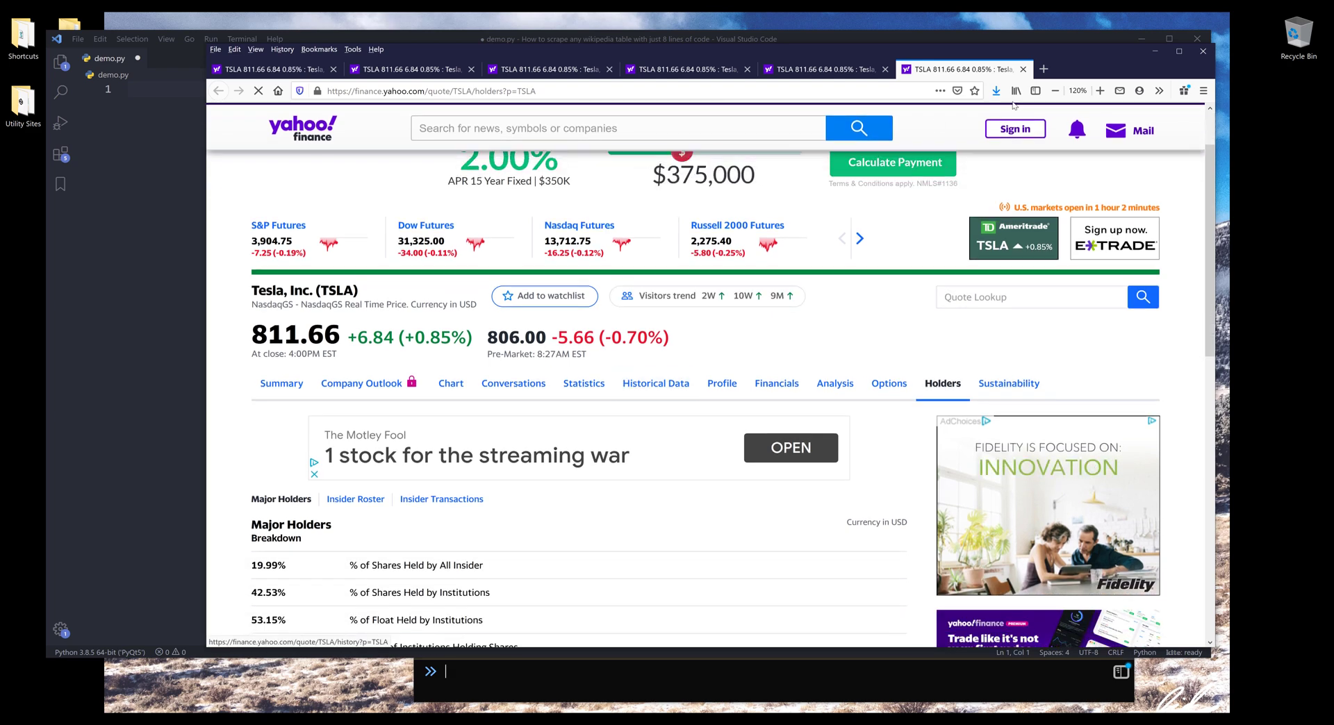
{"action": "left_click", "coordinate": [888, 384]}
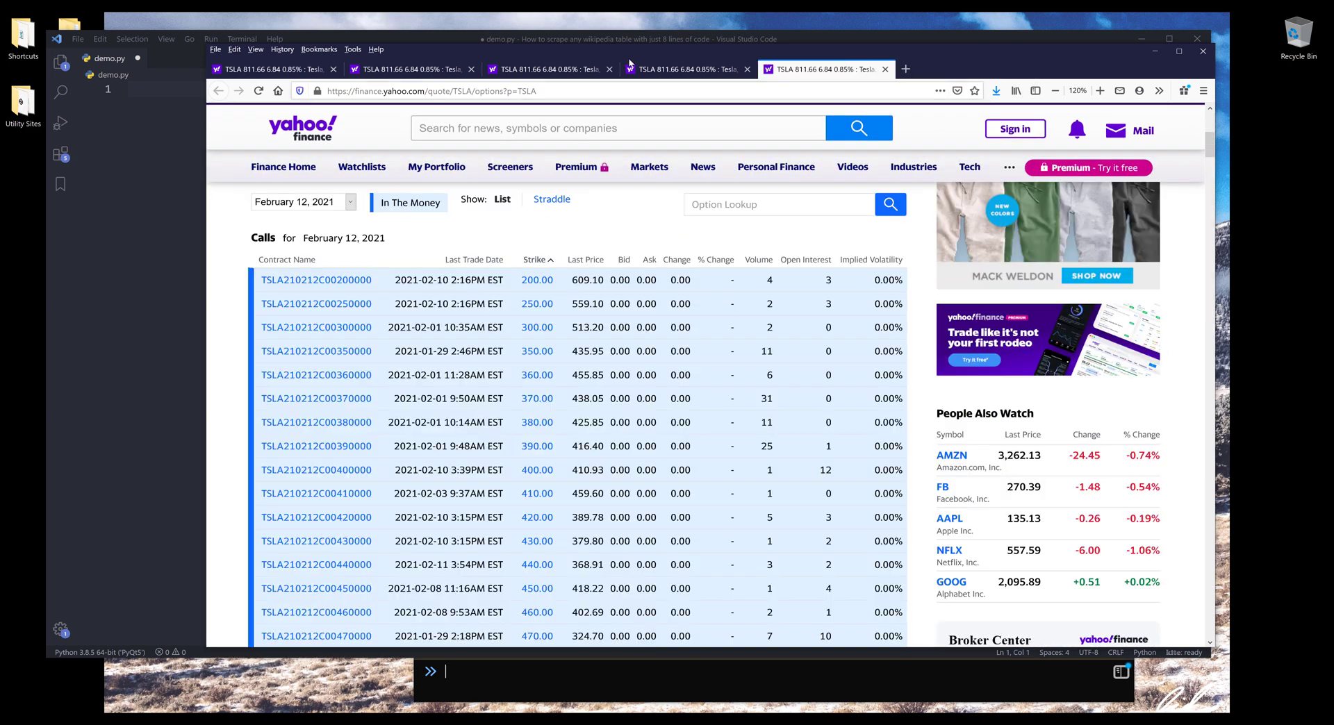
{"action": "mouse_move", "coordinate": [135, 114]}
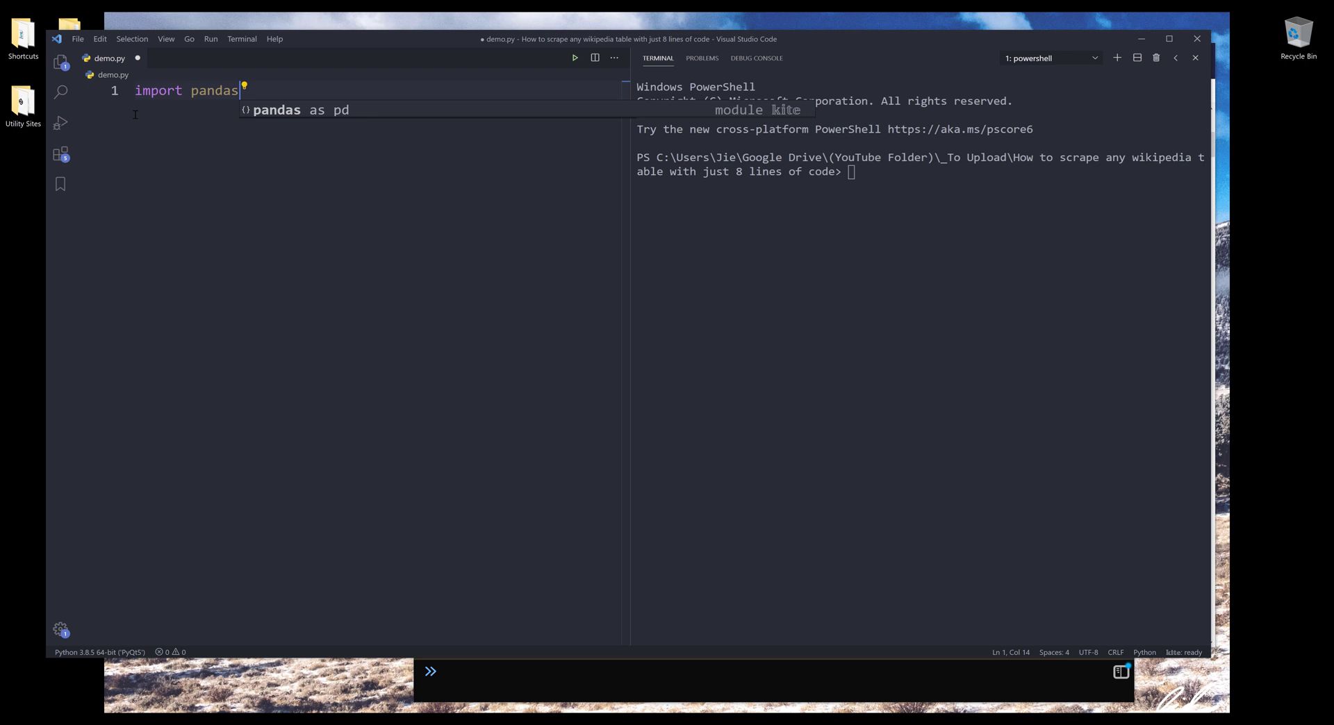
Step: Import pandas as pd and define url_options with the TSLA options page address copied from Firefox
{"action": "type", "text": "as pd"}
{"action": "type", "text": "ur"}
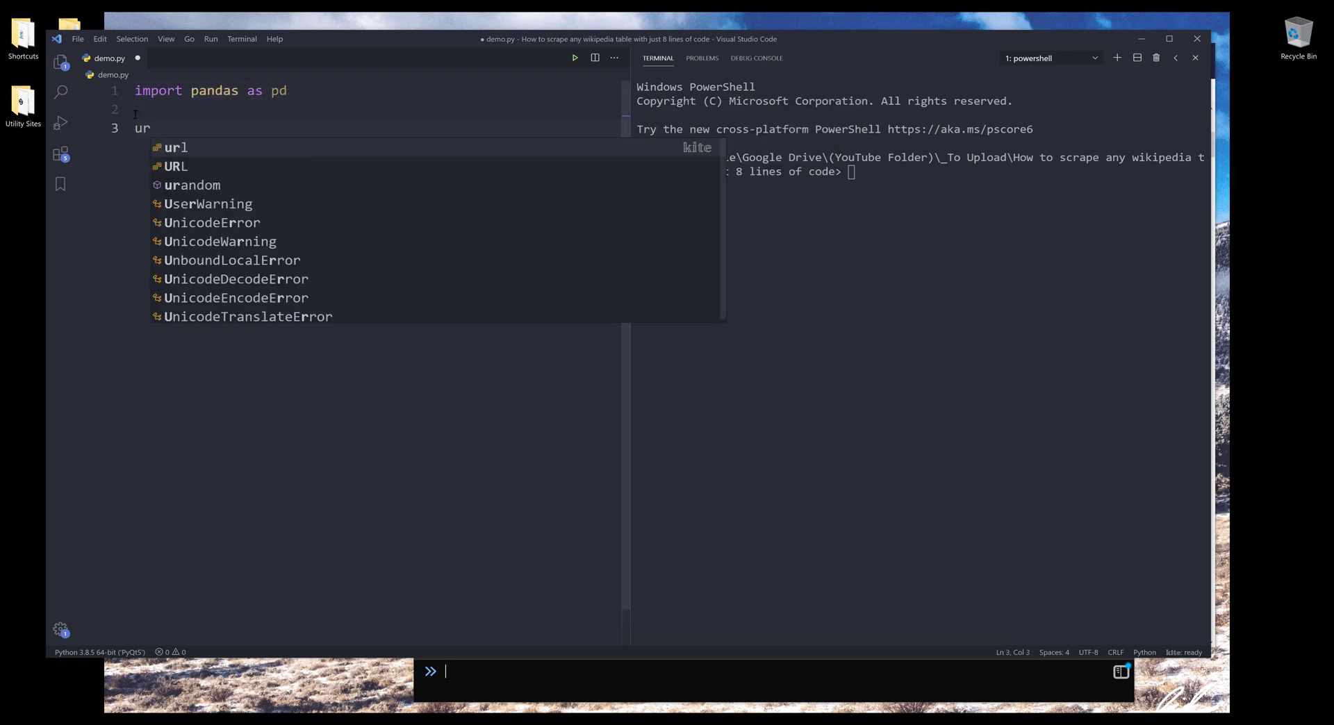
{"action": "type", "text": "l"}
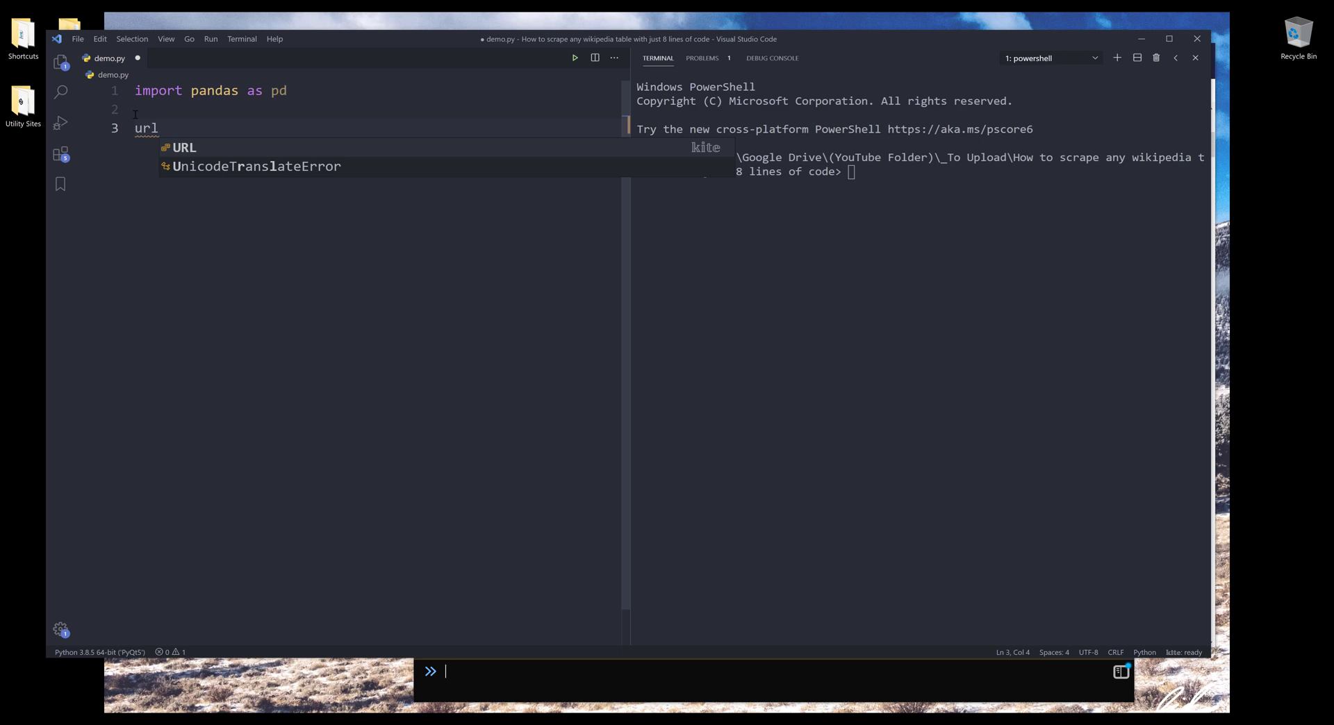
{"action": "type", "text": "1 = '"}
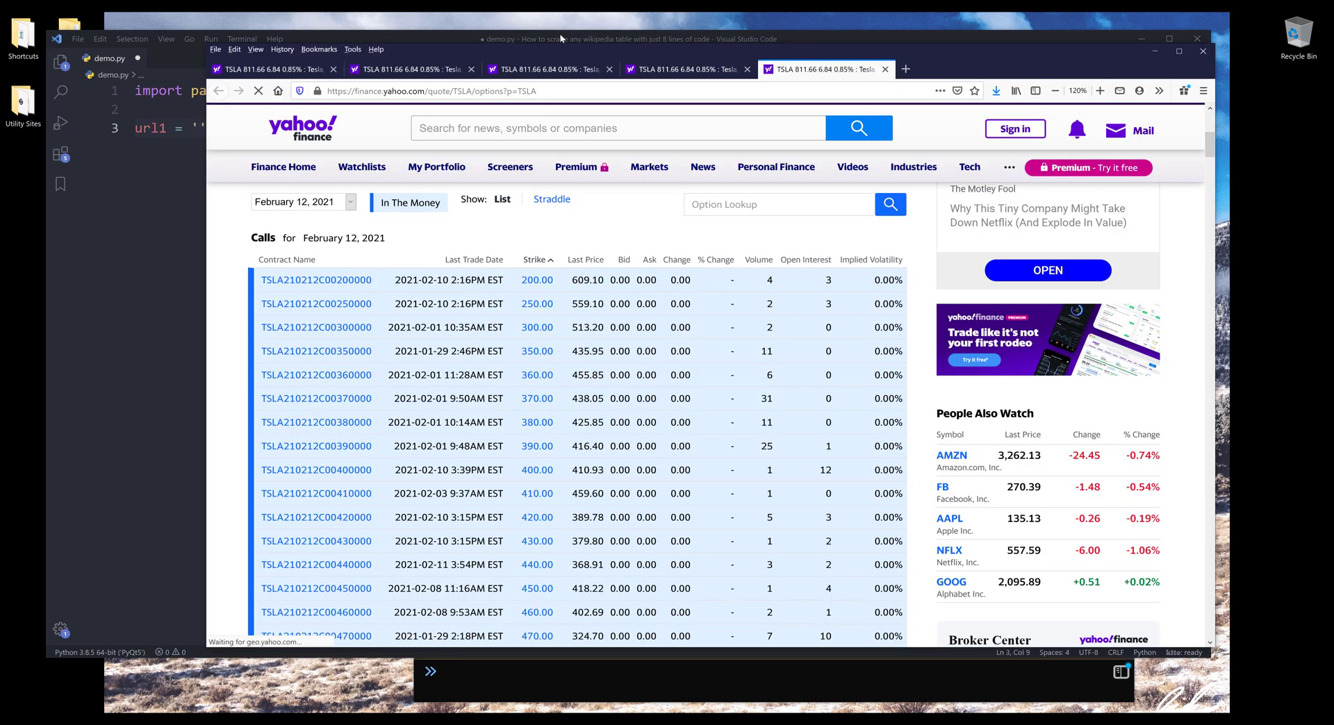
{"action": "left_click", "coordinate": [425, 91]}
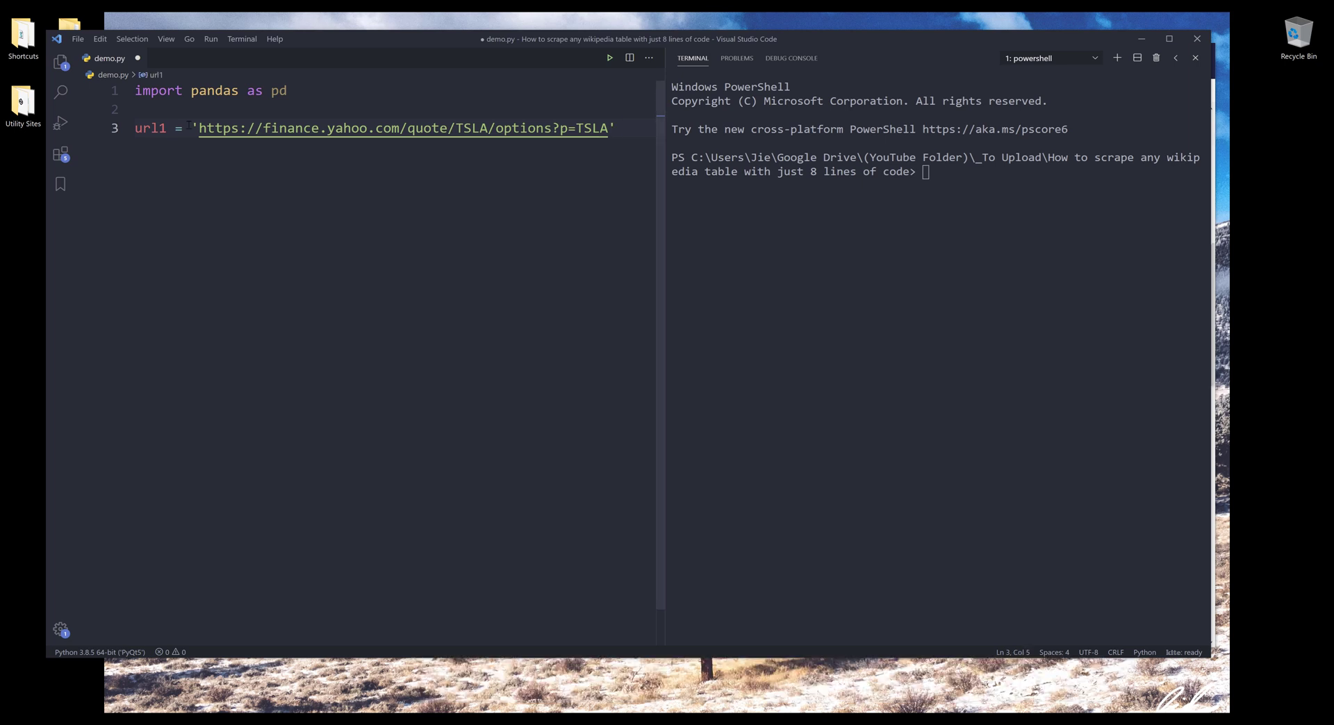
{"action": "key", "text": "Backspace"}
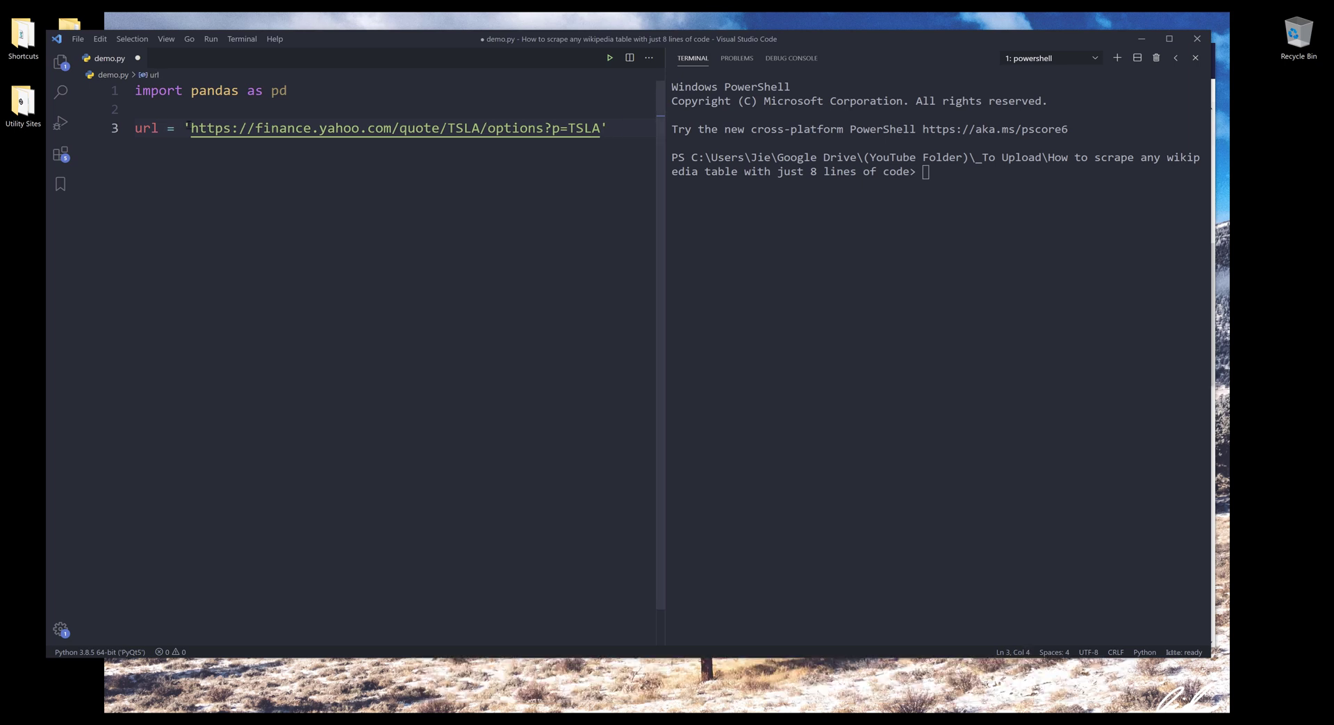
{"action": "type", "text": "_otp"}
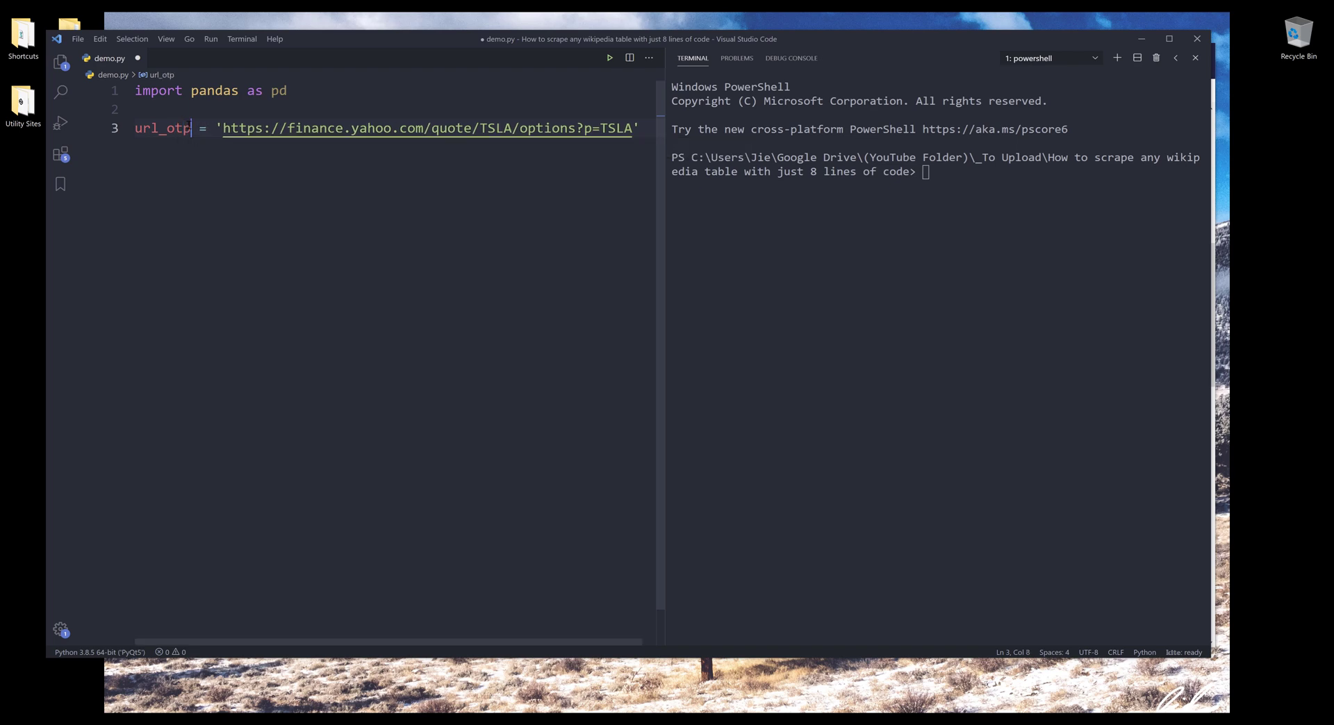
{"action": "type", "text": "ions"}
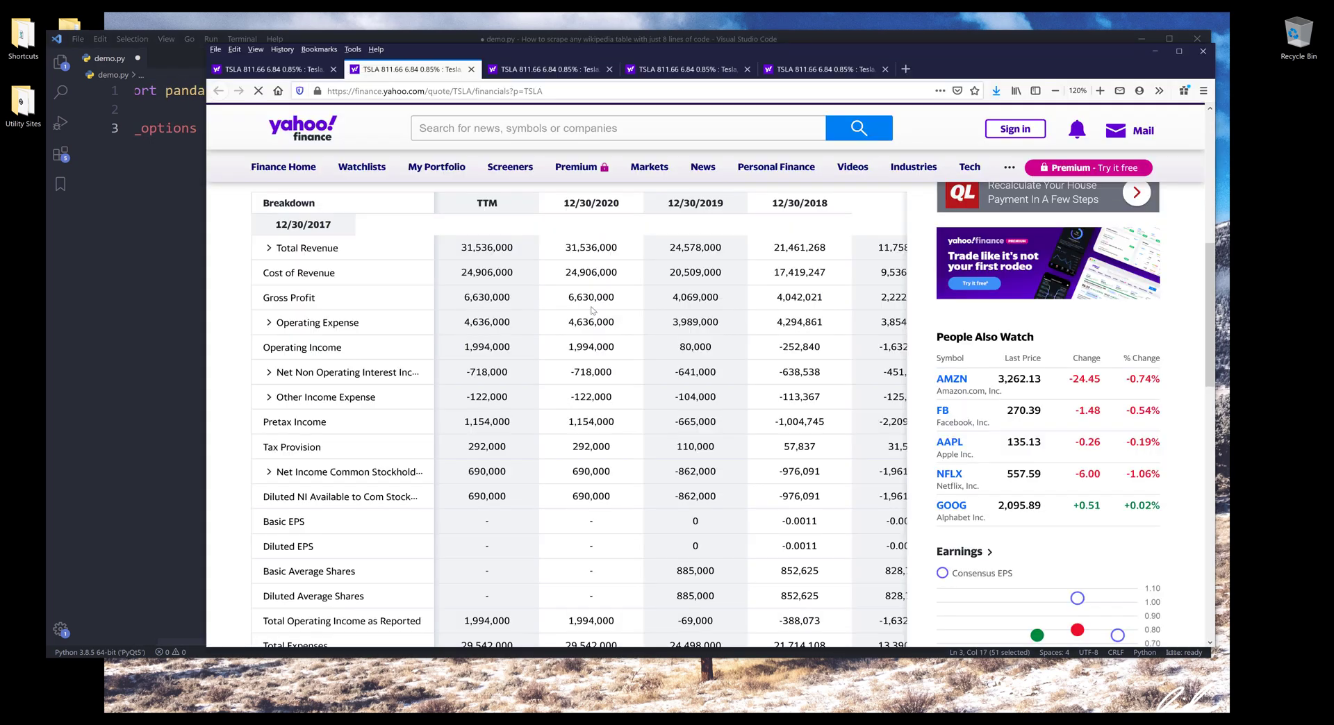
{"action": "scroll", "scroll_direction": "up", "scroll_amount": 3}
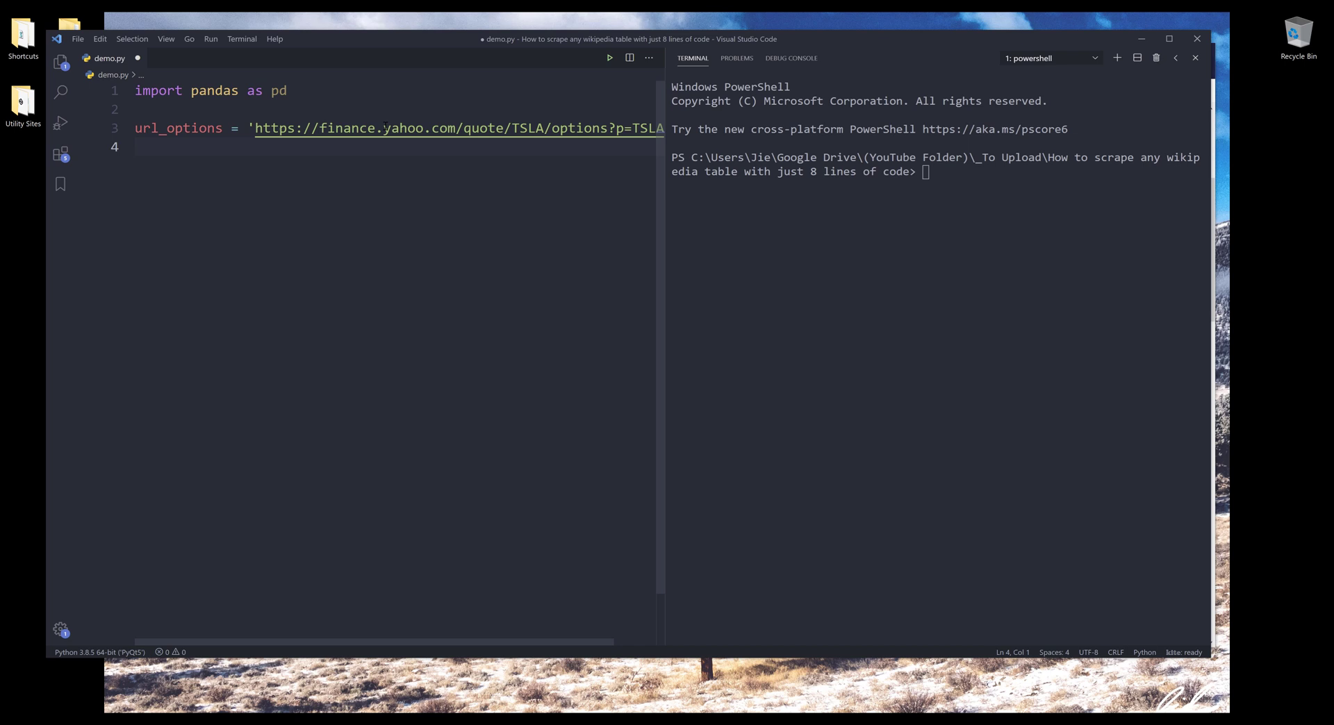
{"action": "type", "text": "url"}
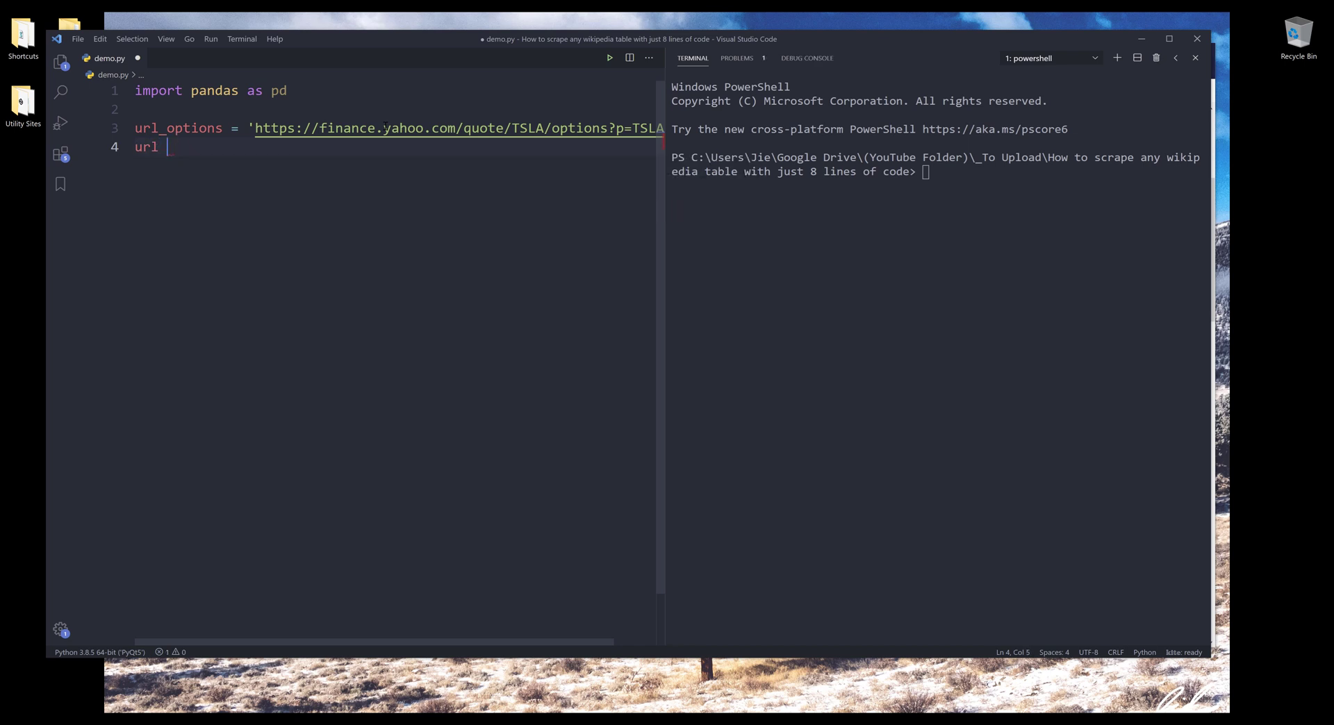
{"action": "type", "text": "_financials ="}
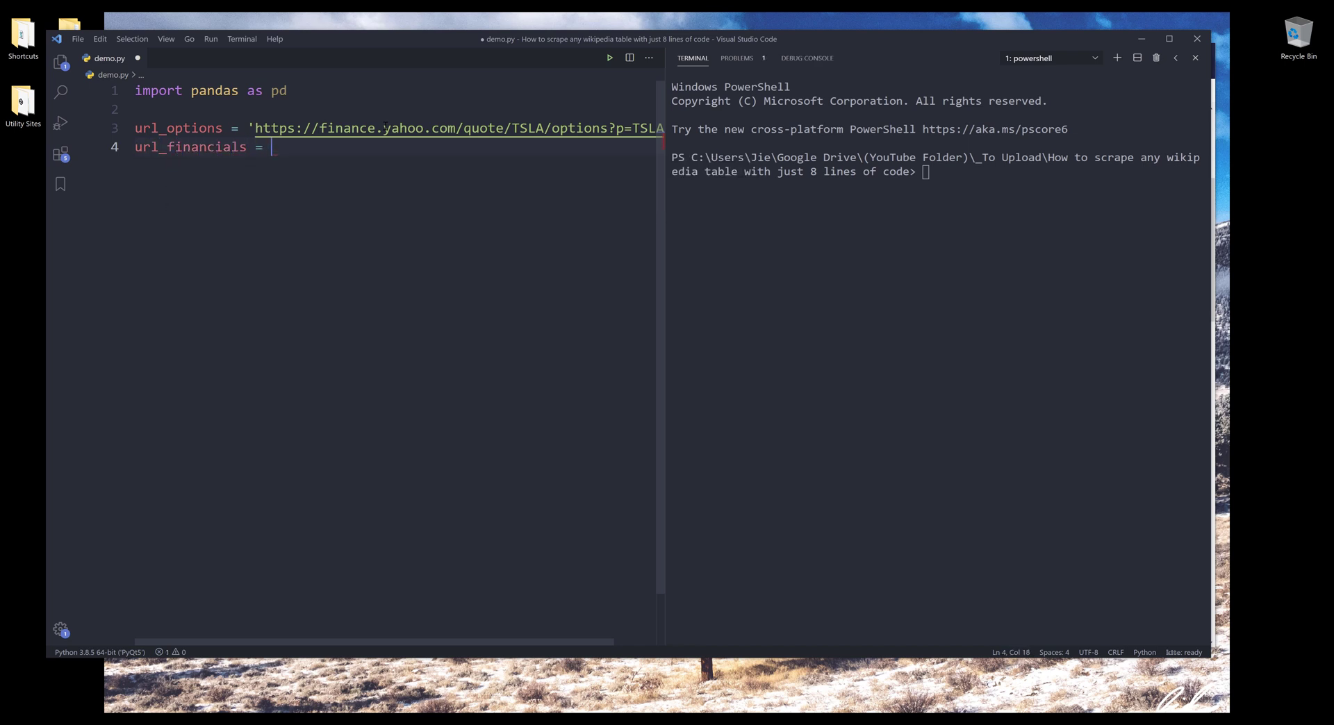
{"action": "type", "text": "'https://finance.yahoo.com/quote/TSLA/financials?"}
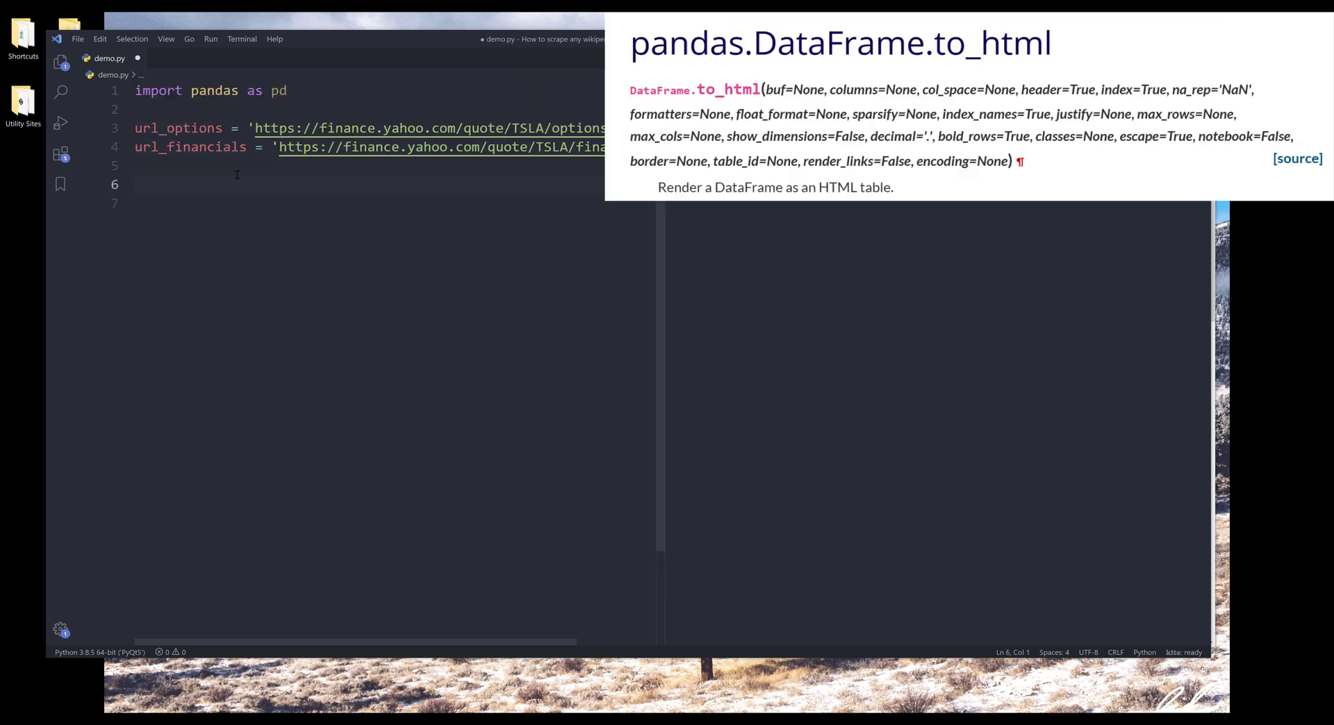
Step: Begin a pd.read_html() call on line 6 of demo.py
{"action": "type", "text": "pd.ad"}
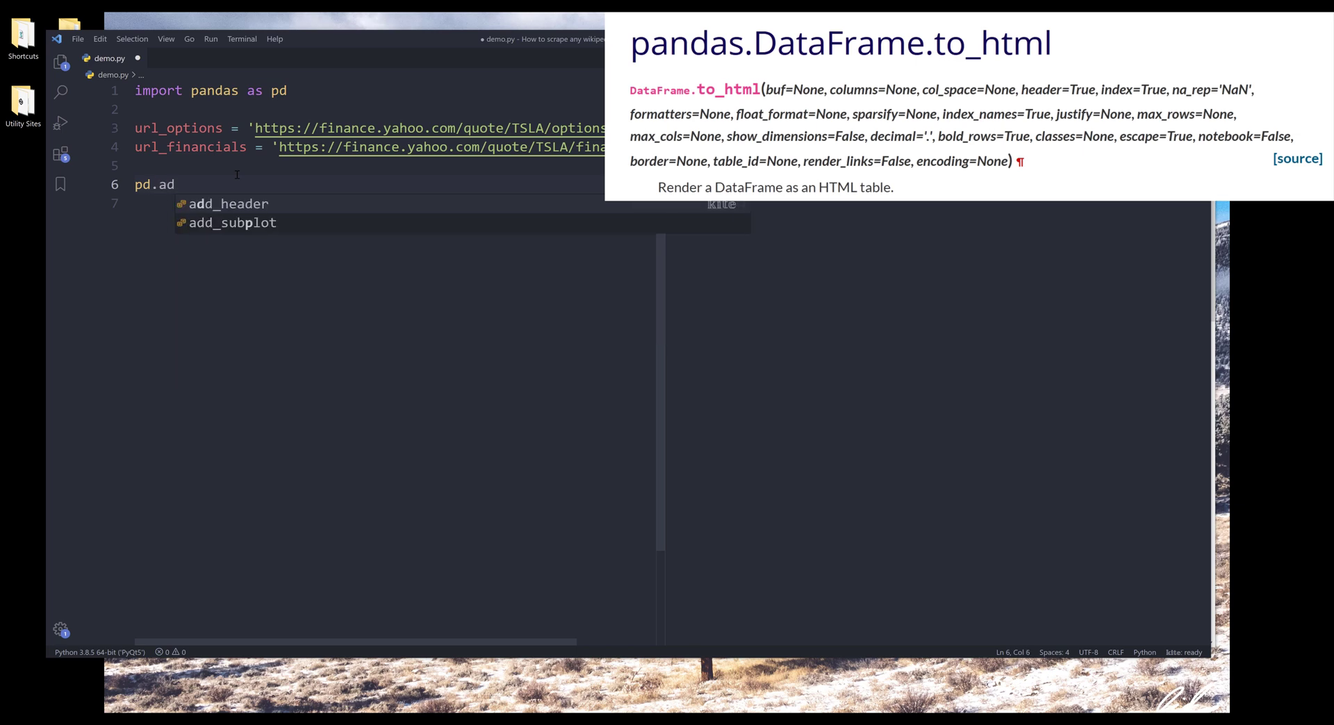
{"action": "type", "text": "read_html"}
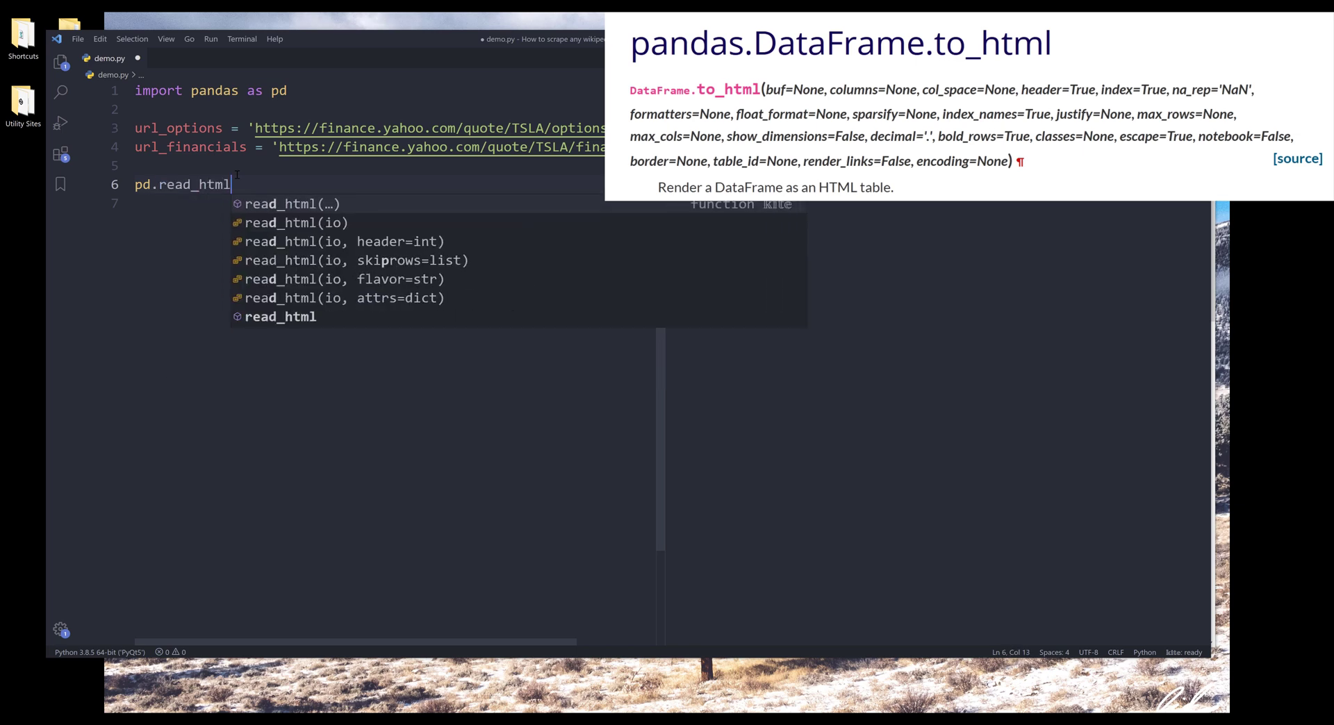
{"action": "type", "text": "("}
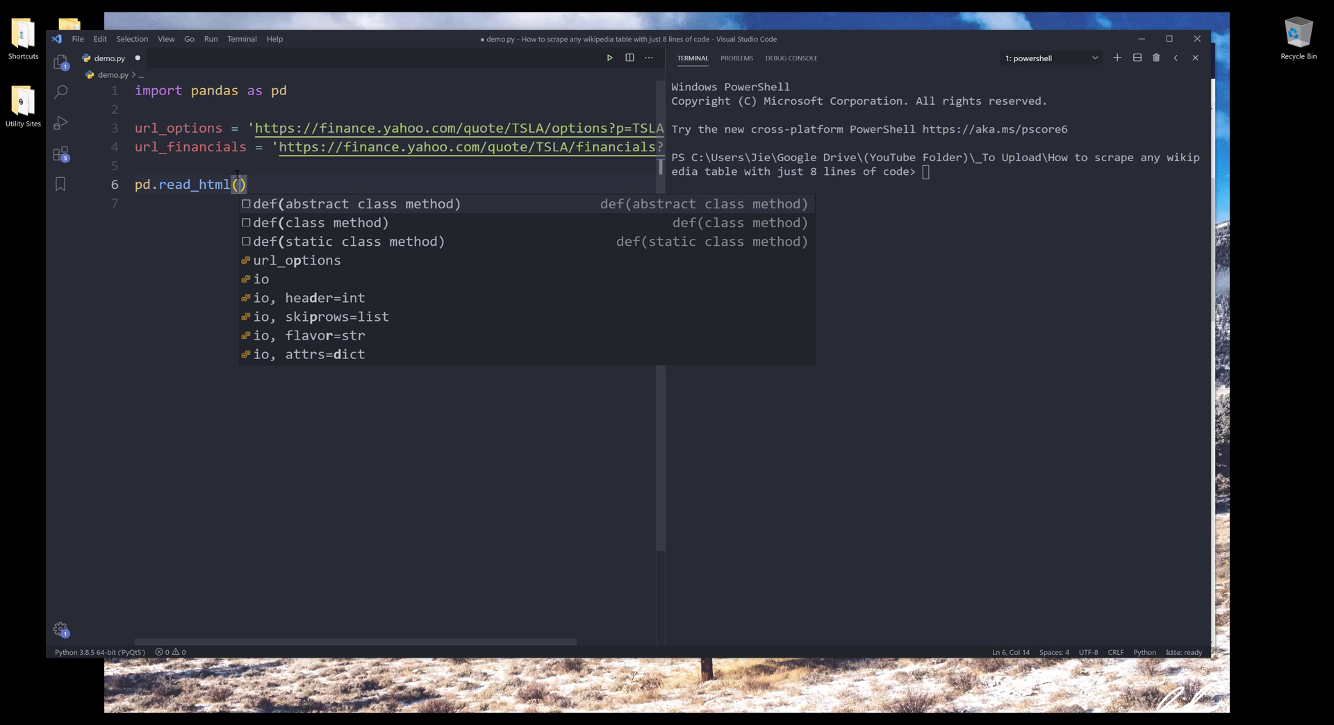
{"action": "mouse_move", "coordinate": [518, 586]}
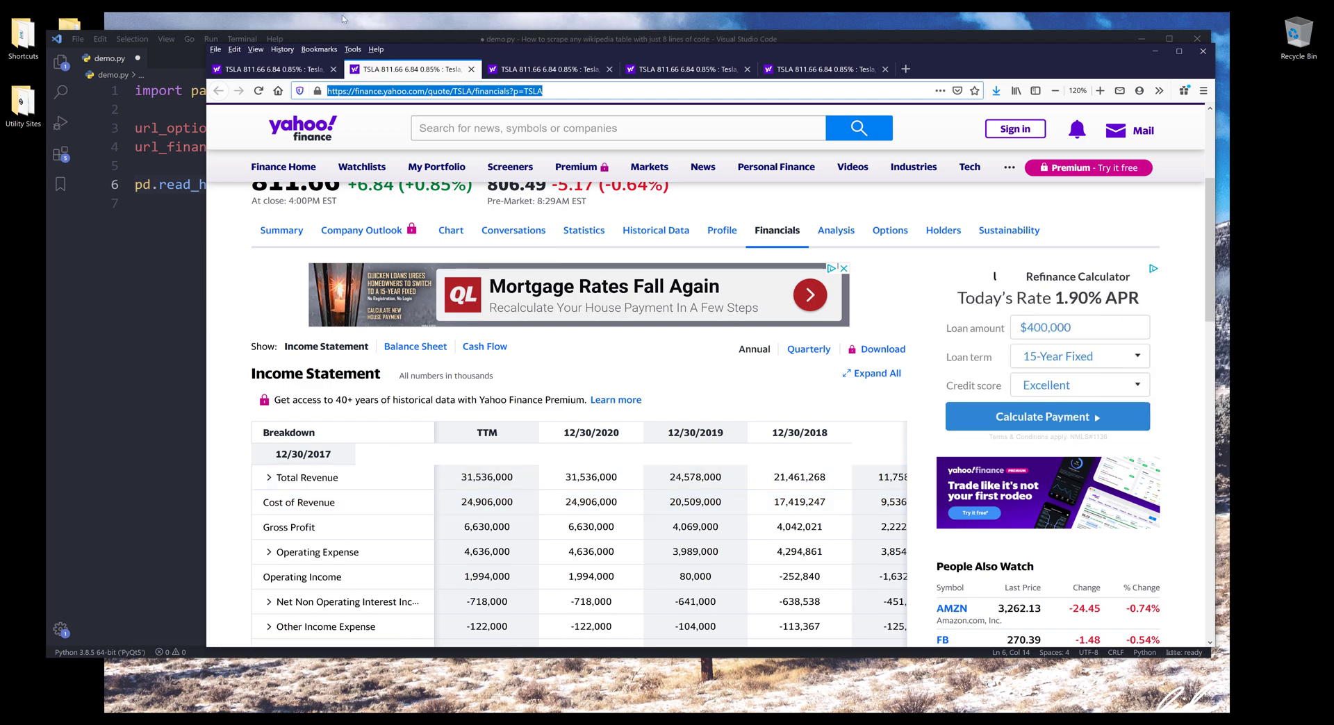
Step: Inspect Element on a Last Trade Date cell in the TSLA calls table
{"action": "left_click", "coordinate": [584, 231]}
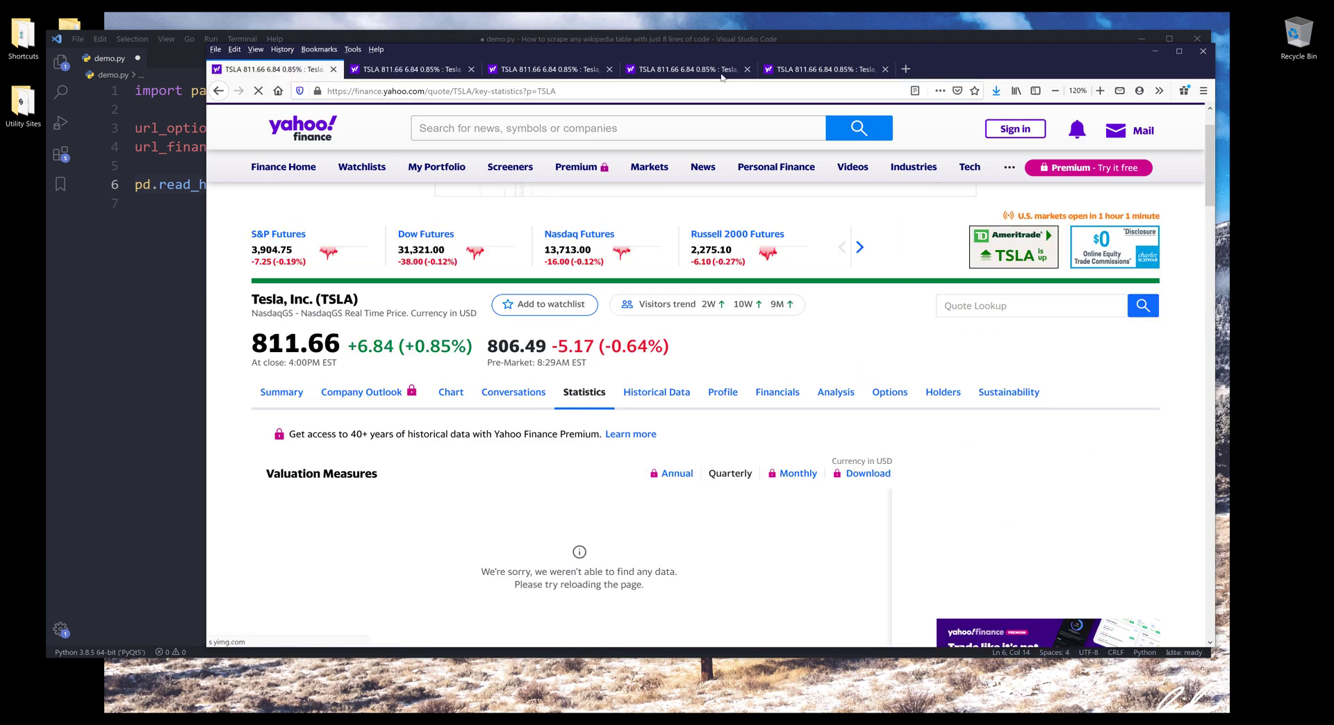
{"action": "left_click", "coordinate": [890, 392]}
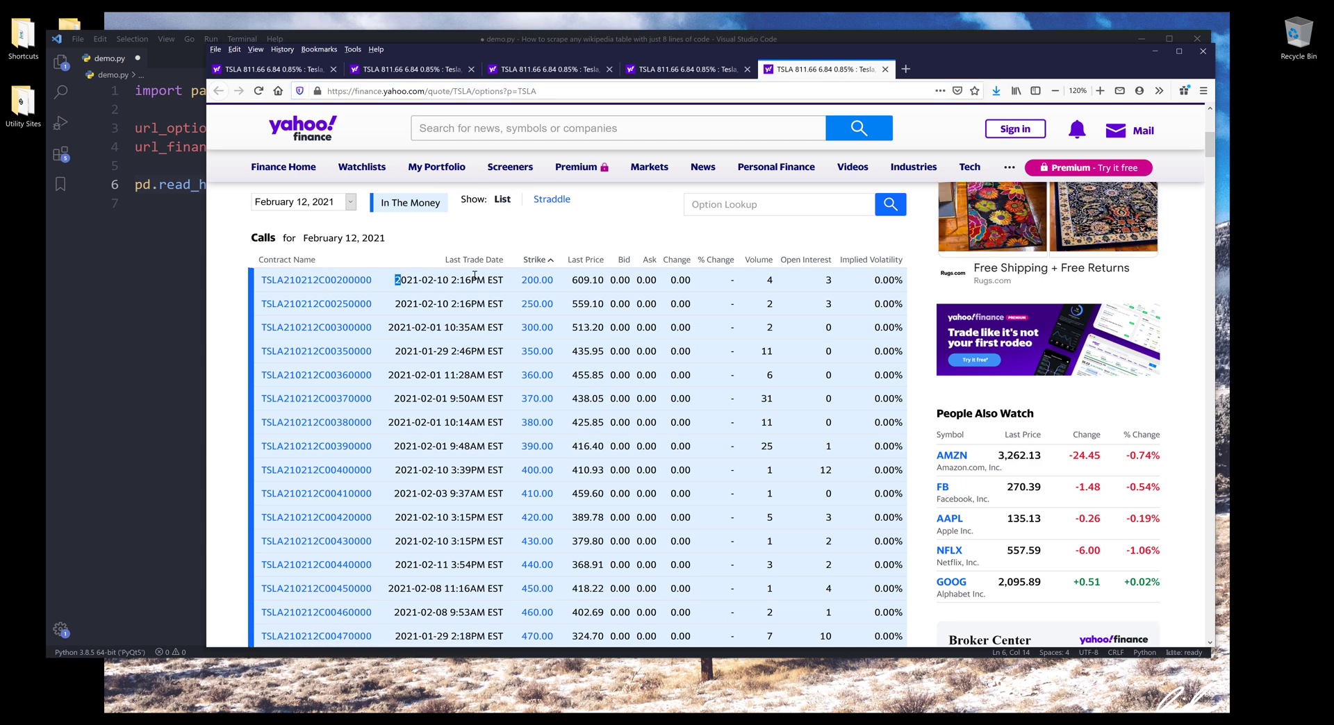
{"action": "right_click", "coordinate": [442, 279]}
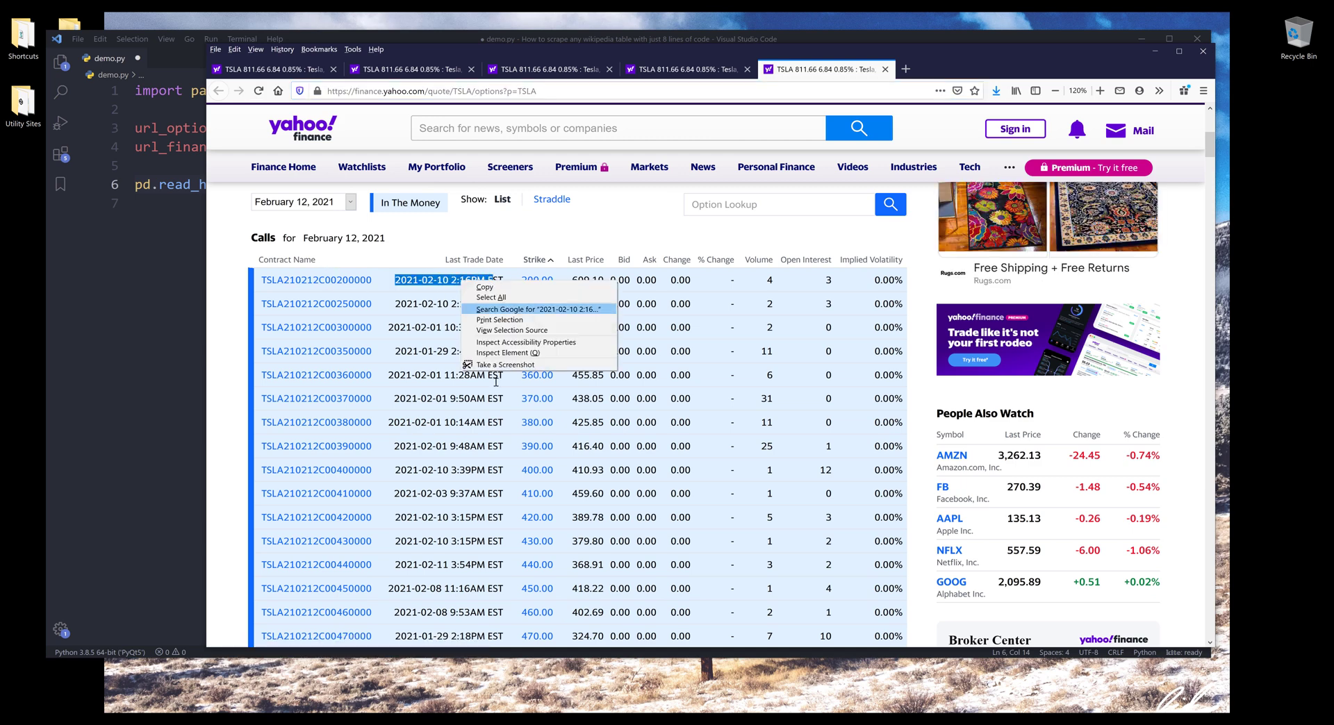
{"action": "left_click", "coordinate": [513, 351]}
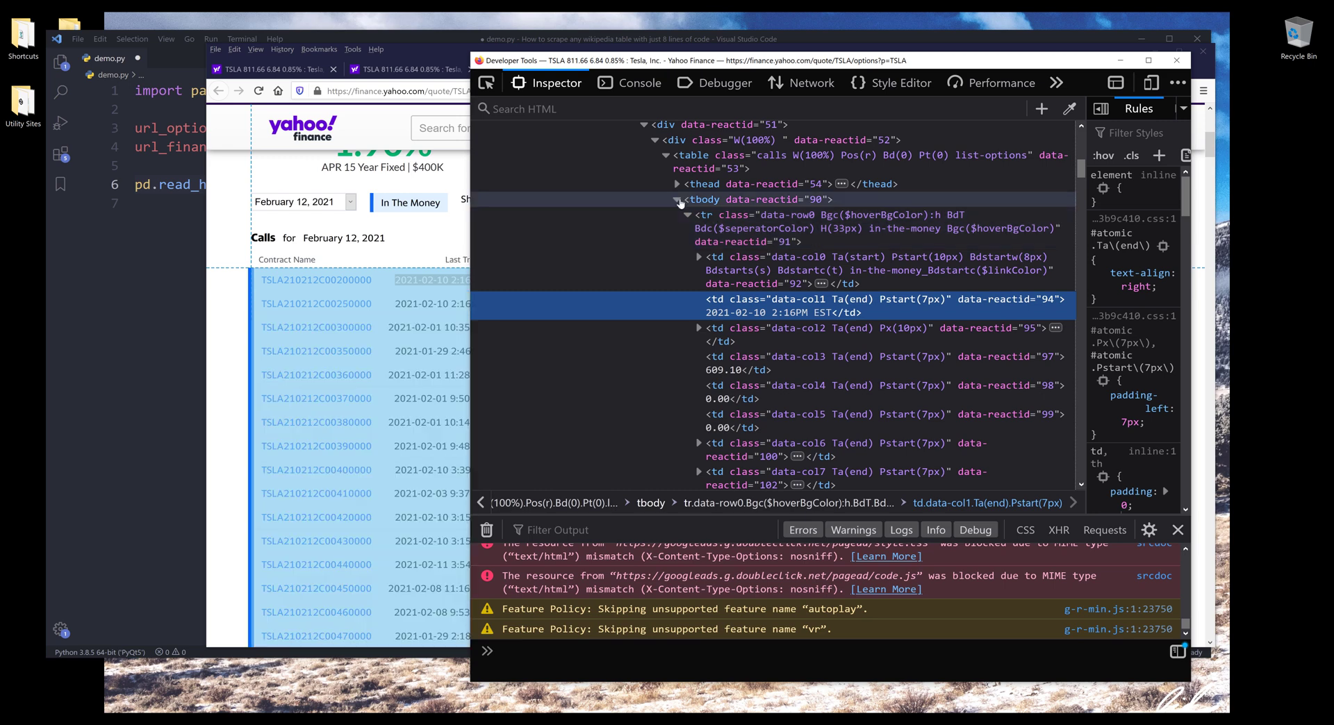
Step: Collapse the tbody and table nodes to show the calls data sits in one HTML table element
{"action": "left_click", "coordinate": [678, 200]}
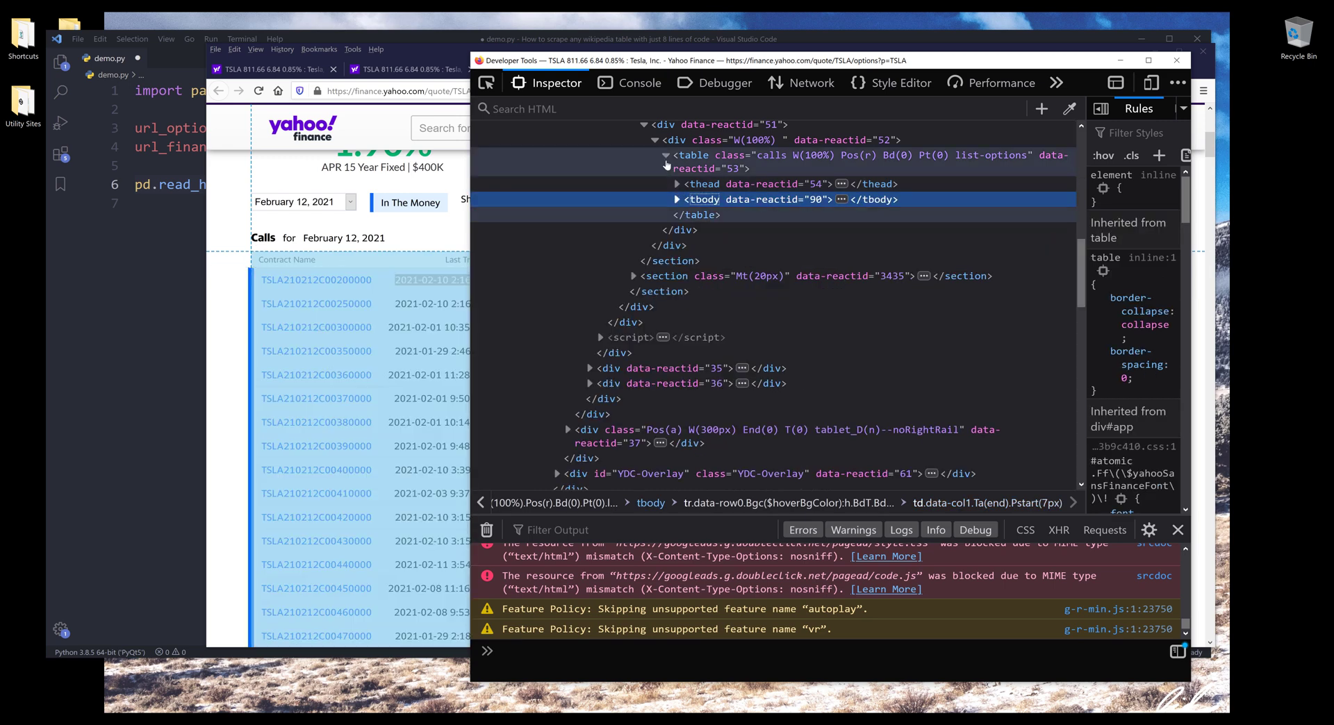
{"action": "left_click", "coordinate": [668, 155]}
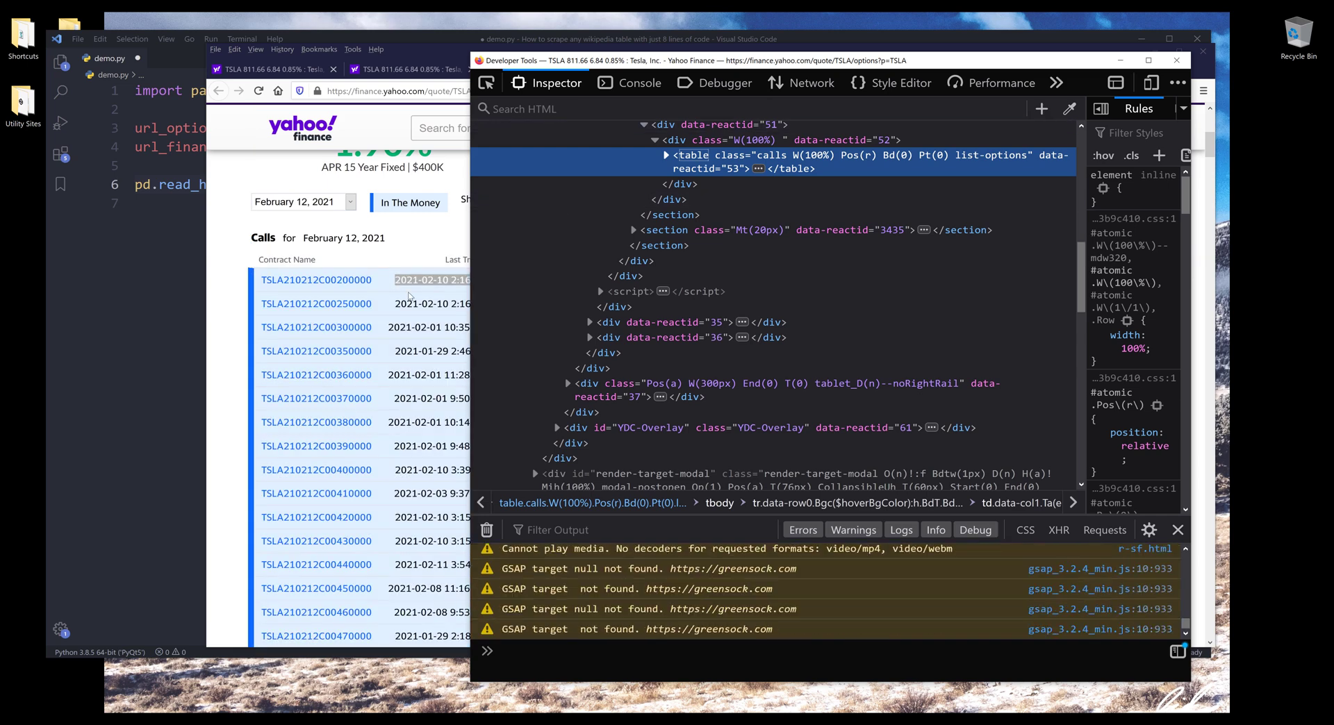
{"action": "scroll", "scroll_direction": "up", "scroll_amount": 3}
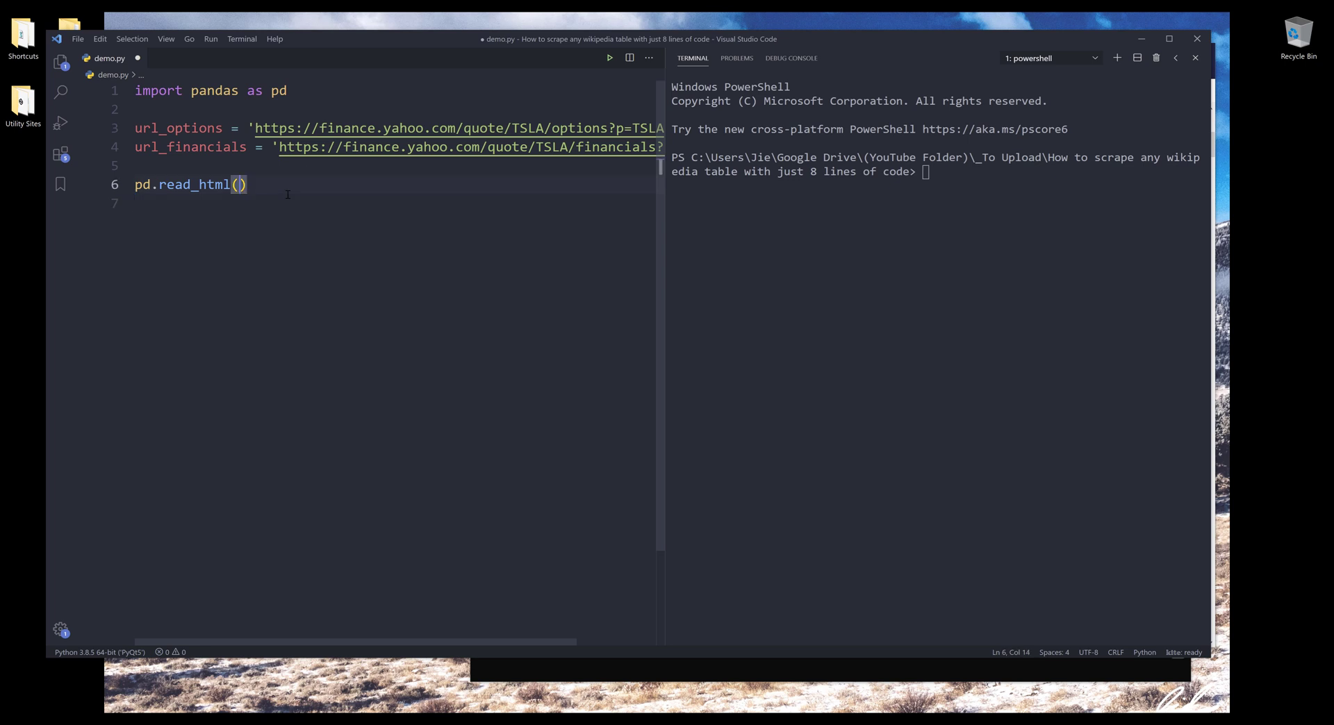
Step: Assign options_tables = pd.read_html(url_options), run it, and confirm type(options_tables) is a list
{"action": "type", "text": "url_options"}
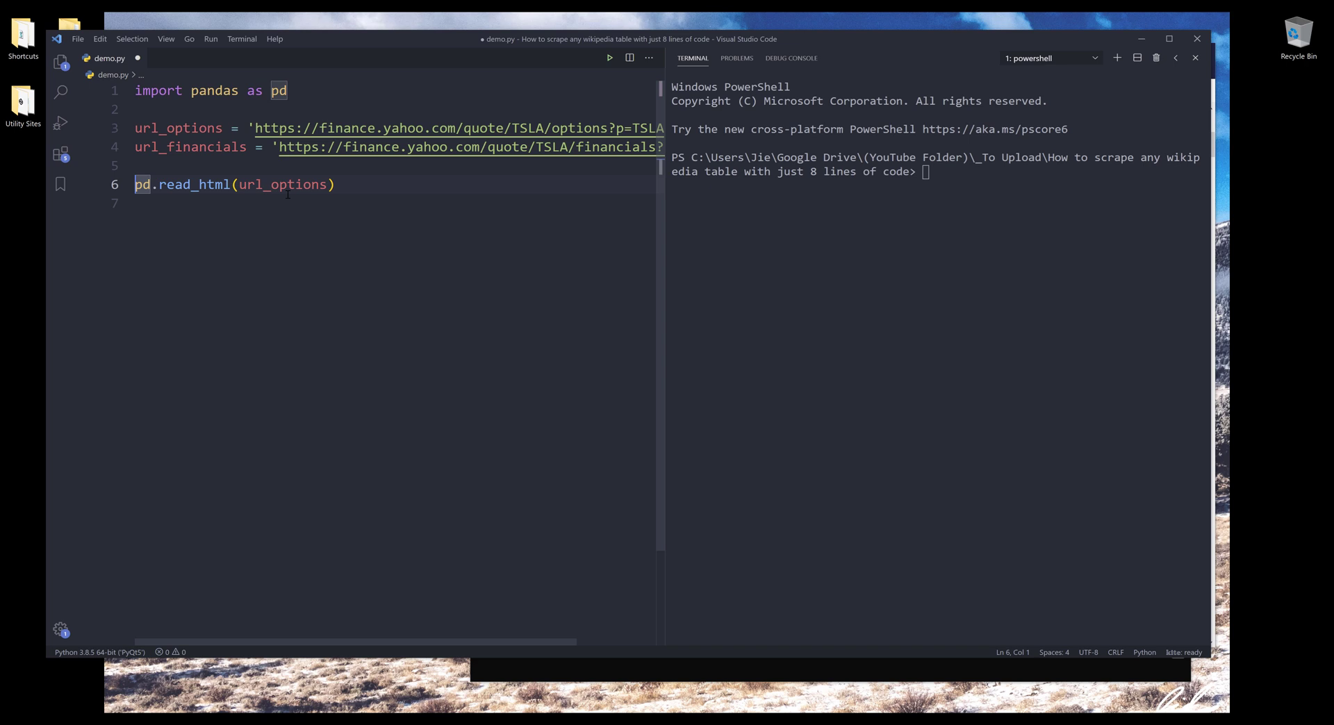
{"action": "type", "text": "options_tables ="}
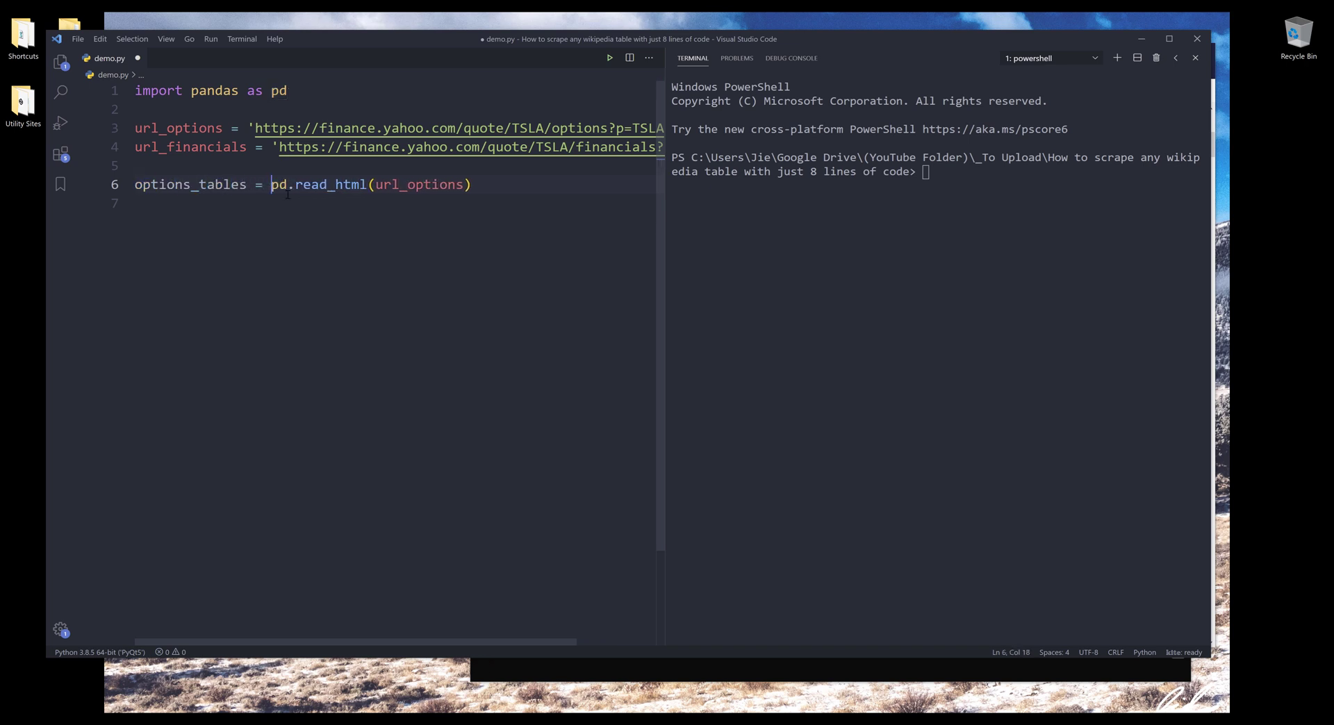
{"action": "key", "text": "ctrl+a"}
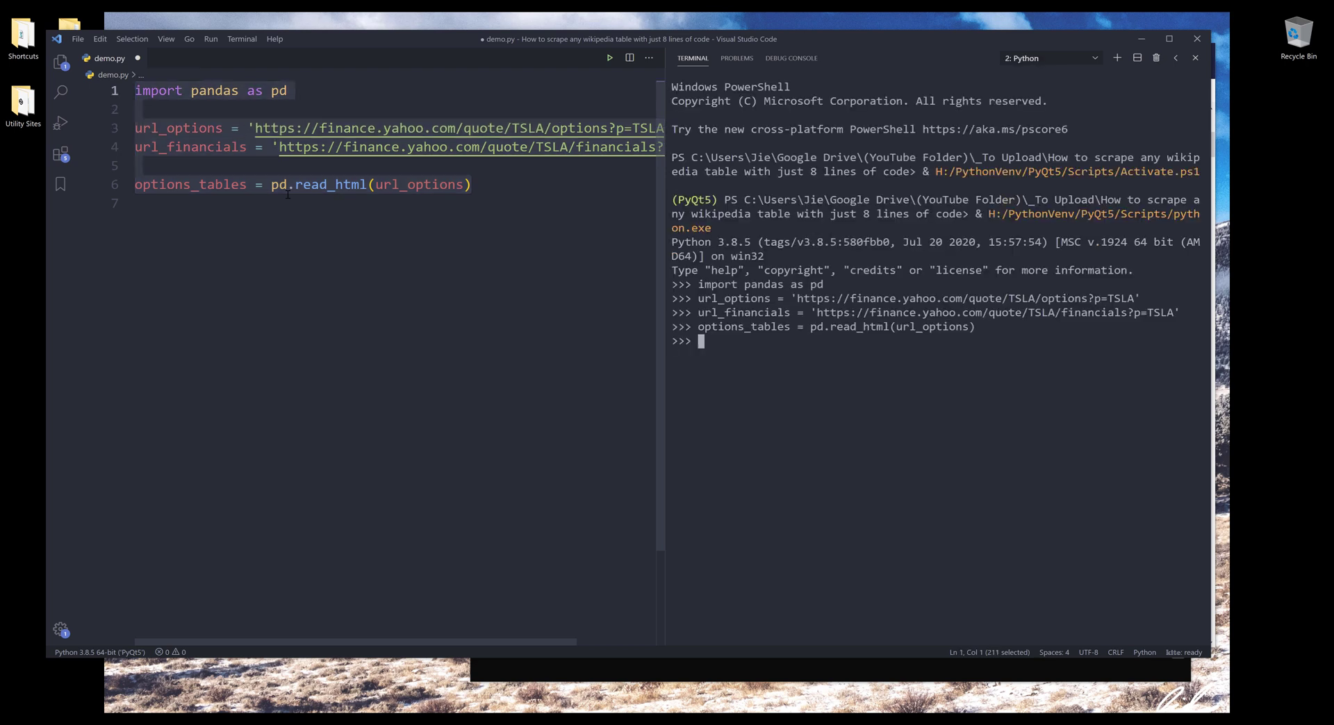
{"action": "type", "text": "type("}
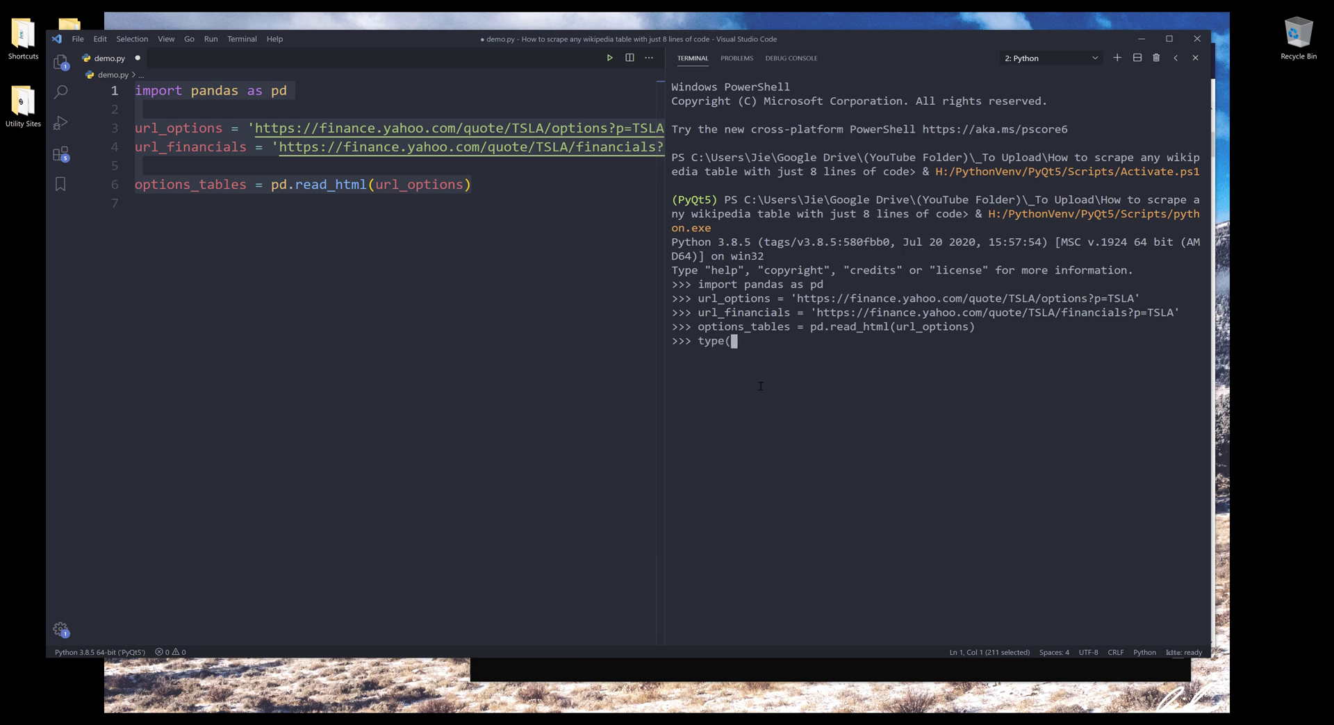
{"action": "type", "text": "options_"}
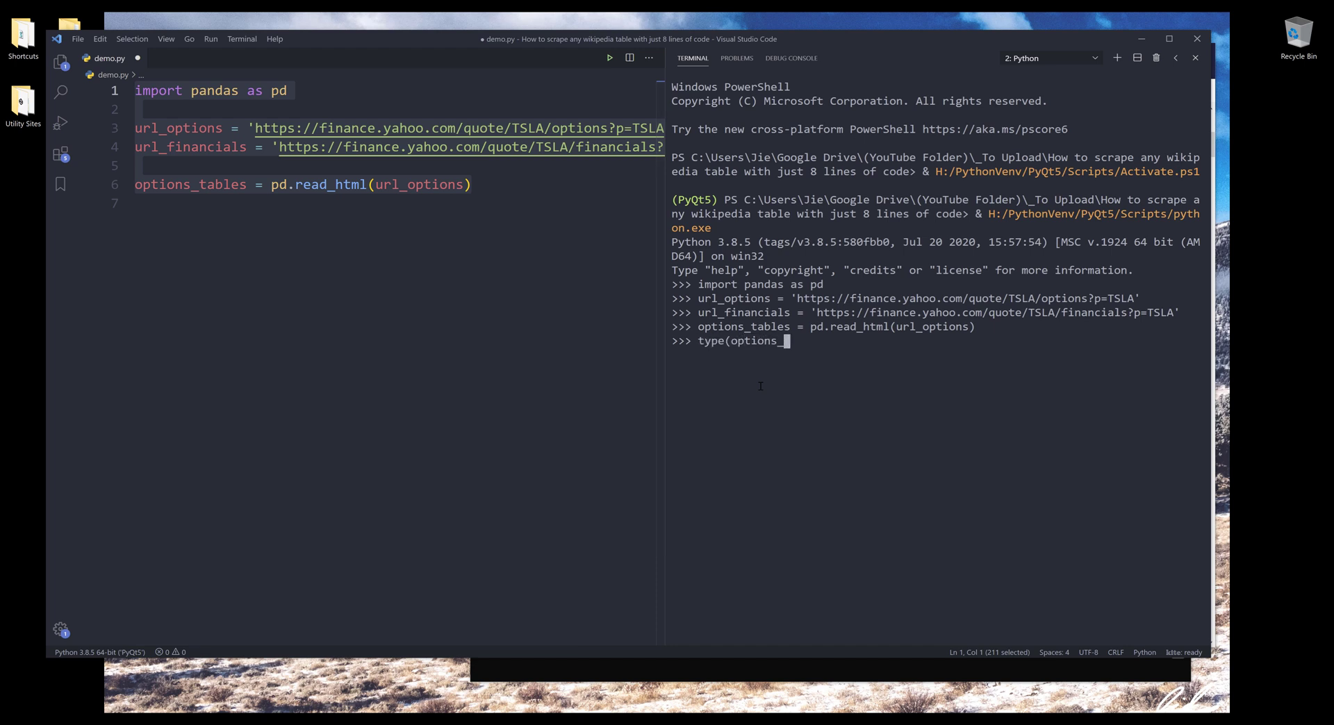
{"action": "key", "text": "Return"}
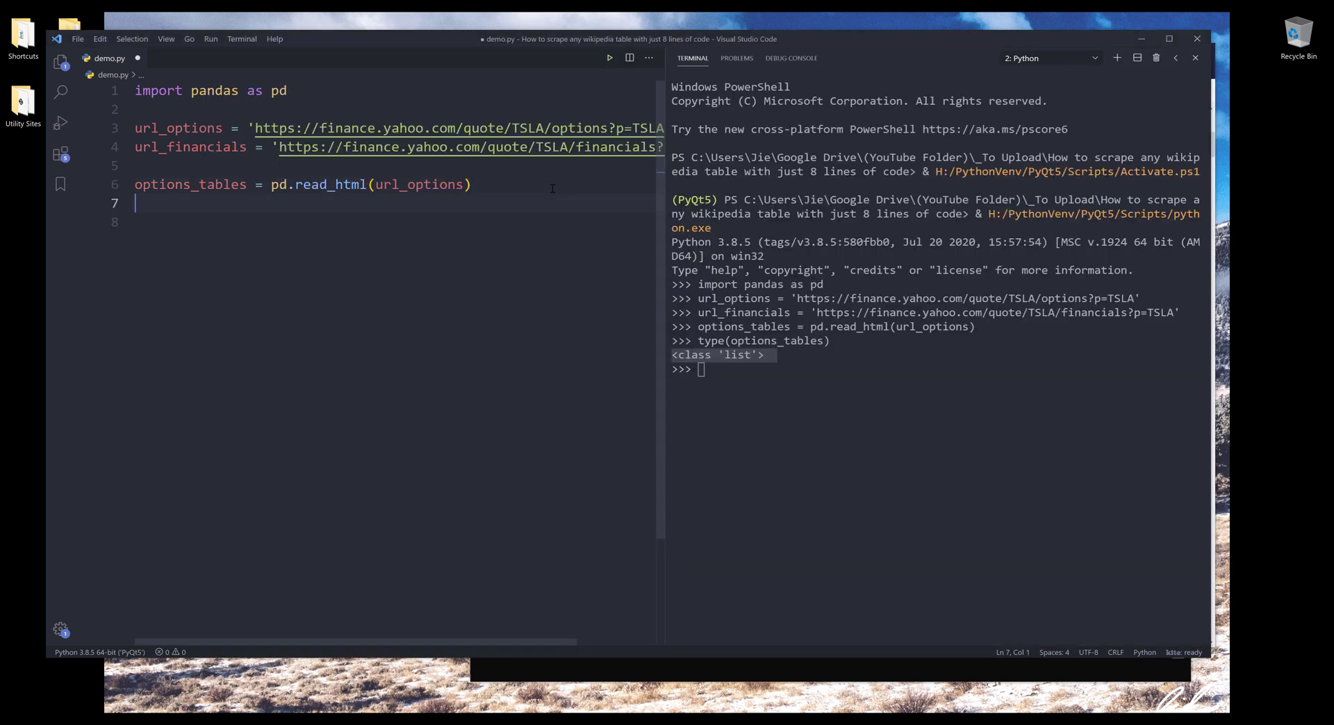
Step: Loop over options_tables printing the first table then breaking, and confirm type(table) is a DataFrame
{"action": "type", "text": "for"}
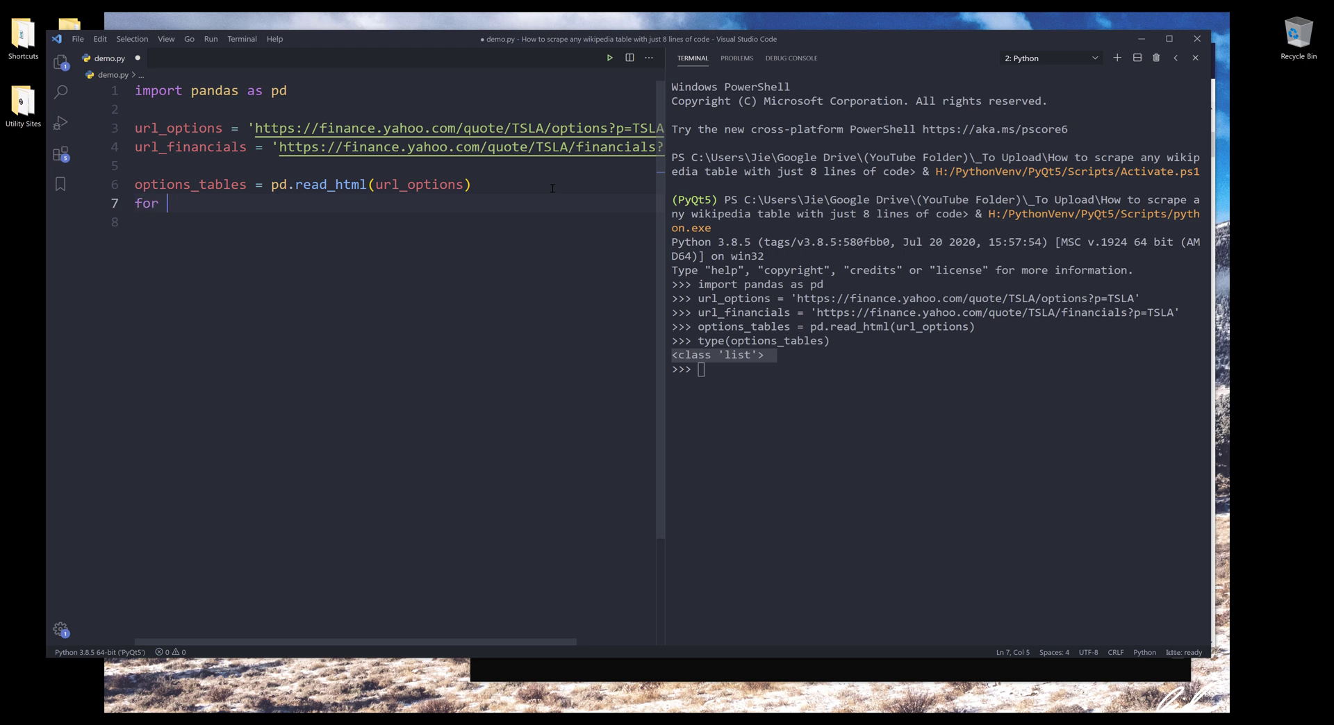
{"action": "type", "text": "table in options_tables:"}
{"action": "left_click", "coordinate": [399, 222]}
{"action": "type", "text": "print(table"}
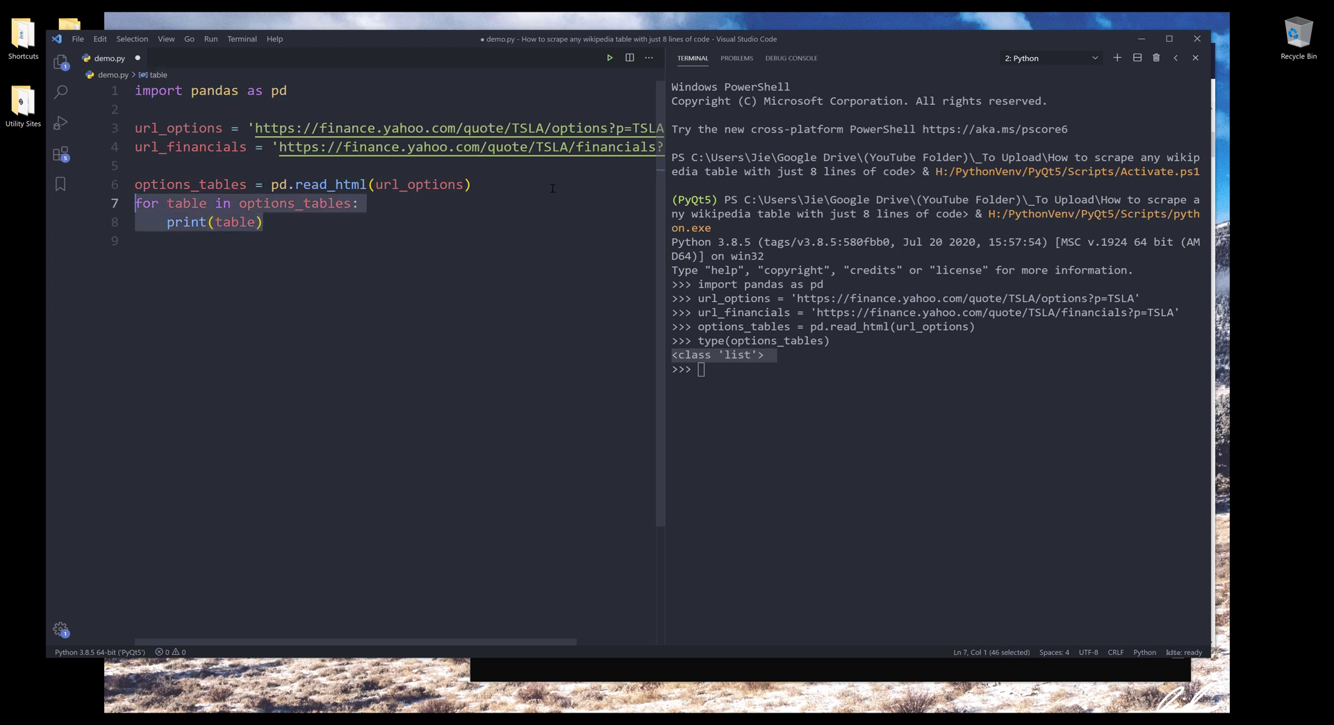
{"action": "type", "text": "break"}
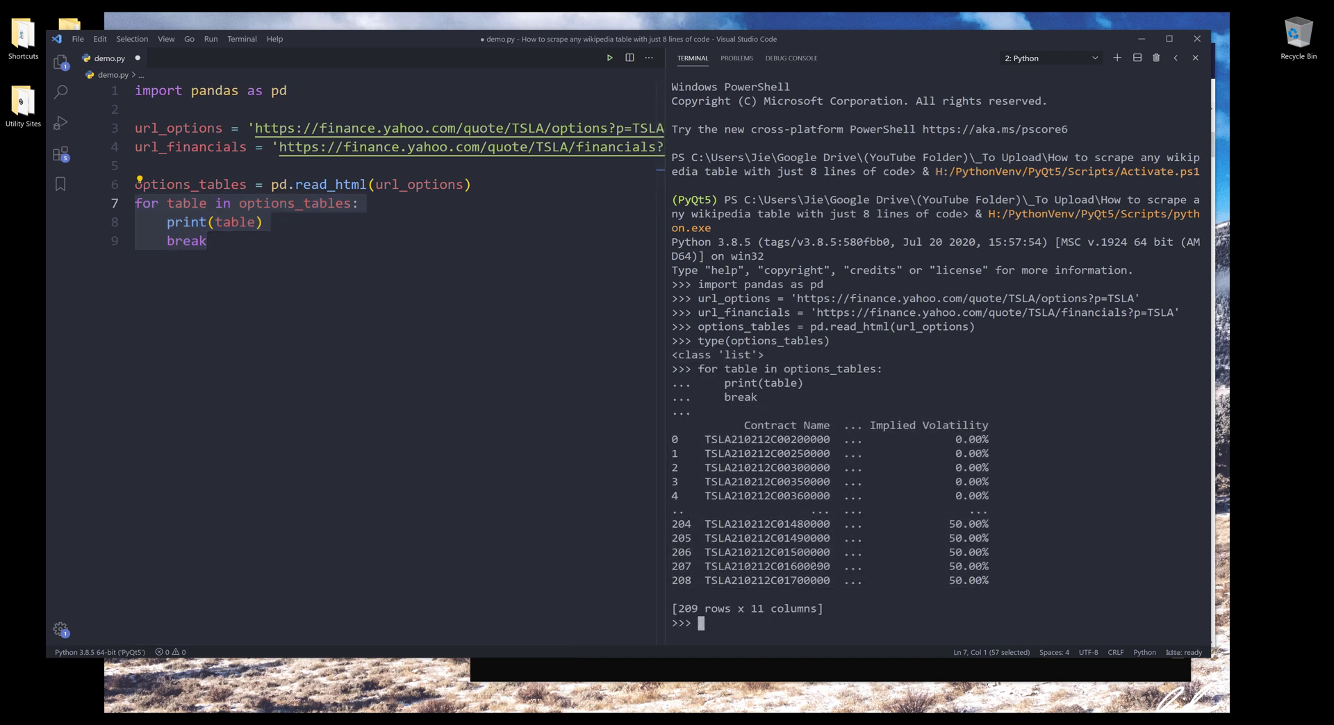
{"action": "type", "text": "type("}
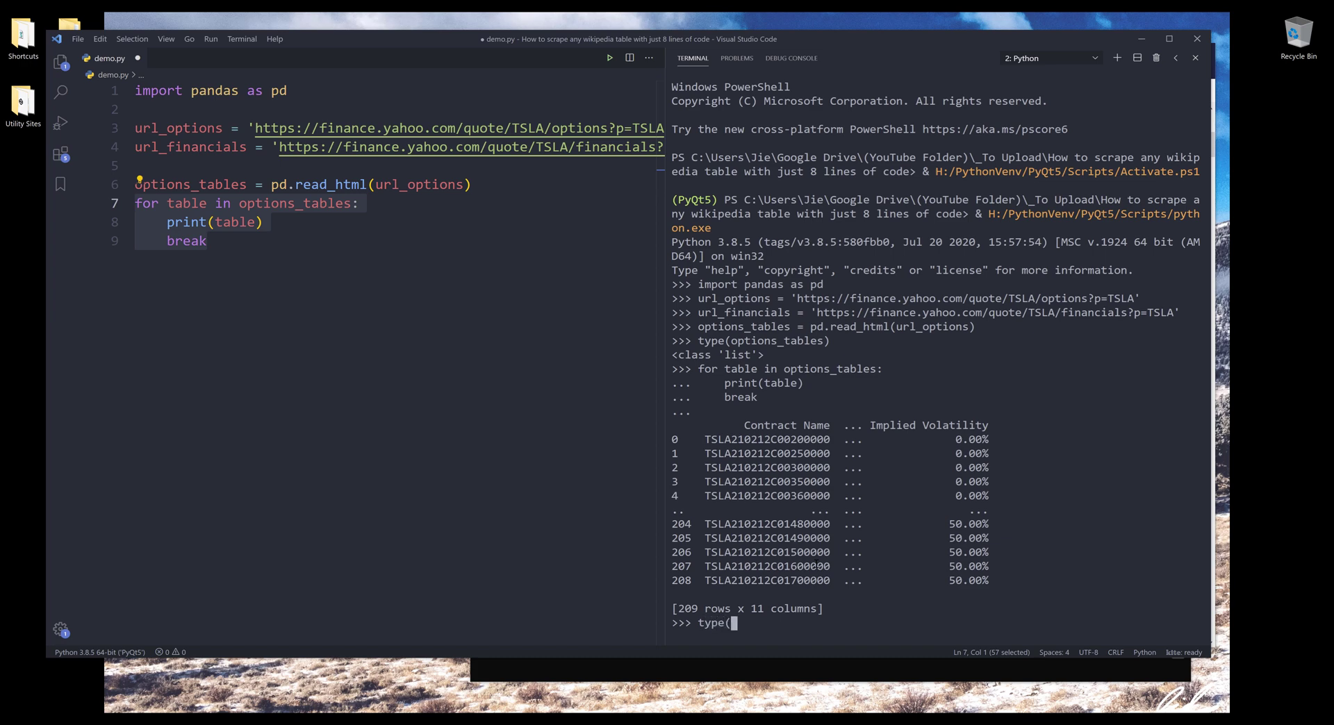
{"action": "type", "text": "table"}
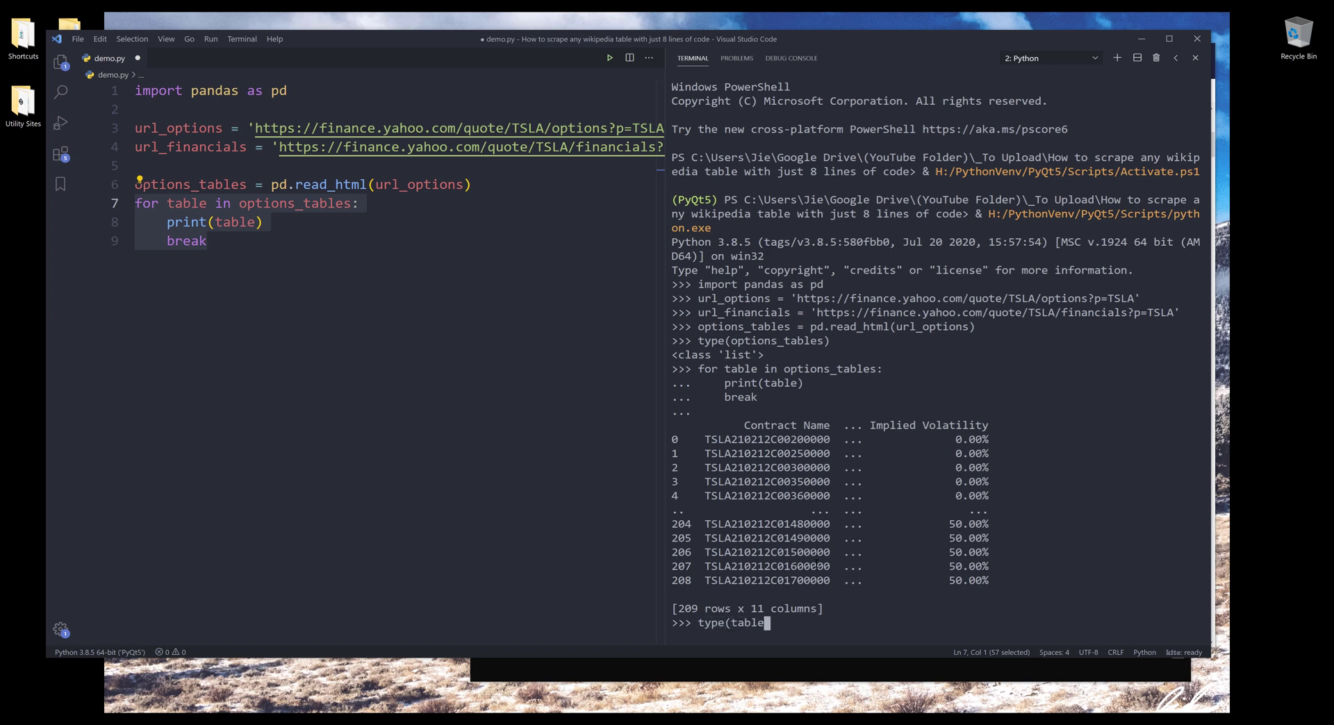
{"action": "key", "text": "Return"}
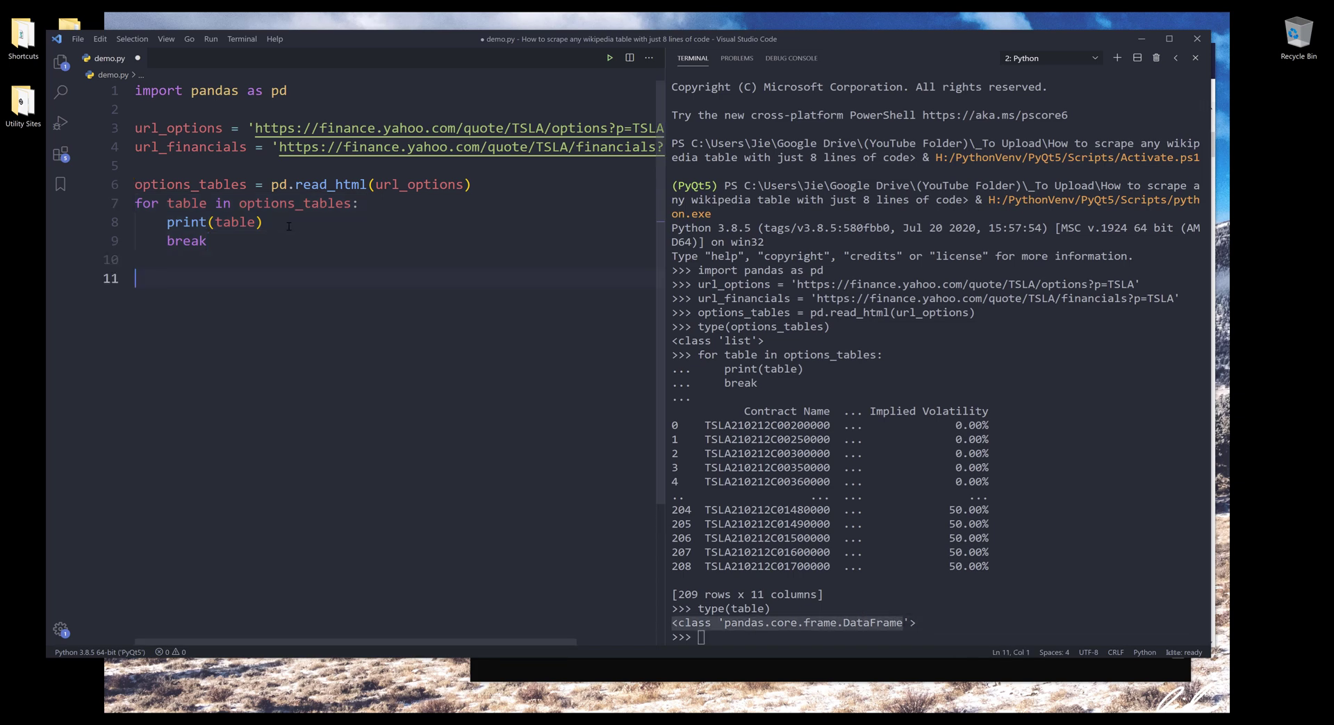
Step: Show options_tables[0] and [1], then join them with pd.concat into a 418-row DataFrame
{"action": "type", "text": "options_tables[0"}
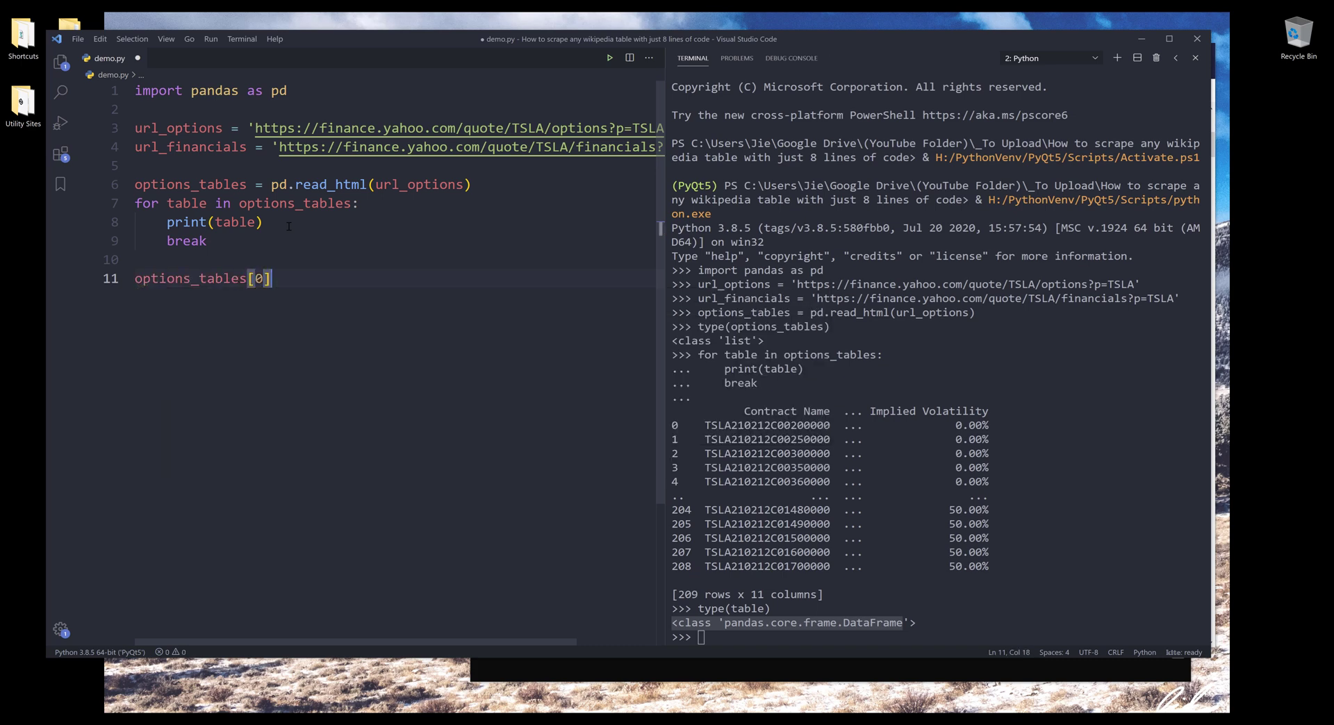
{"action": "left_click", "coordinate": [136, 278]}
{"action": "type", "text": "options_tables["}
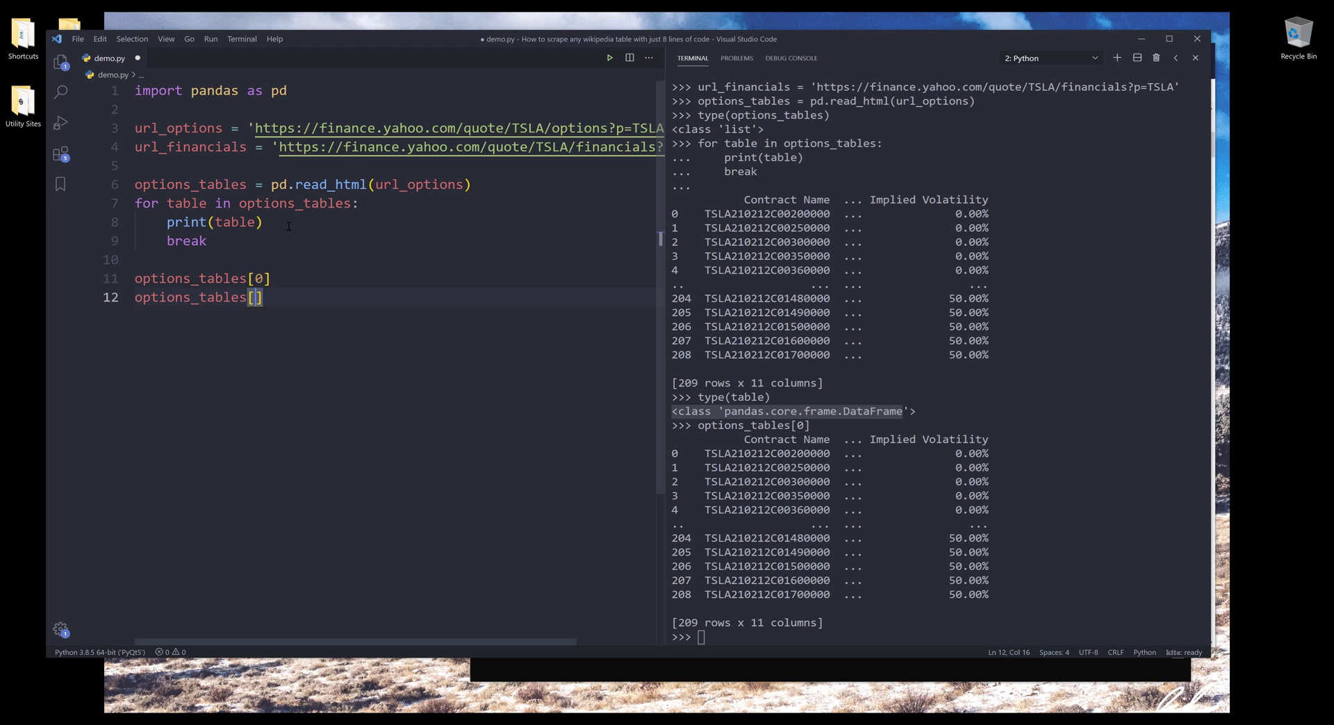
{"action": "type", "text": "1]"}
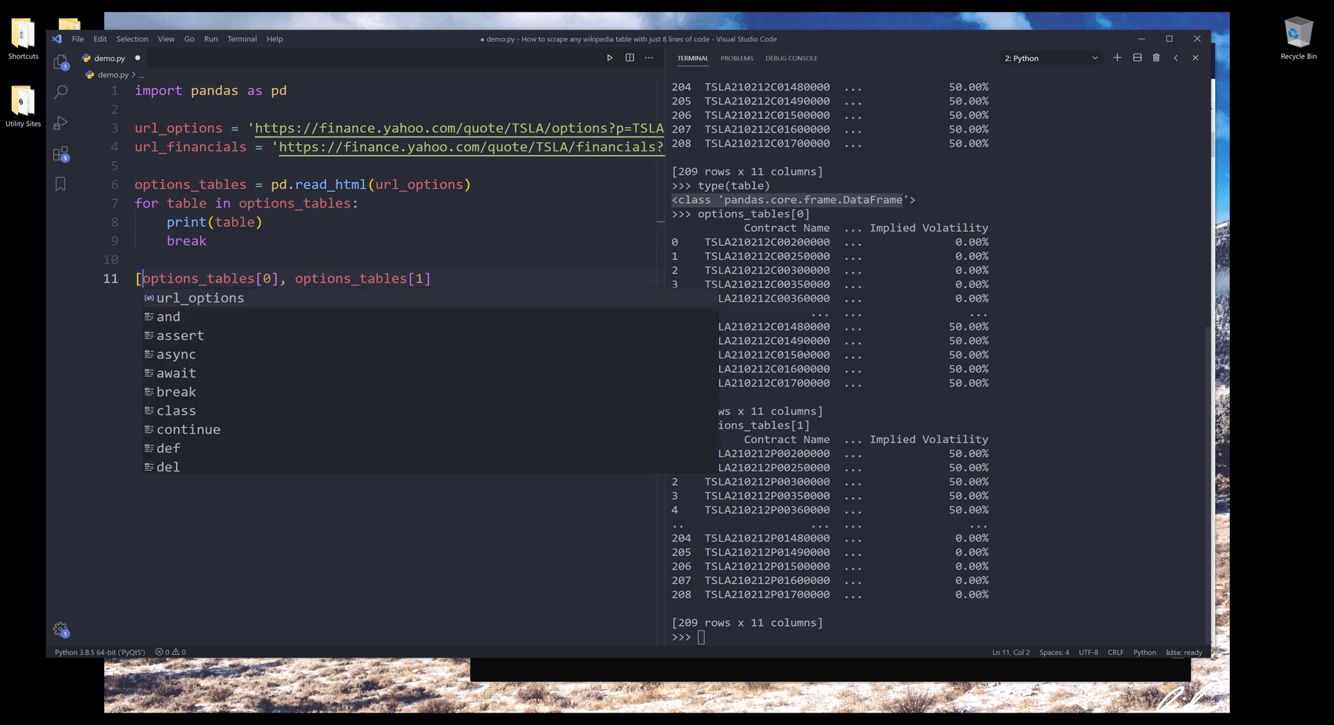
{"action": "type", "text": "pd."}
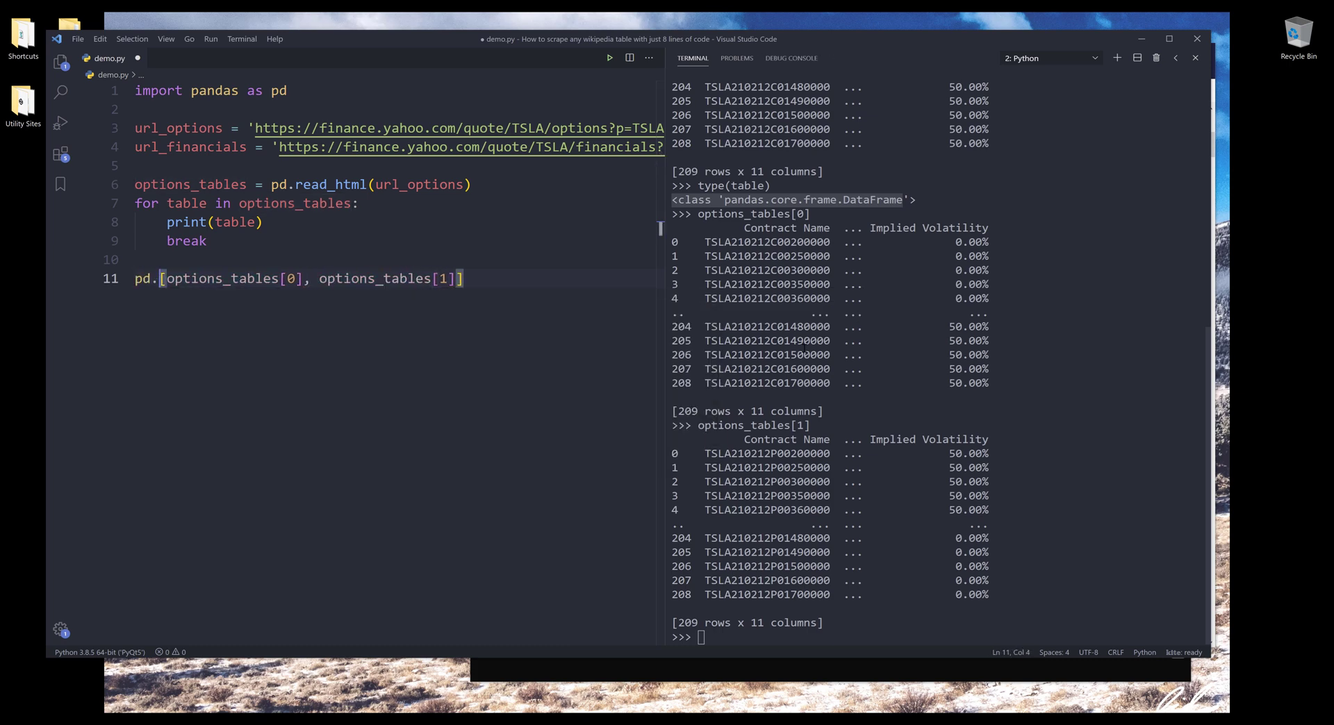
{"action": "type", "text": "concat("}
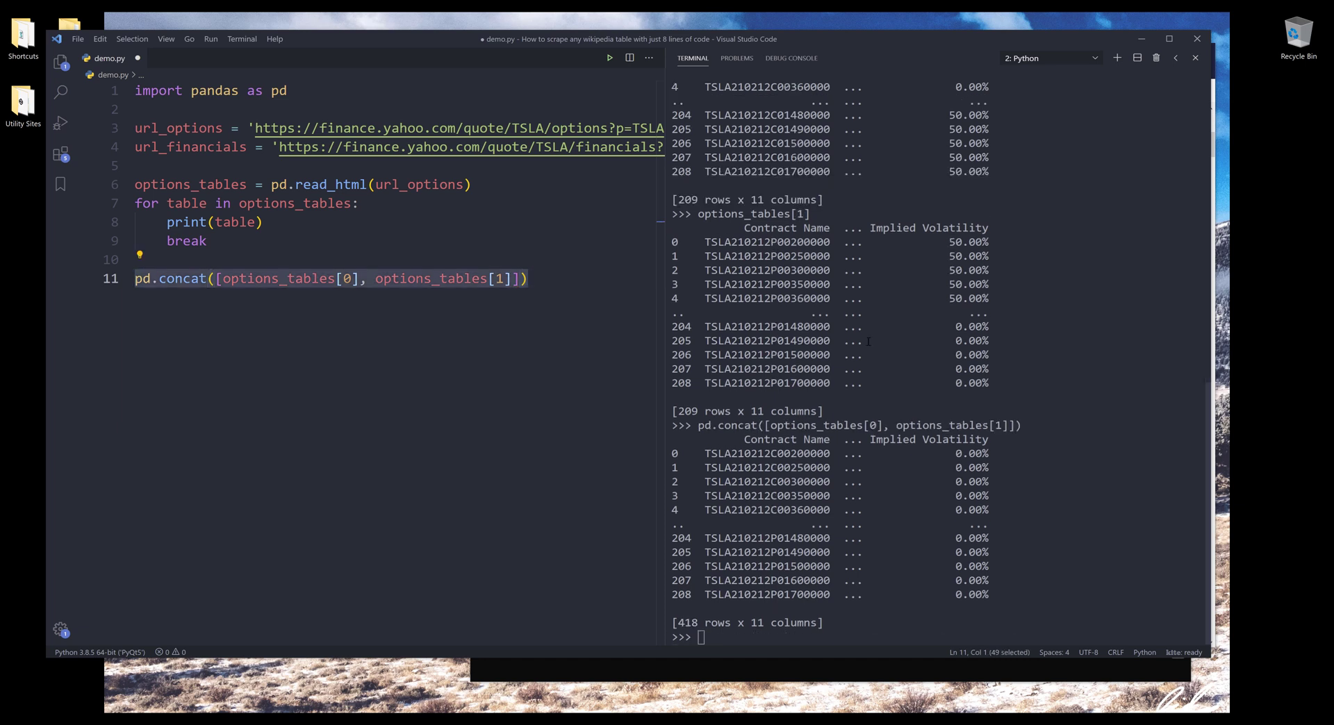
{"action": "mouse_move", "coordinate": [270, 279]}
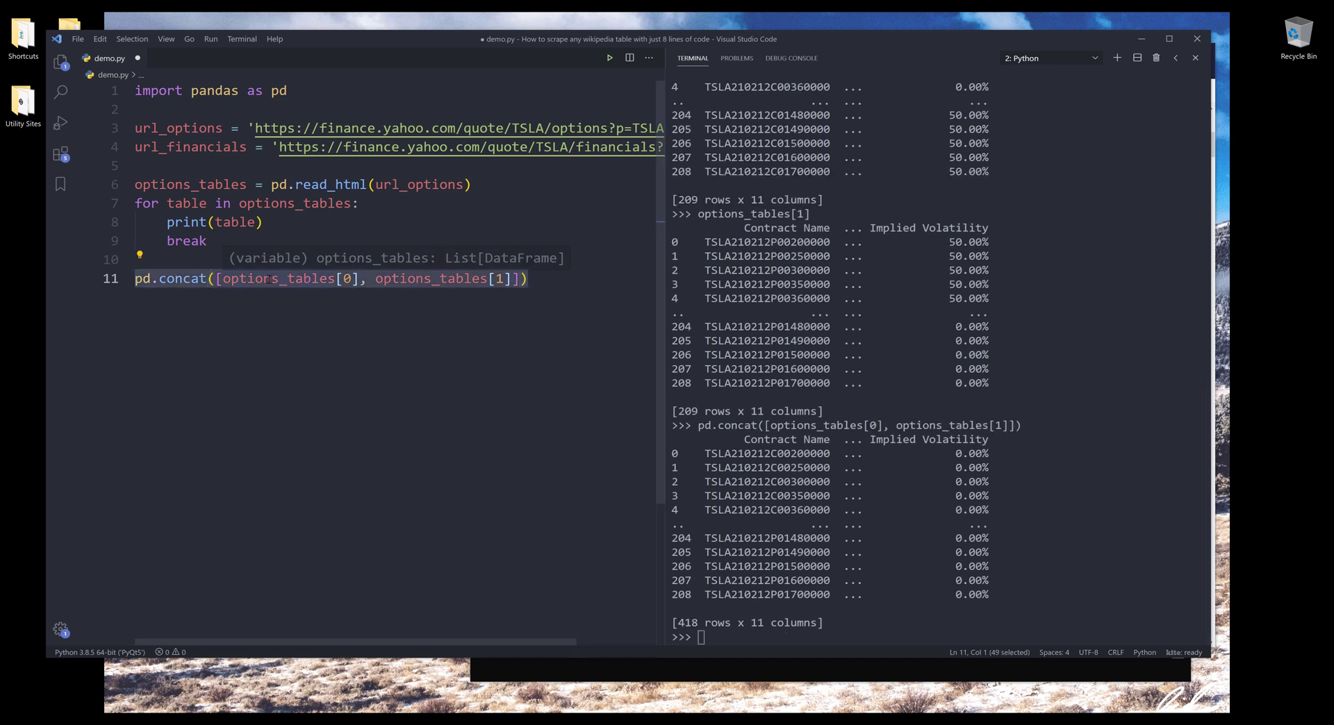
{"action": "mouse_move", "coordinate": [576, 280]}
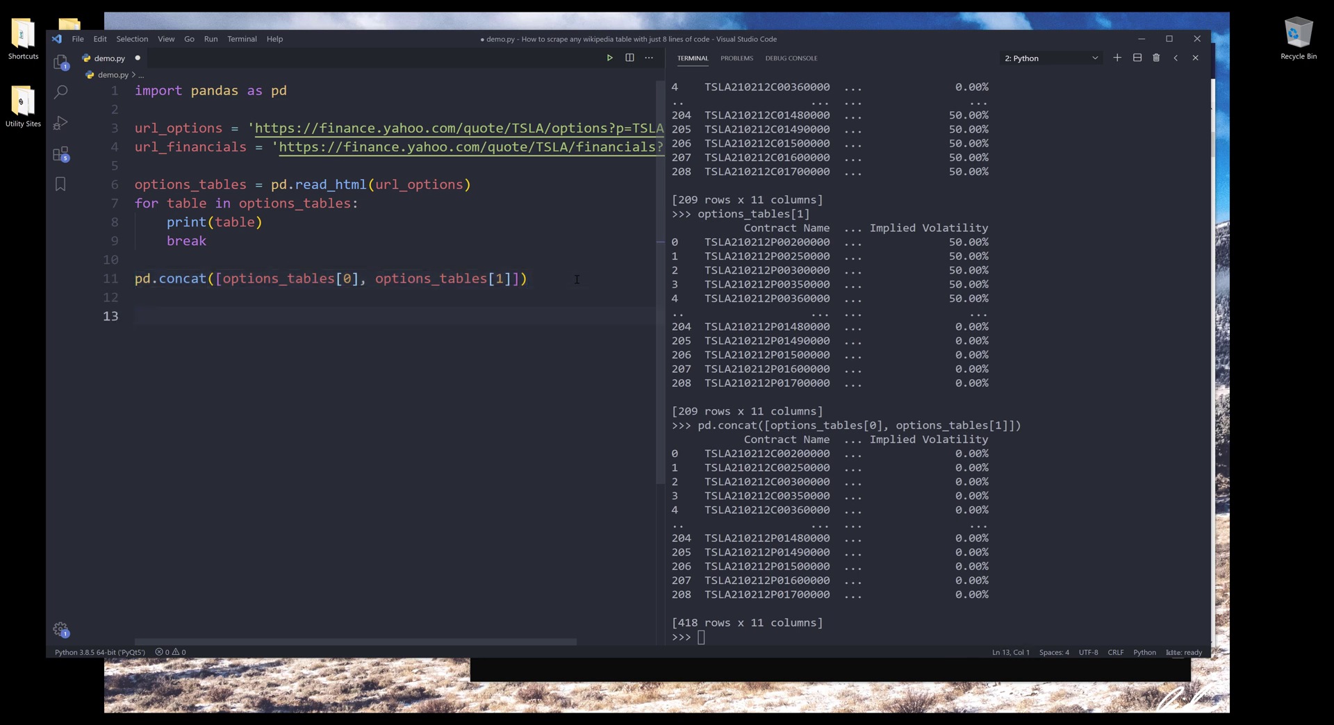
{"action": "mouse_move", "coordinate": [469, 449]}
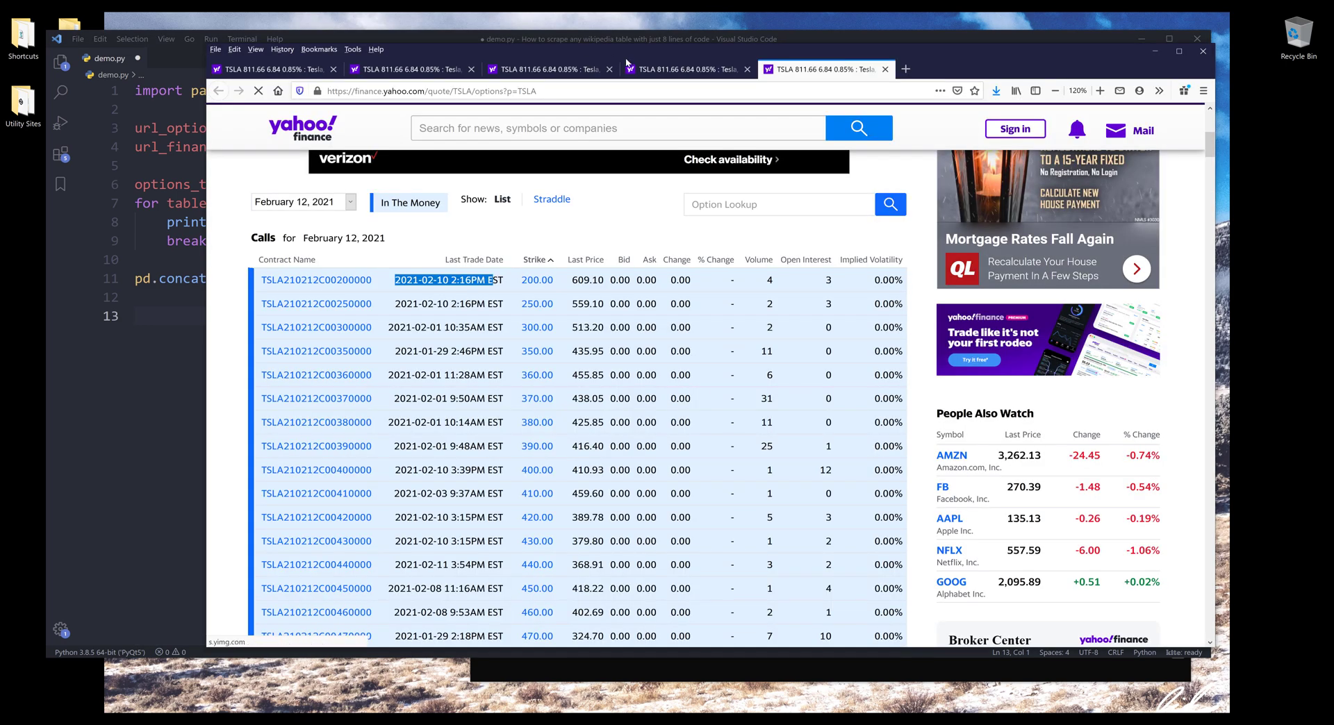
Step: Inspect Element on selected TSLA income statement rows from the Financials page
{"action": "left_click", "coordinate": [775, 229]}
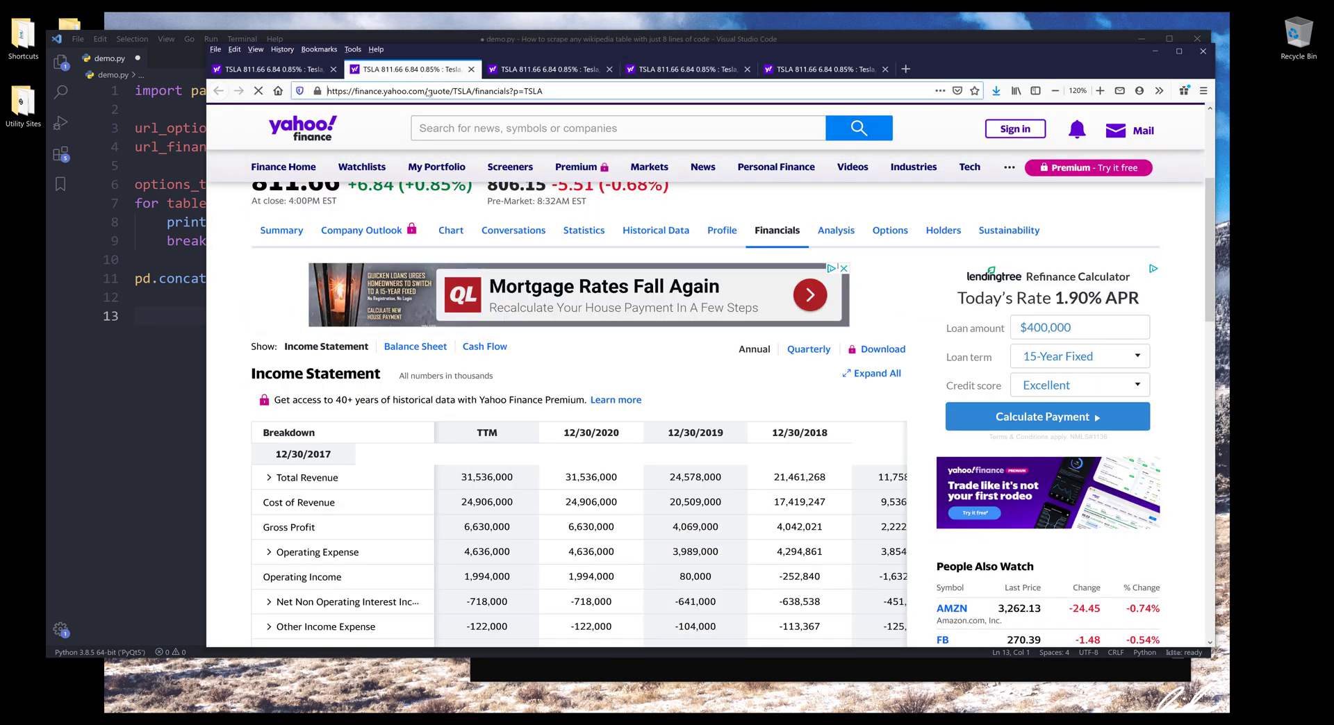
{"action": "scroll", "scroll_direction": "down", "scroll_amount": 3}
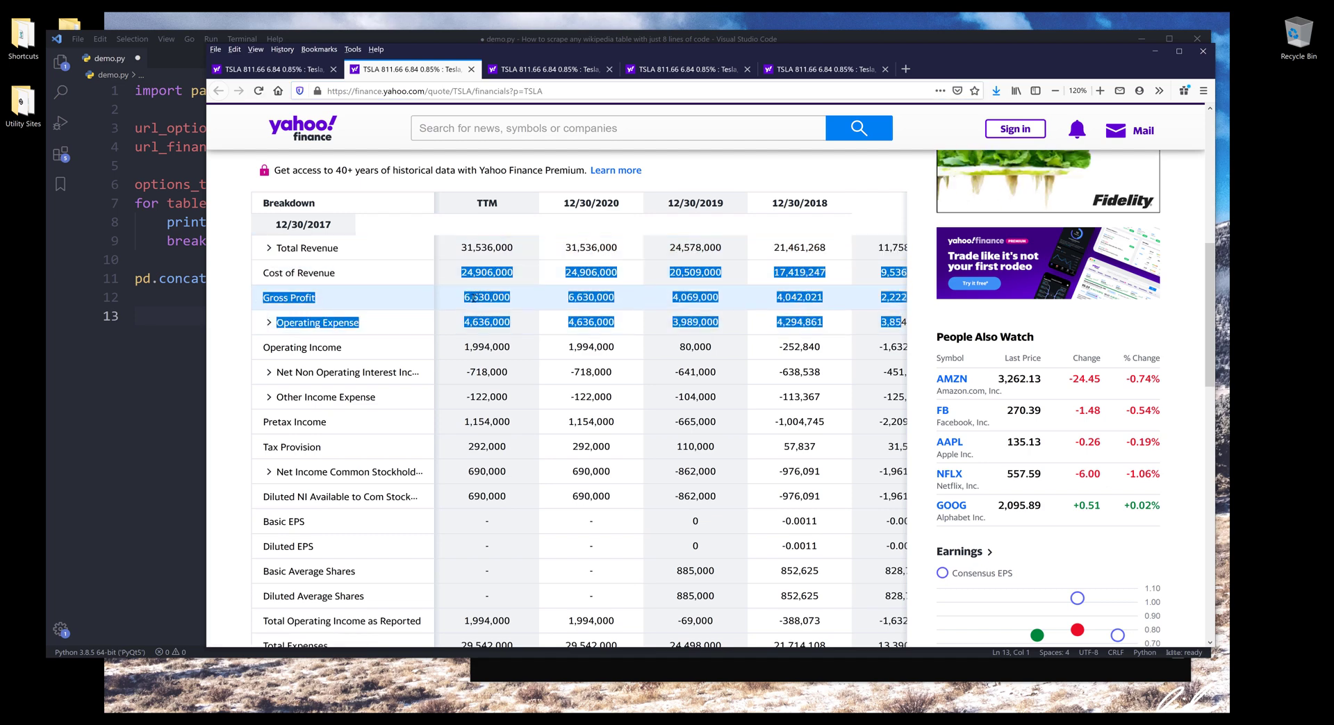
{"action": "right_click", "coordinate": [486, 298]}
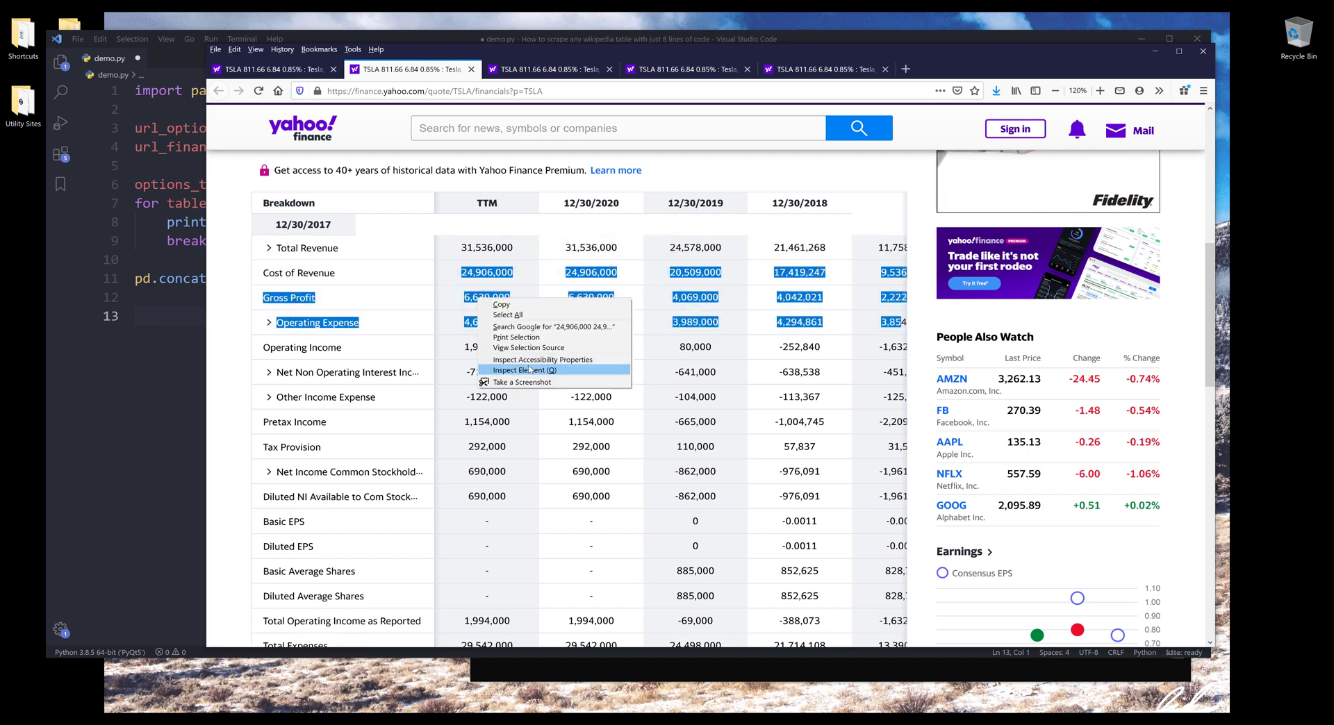
{"action": "left_click", "coordinate": [524, 370]}
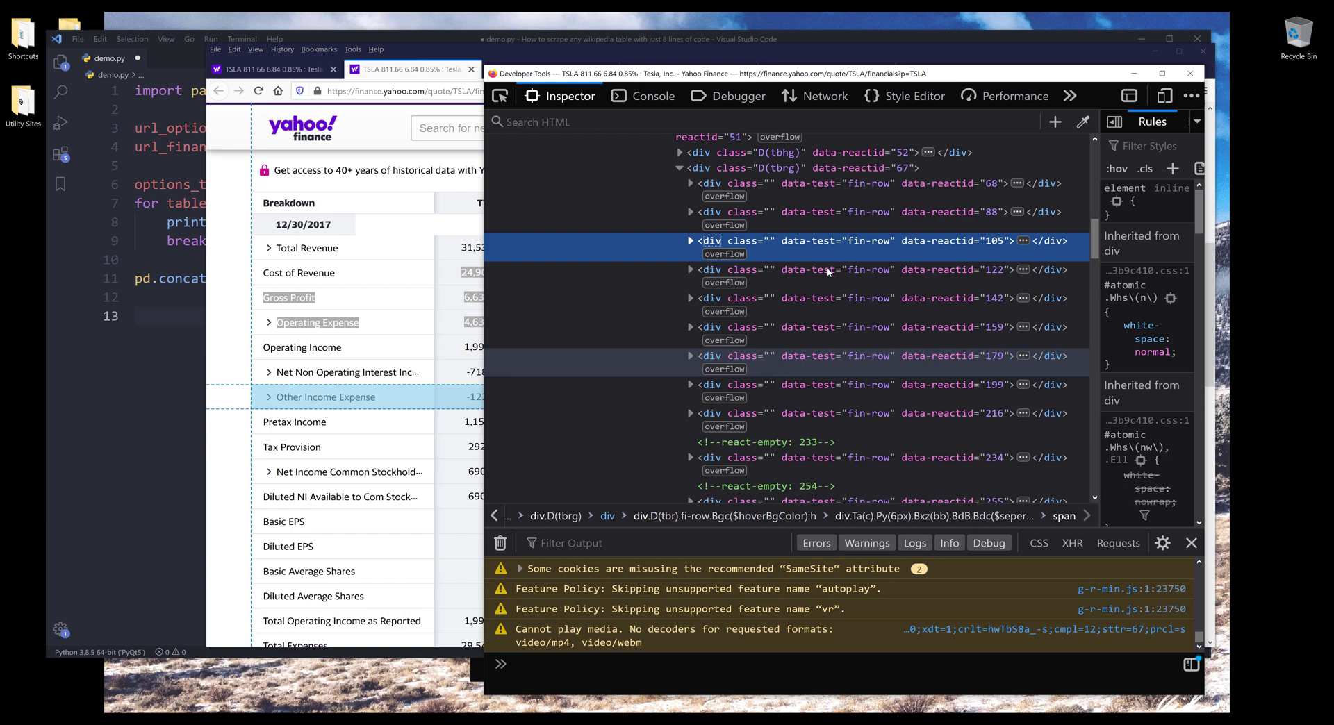
Step: Collapse the Col1-1-Financials-Proxy node, revealing the rows are divs, not a table
{"action": "scroll", "scroll_direction": "up", "scroll_amount": 3}
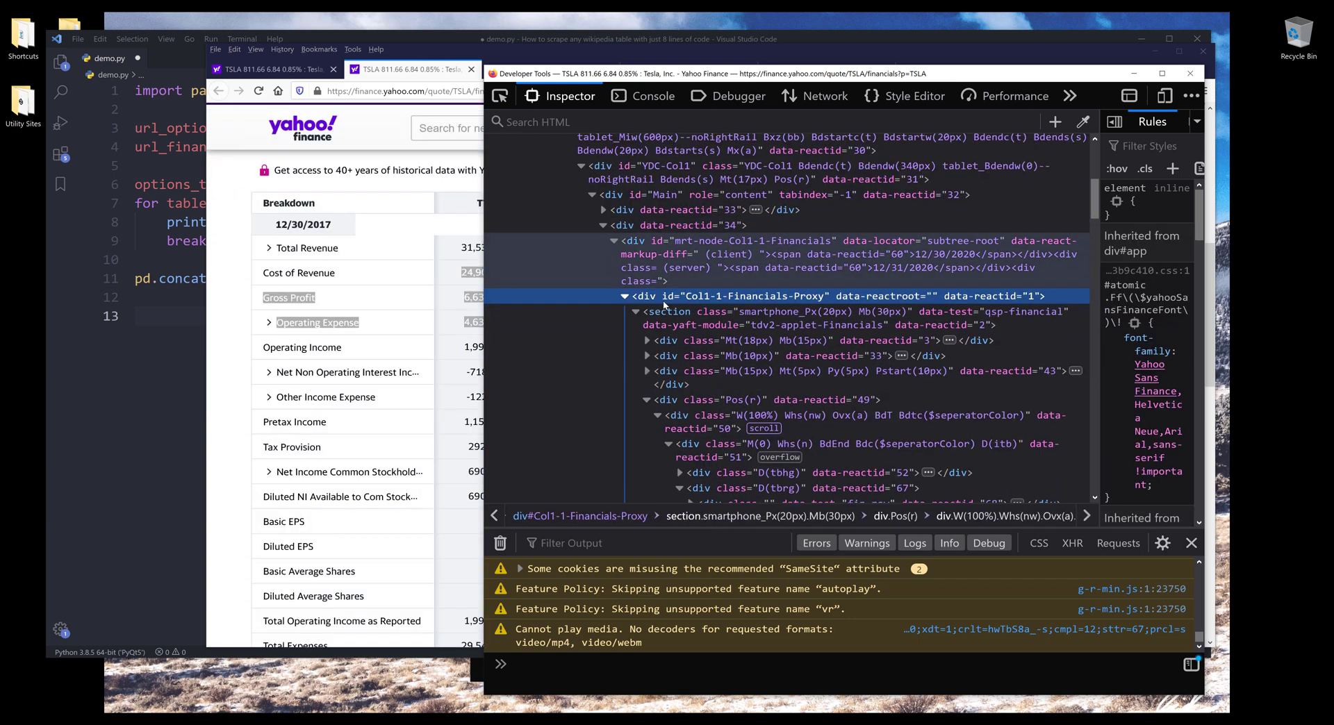
{"action": "left_click", "coordinate": [625, 296]}
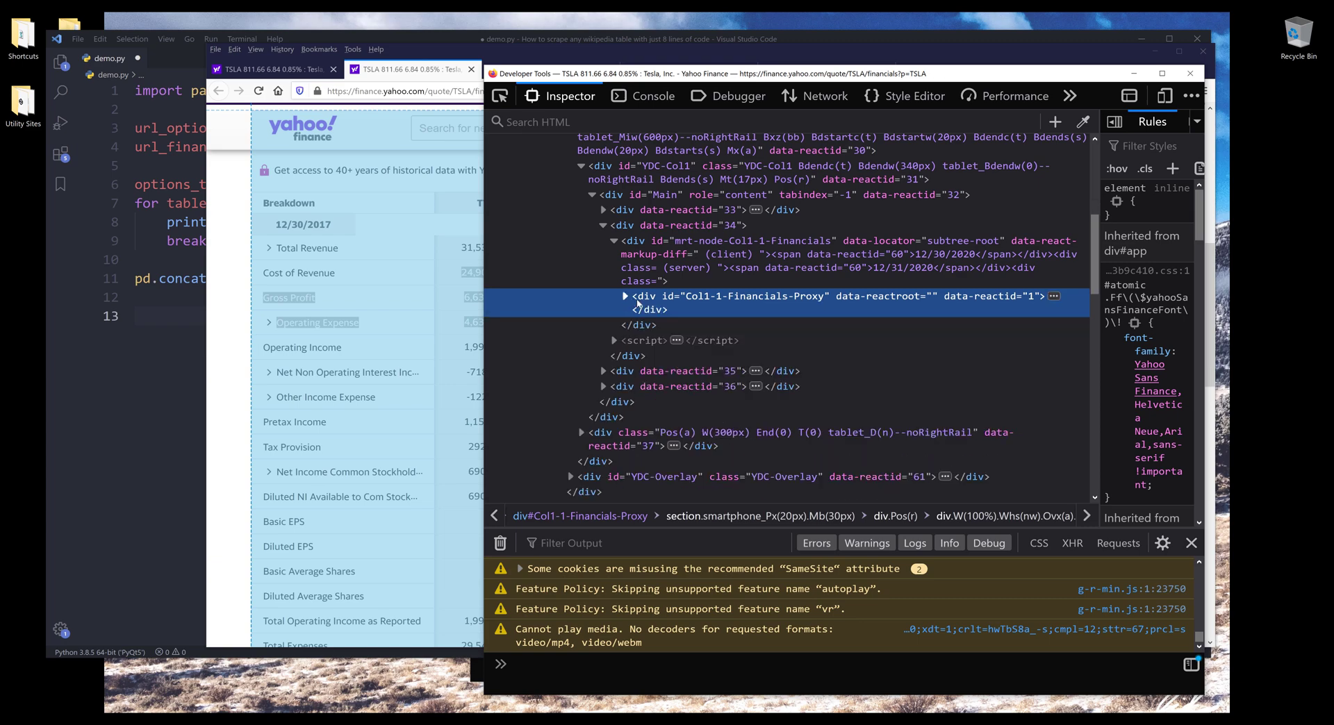
{"action": "scroll", "scroll_direction": "up", "scroll_amount": 3}
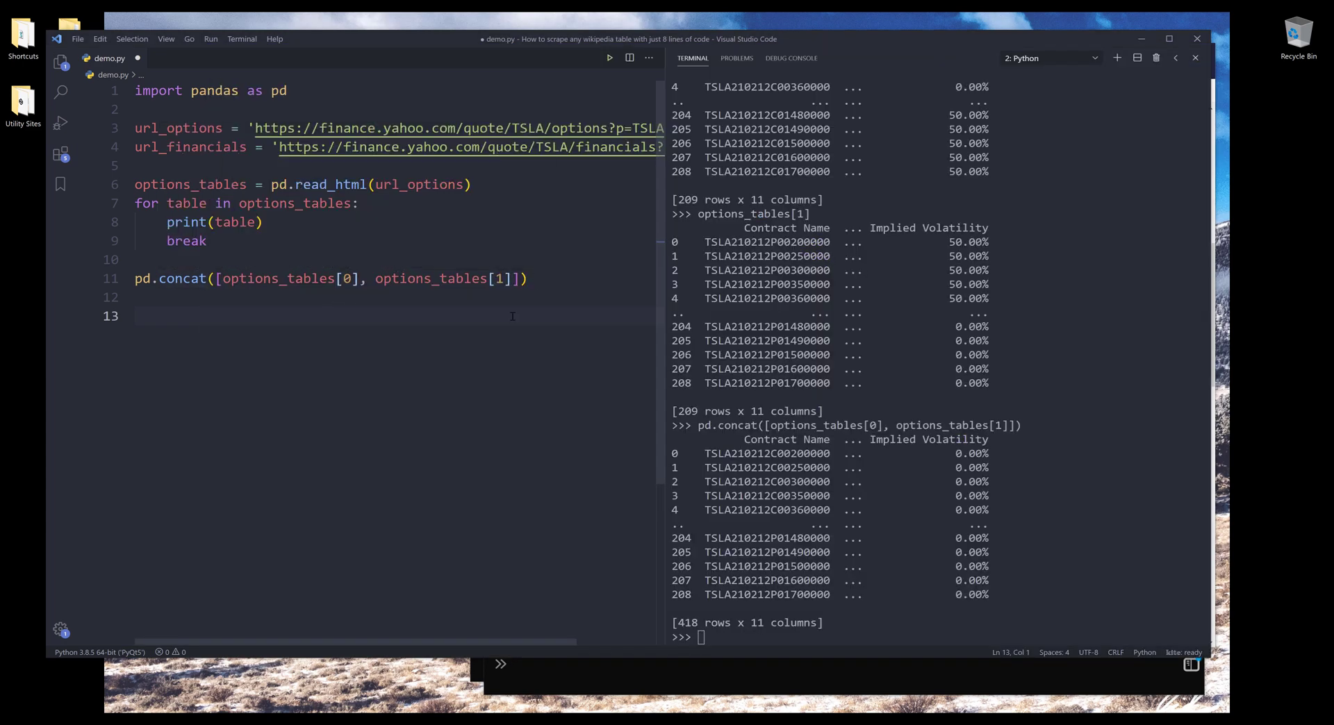
{"action": "mouse_move", "coordinate": [490, 312]}
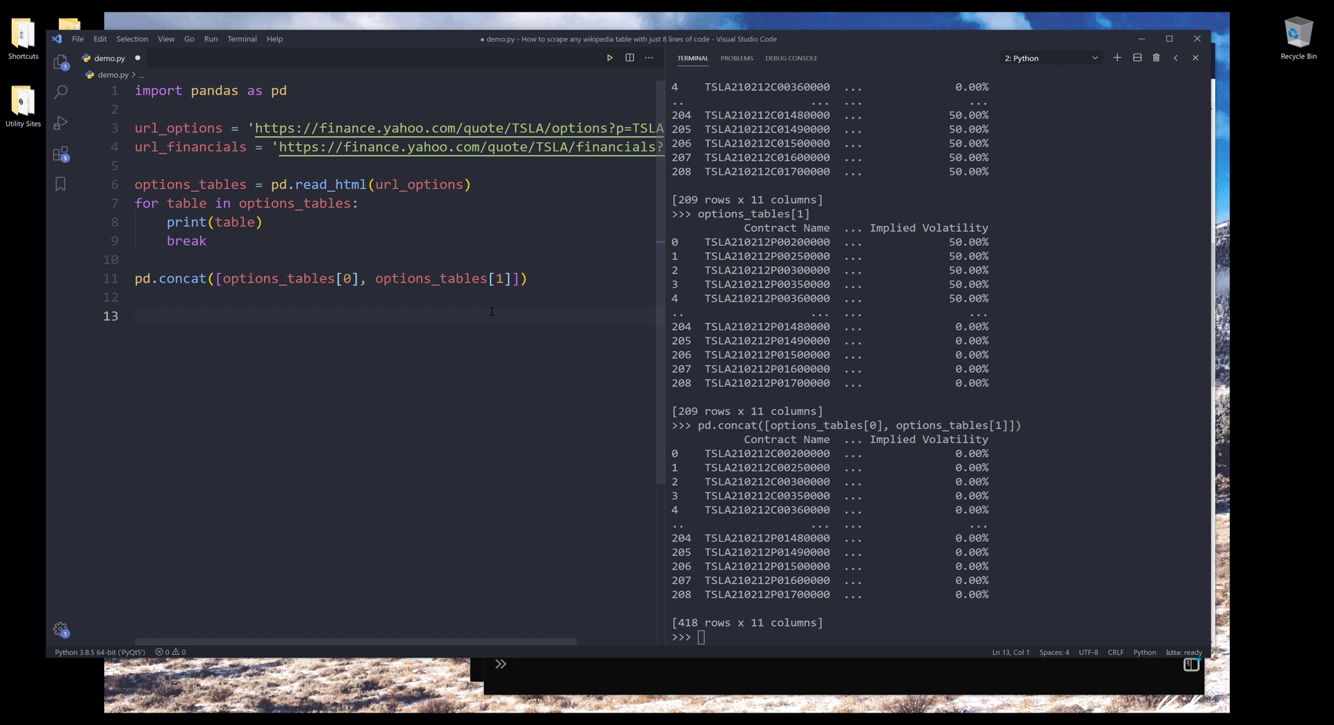
{"action": "mouse_move", "coordinate": [533, 416]}
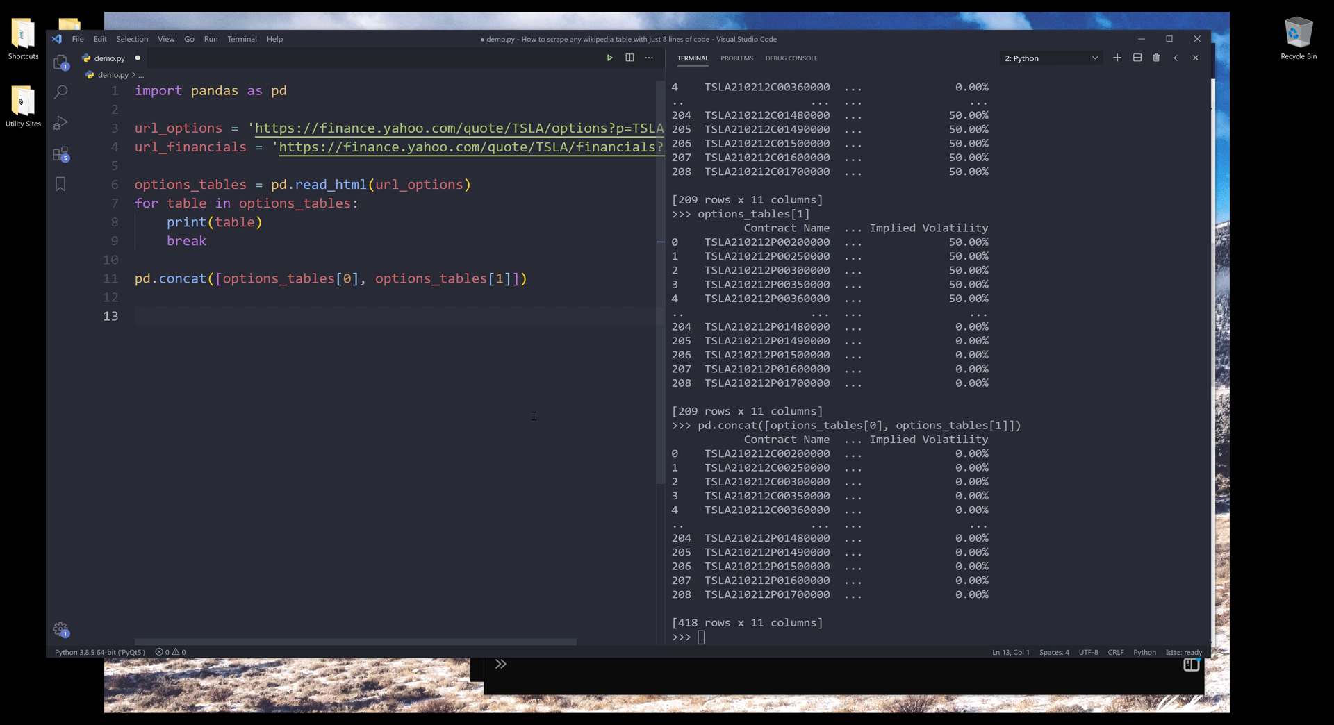
Step: Add financial_table = pd.read_html(url_financials) on line 13 and run it, raising an html5lib ImportError
{"action": "left_click", "coordinate": [169, 316]}
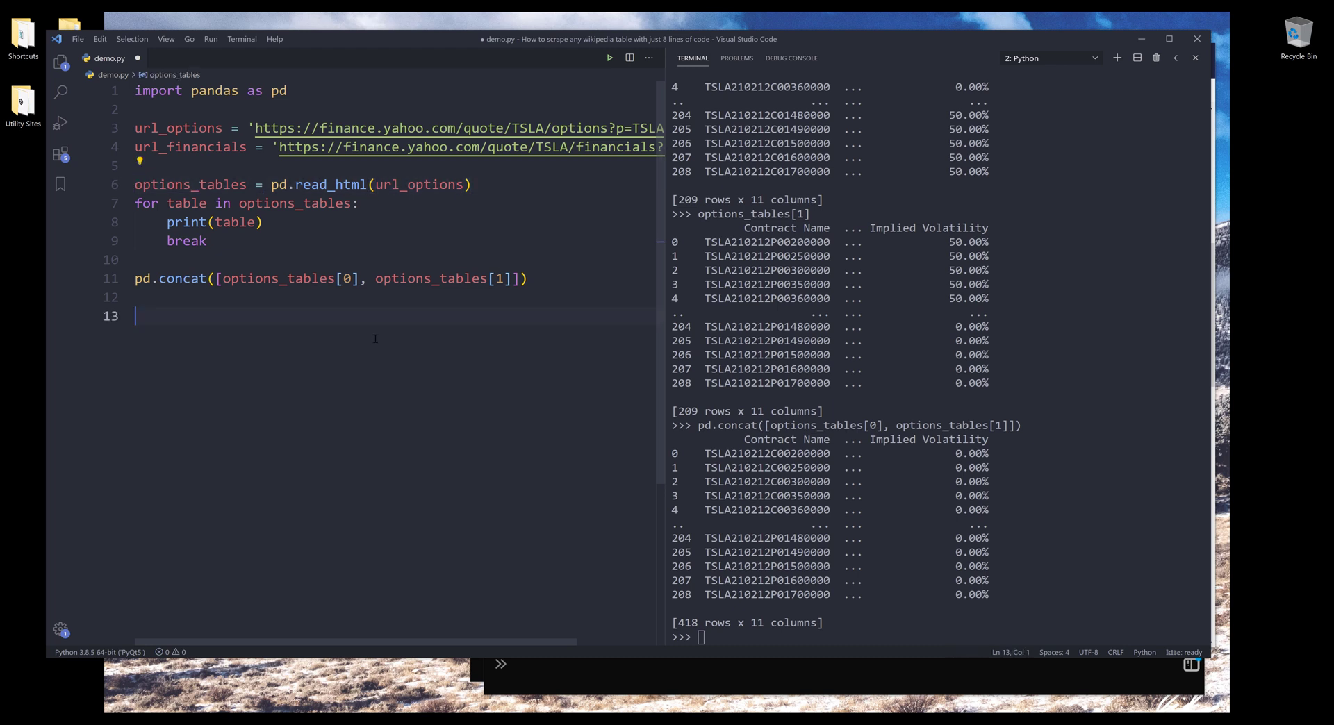
{"action": "type", "text": "options_tables = pd.read_html(url_options)"}
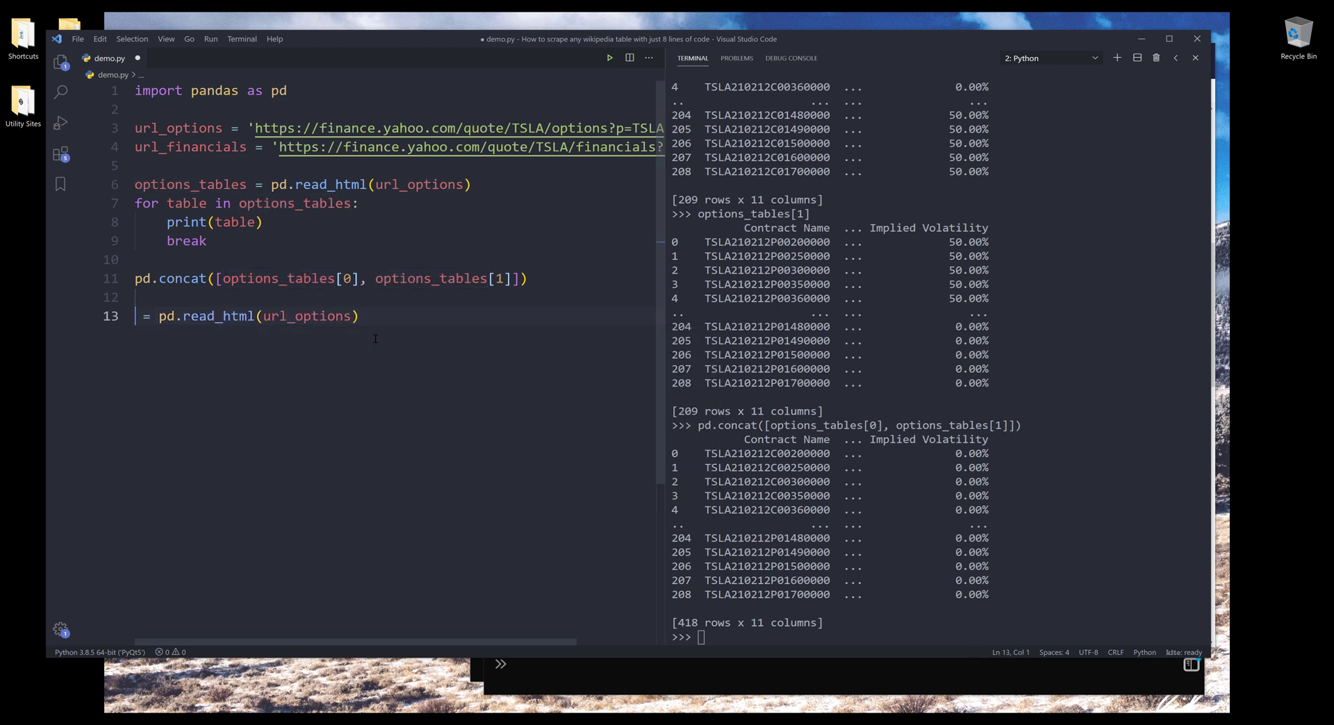
{"action": "type", "text": "financial"}
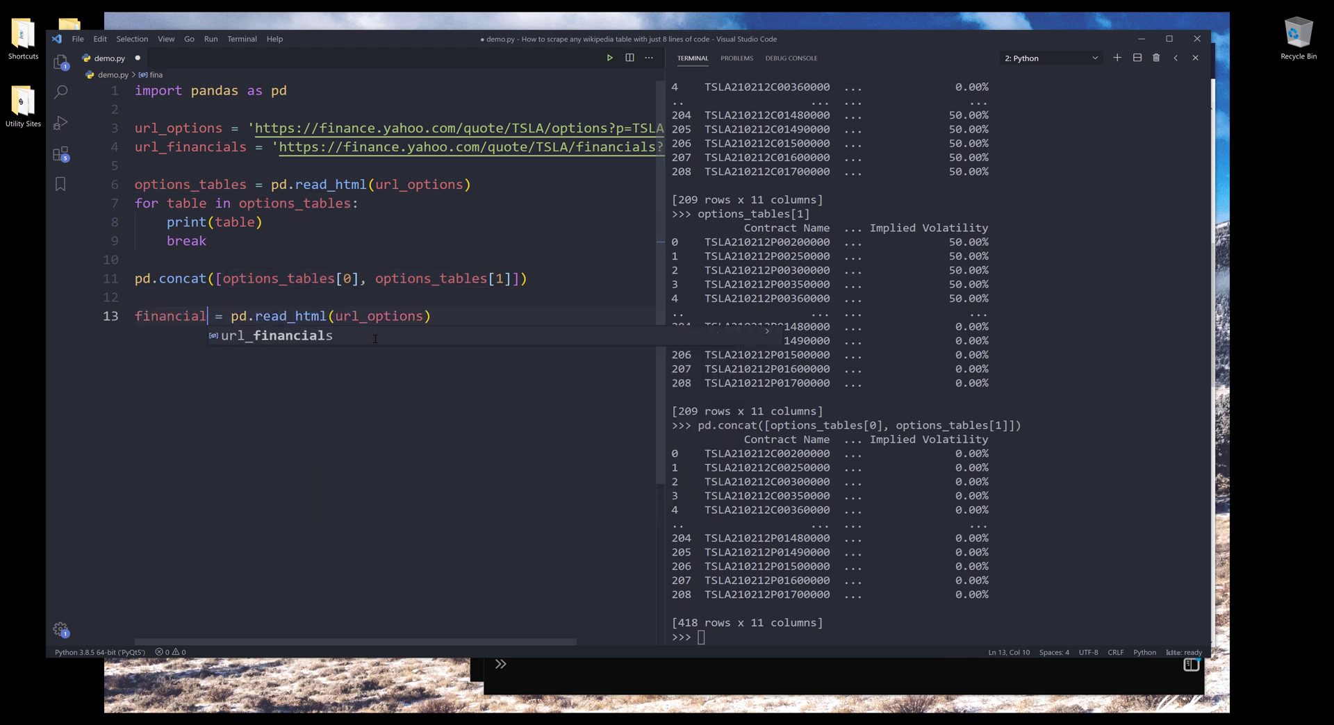
{"action": "type", "text": "_table"}
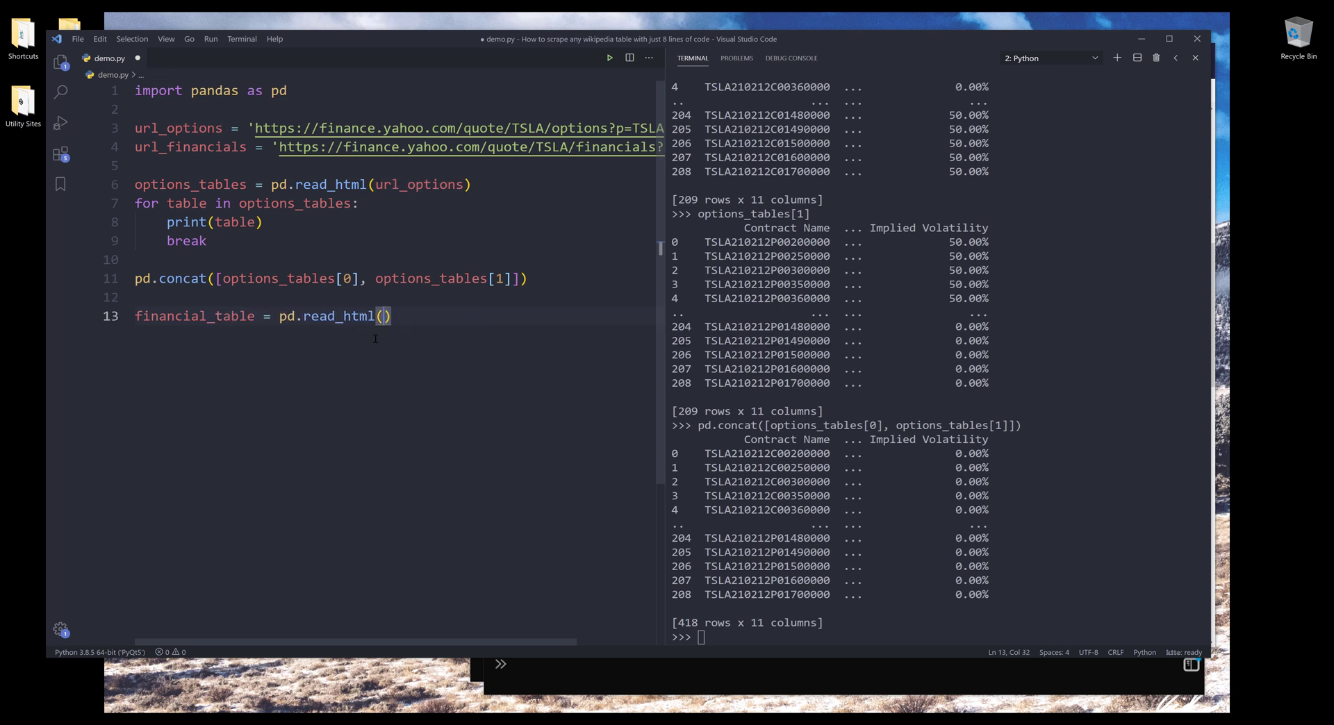
{"action": "type", "text": "url_financials"}
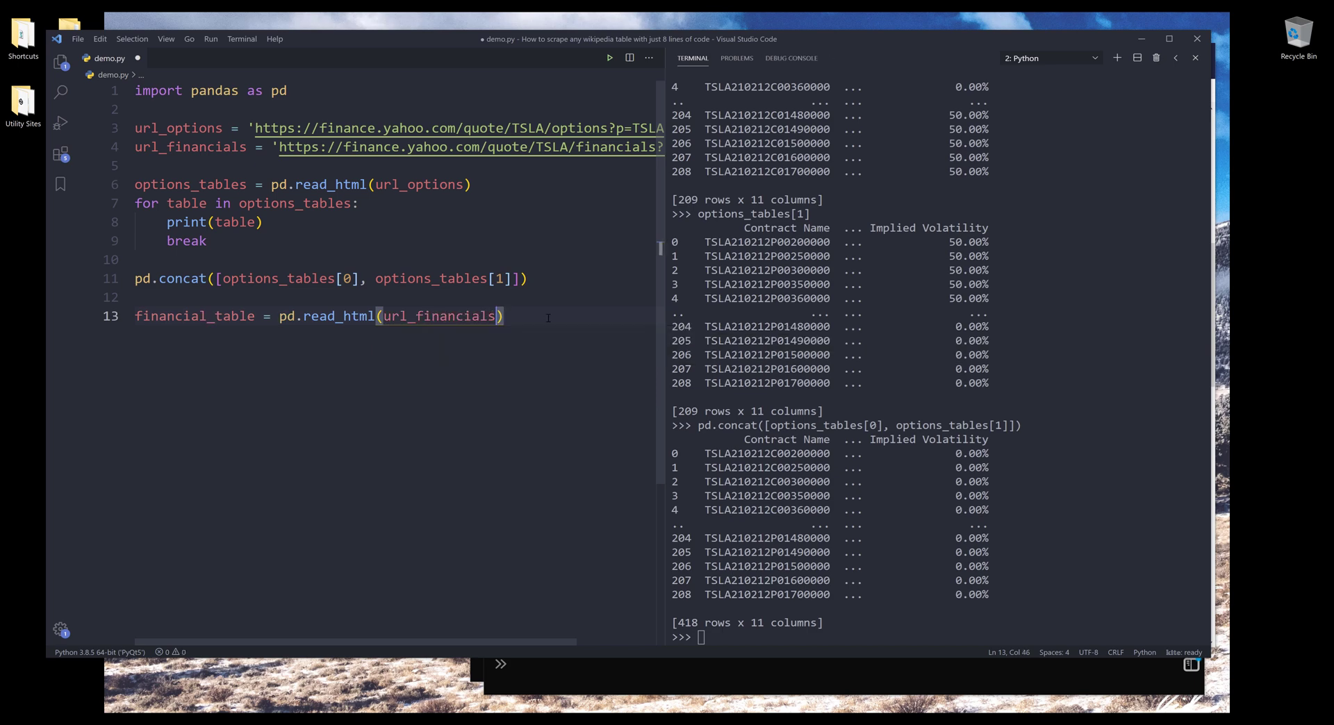
{"action": "key", "text": "Return"}
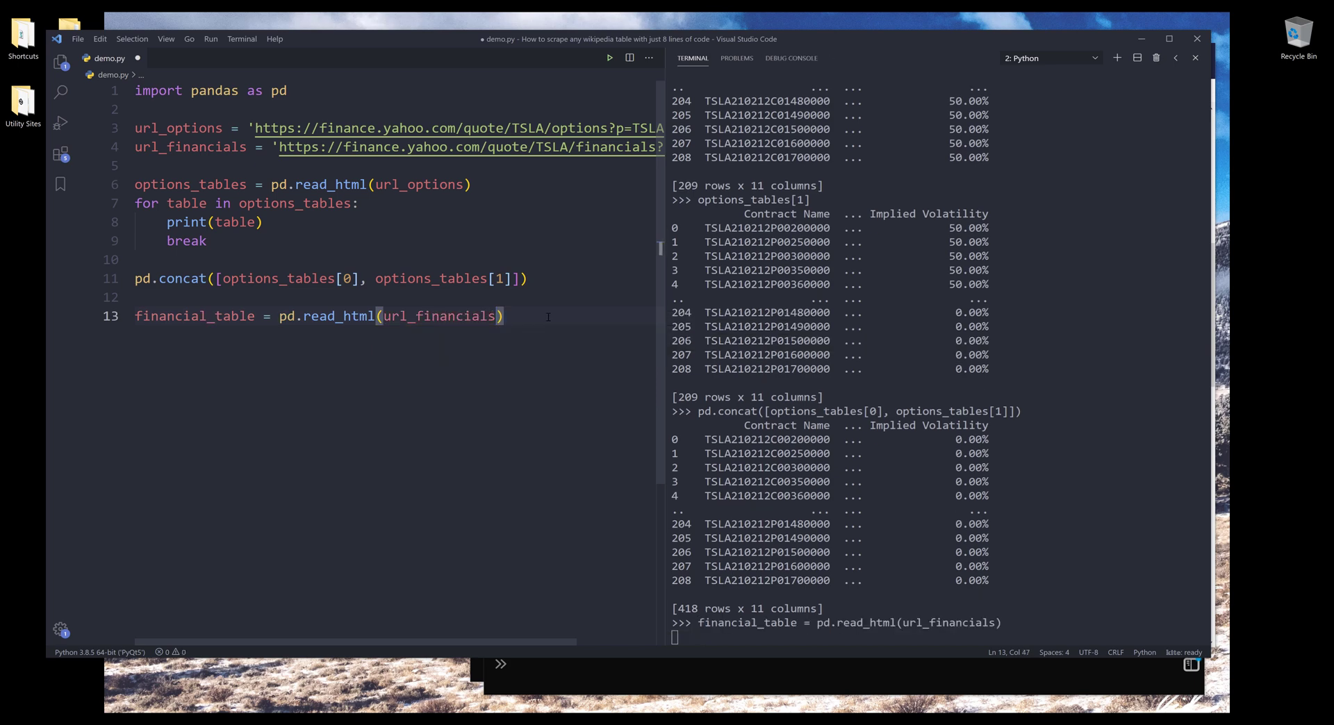
{"action": "key", "text": "Return"}
{"action": "type", "text": "data"}
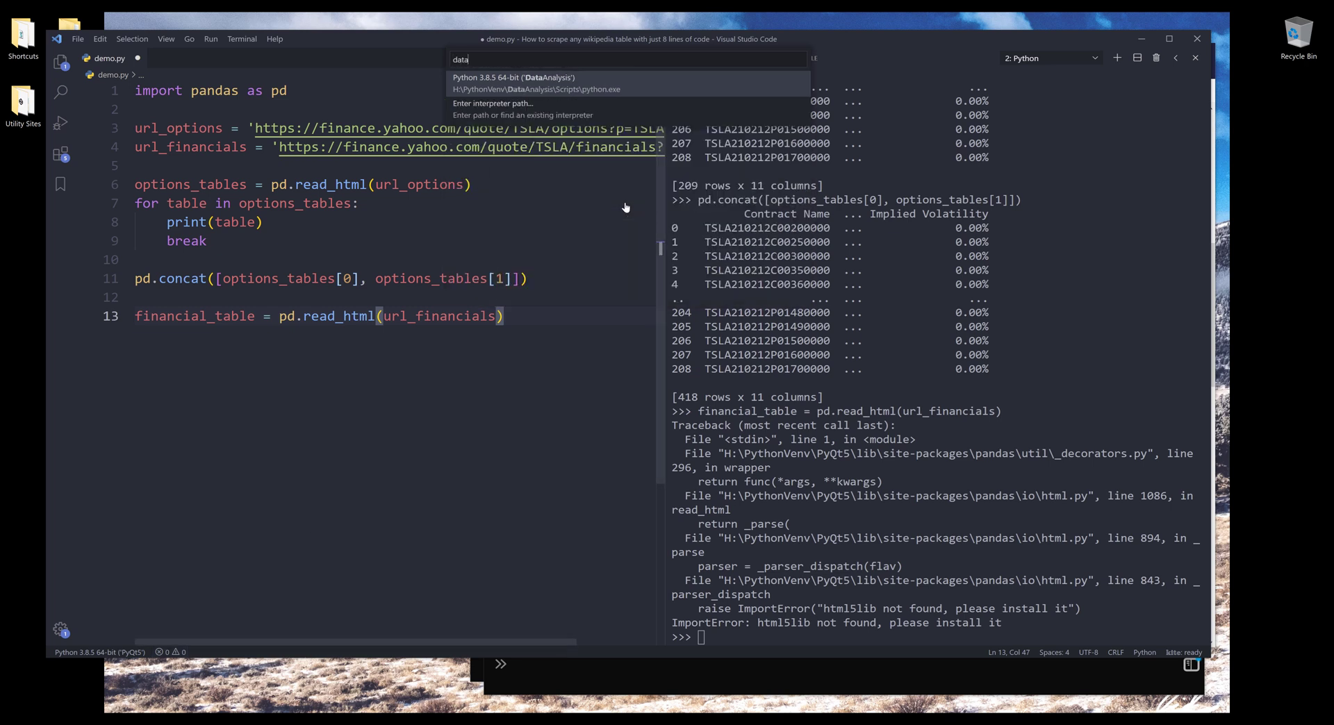
Step: Select the DataAnalysis interpreter and re-run the pandas import and URL lines in a fresh terminal
{"action": "left_click", "coordinate": [515, 82]}
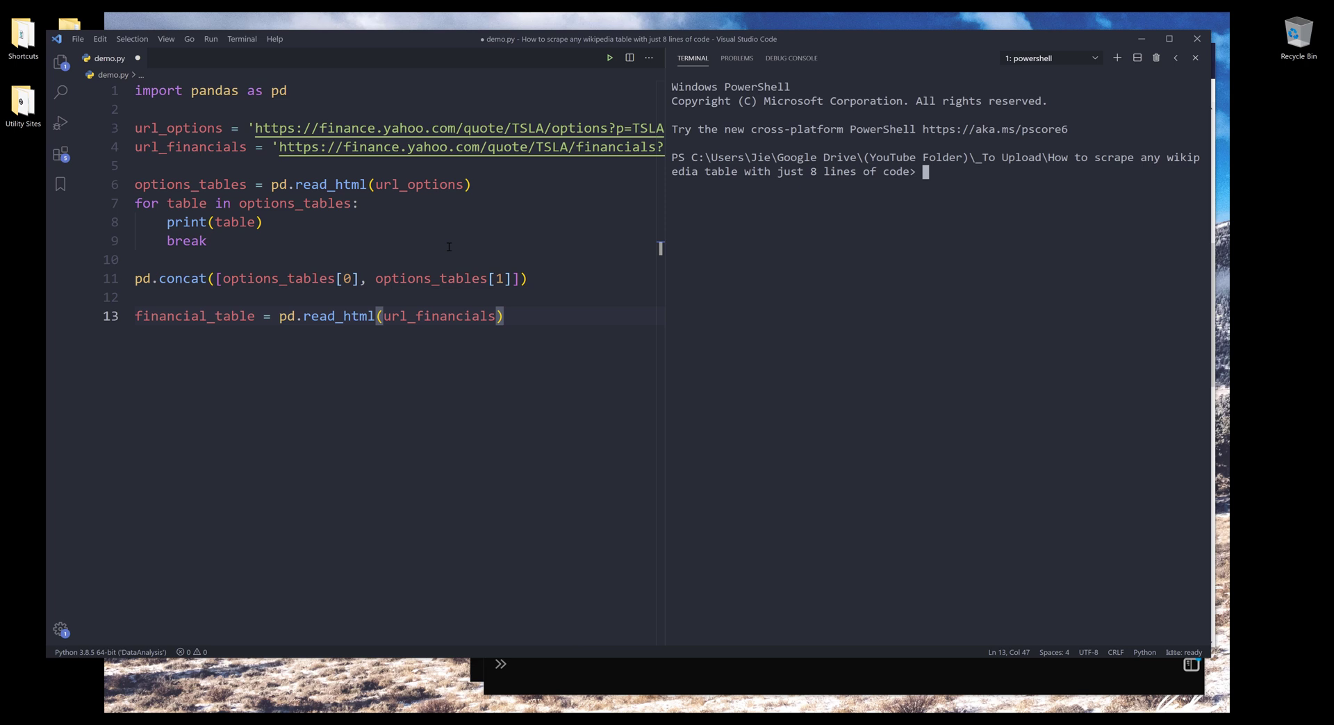
{"action": "left_click", "coordinate": [608, 58]}
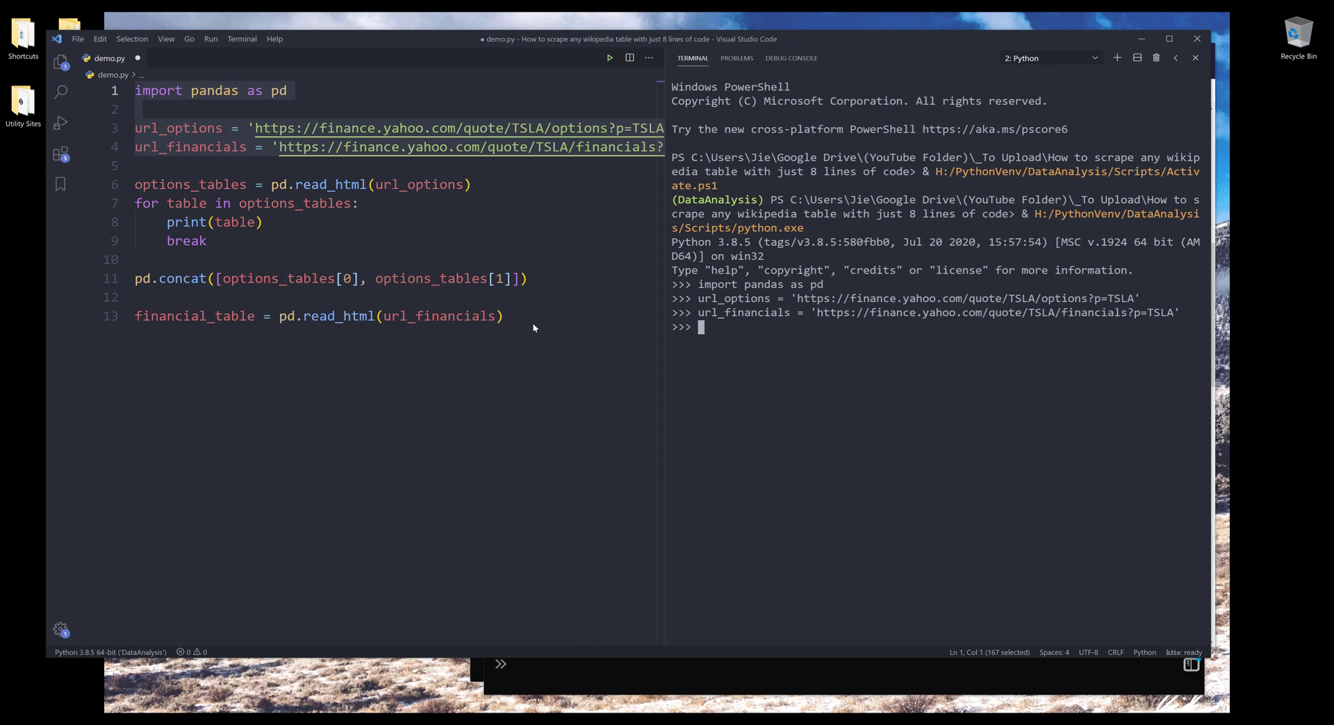
{"action": "left_click", "coordinate": [504, 315]}
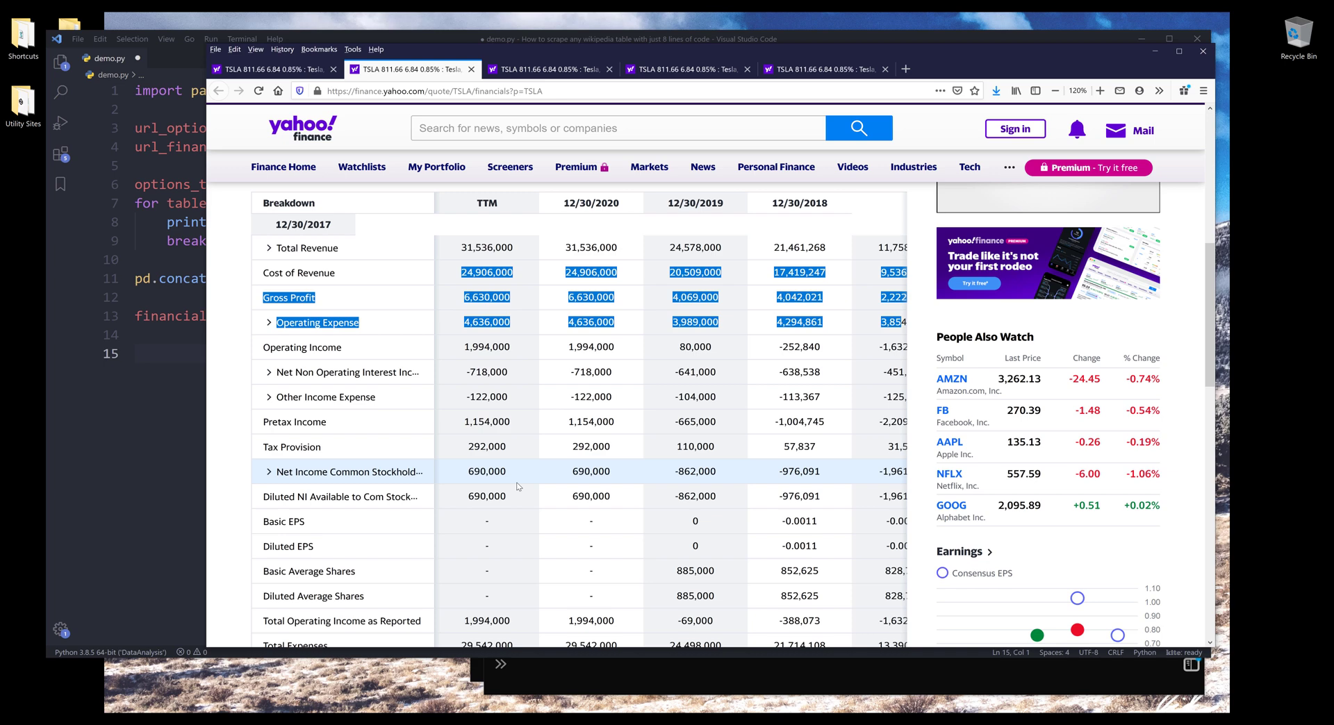
{"action": "mouse_move", "coordinate": [321, 273]}
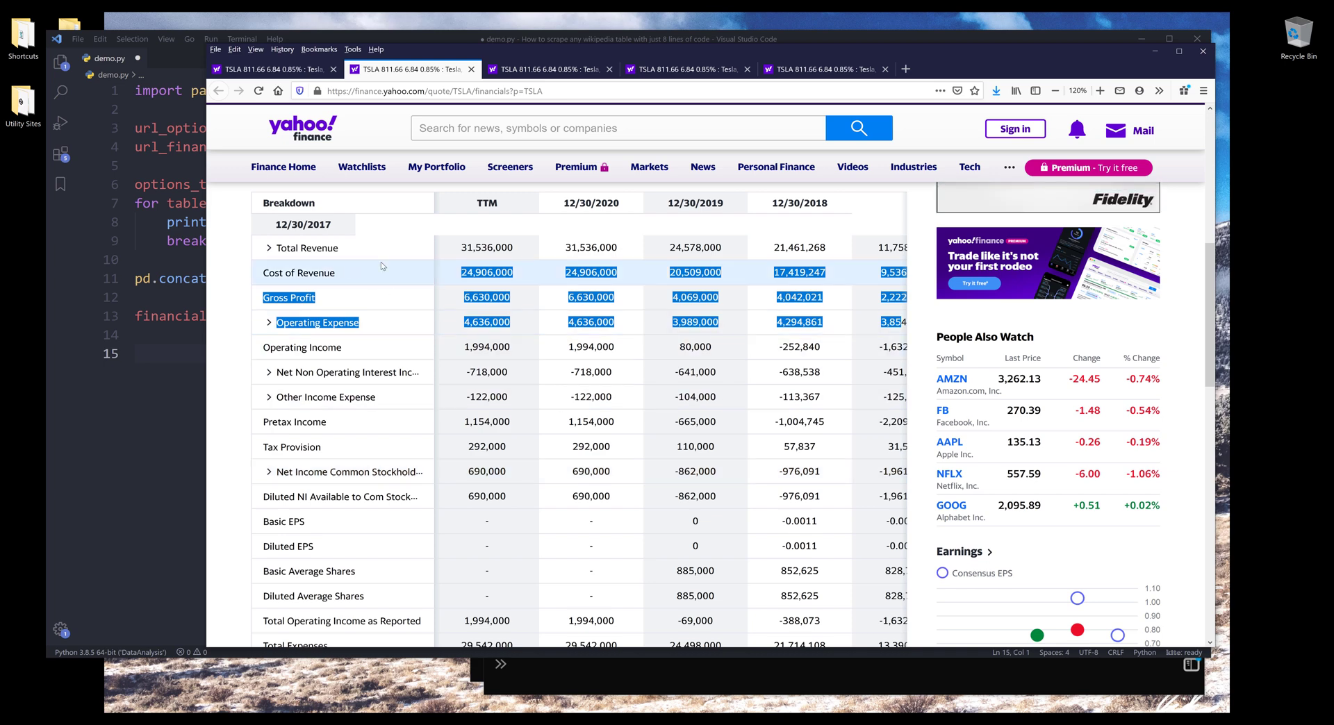
Step: Browse Tesla's Yahoo Finance profile page down to the Key Executives table
{"action": "left_click", "coordinate": [721, 315]}
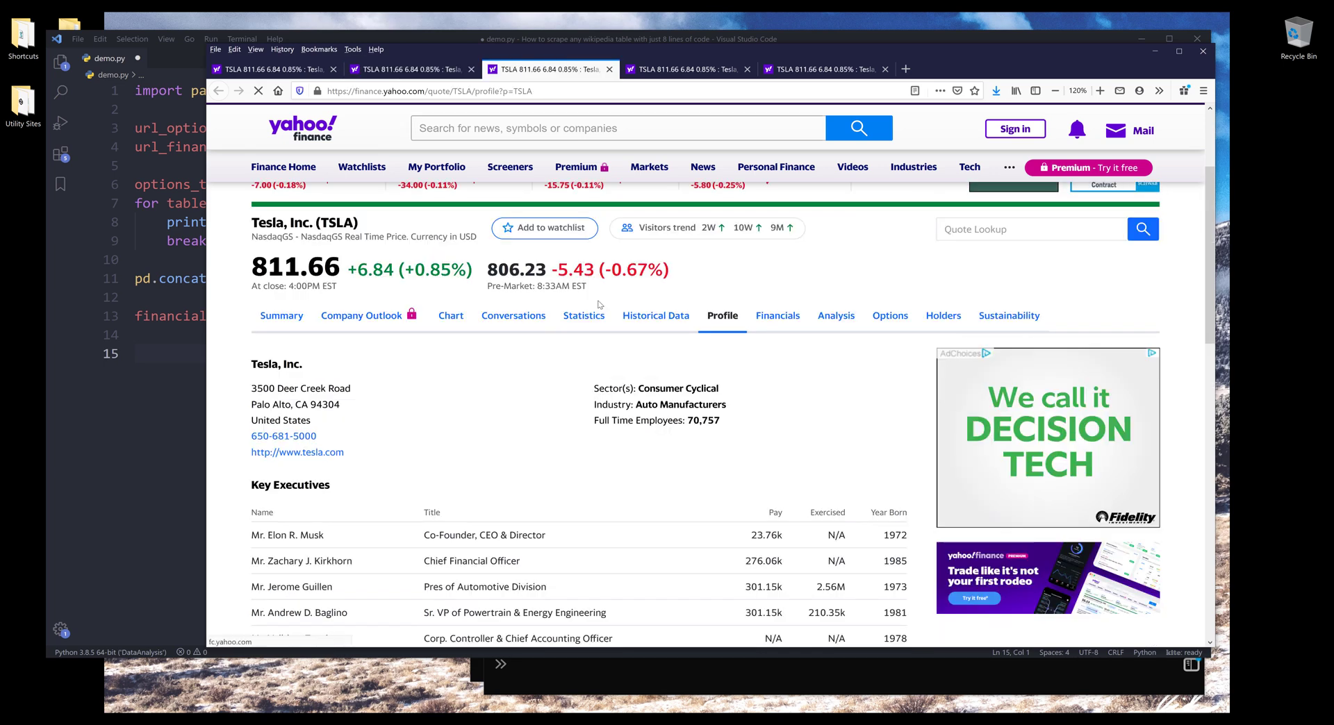
{"action": "scroll", "scroll_direction": "down", "scroll_amount": 3}
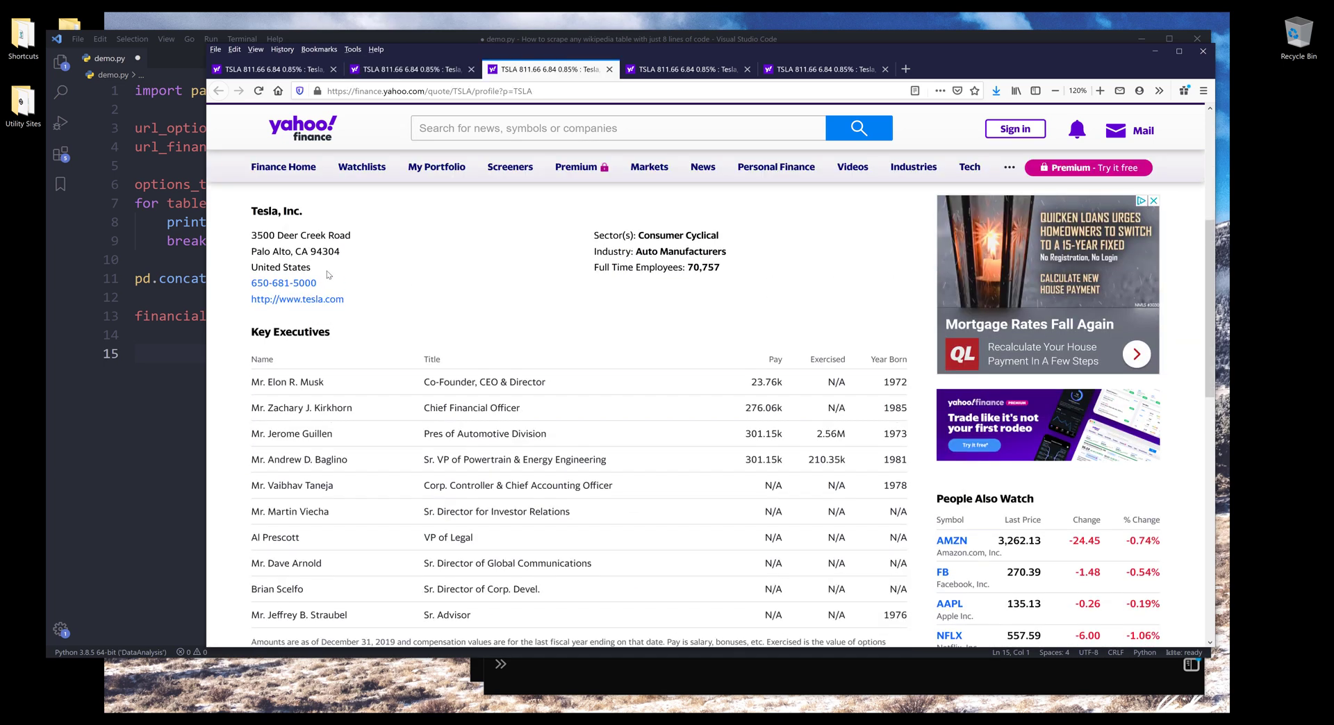
{"action": "scroll", "scroll_direction": "up", "scroll_amount": 3}
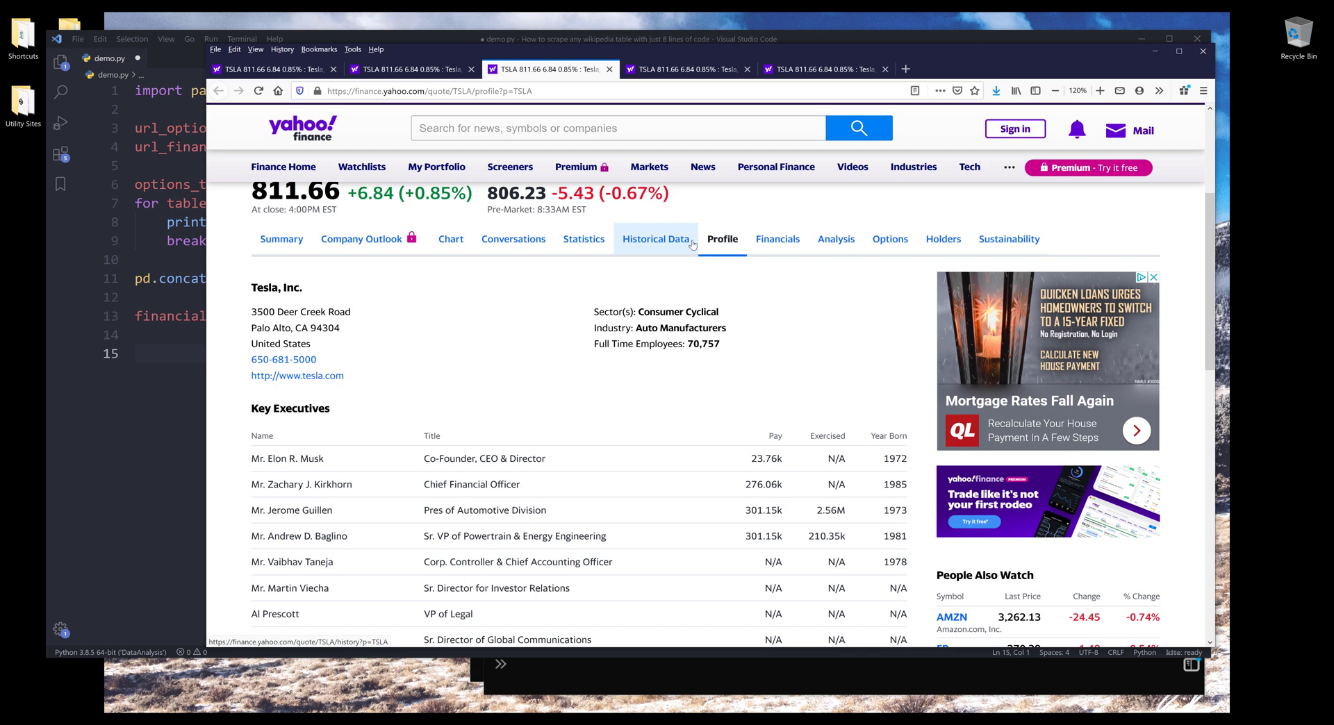
{"action": "scroll", "scroll_direction": "down", "scroll_amount": 3}
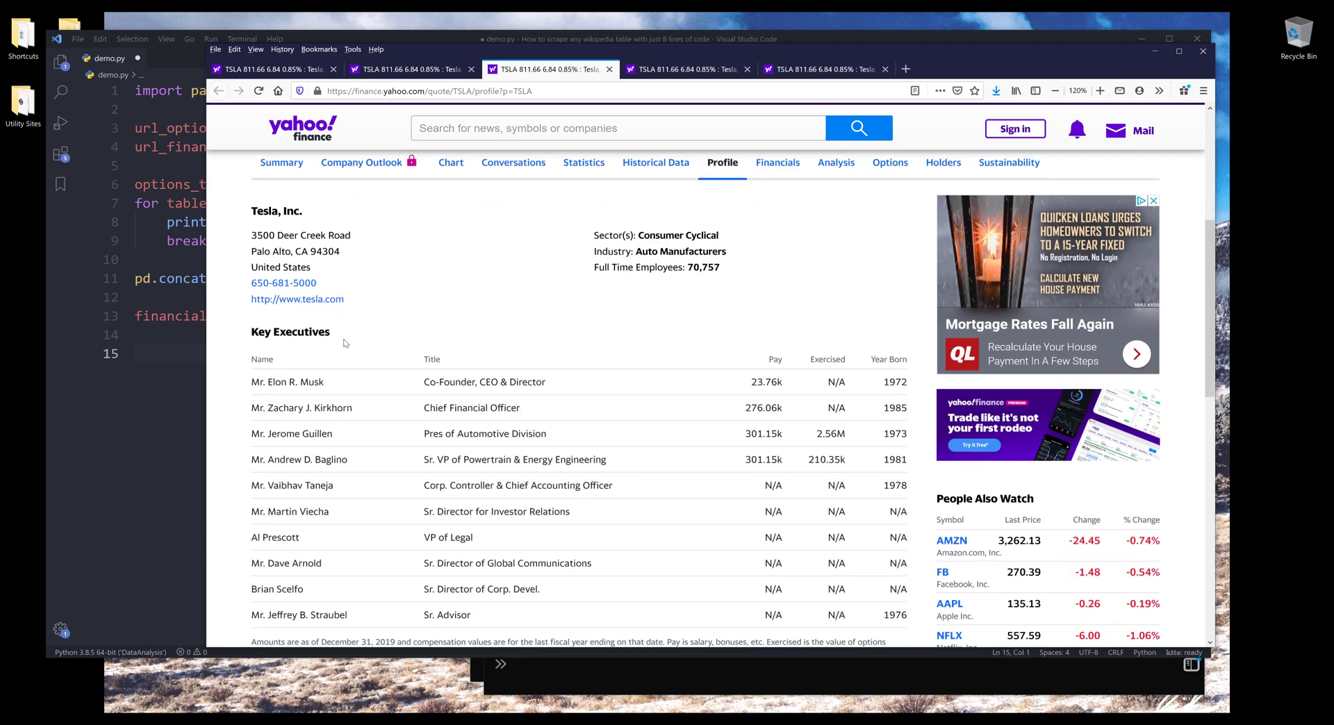
{"action": "scroll", "scroll_direction": "down", "scroll_amount": 3}
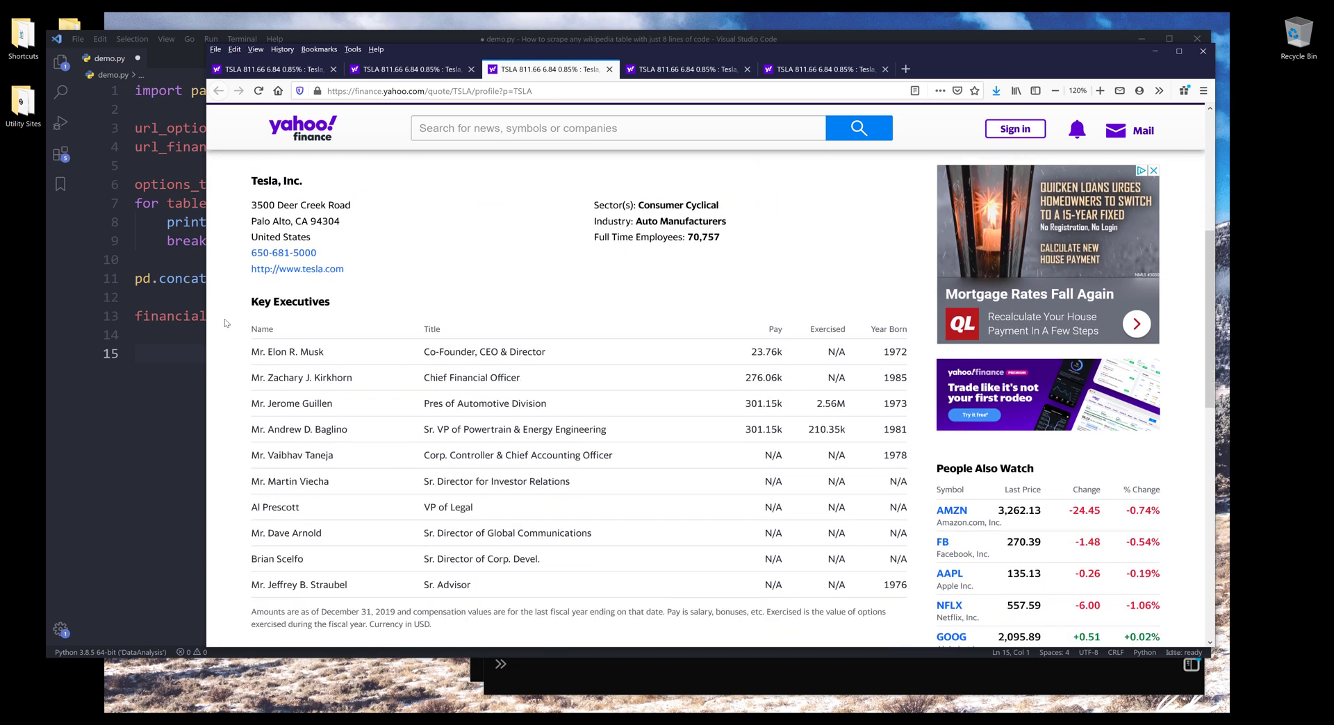
{"action": "scroll", "scroll_direction": "down", "scroll_amount": 3}
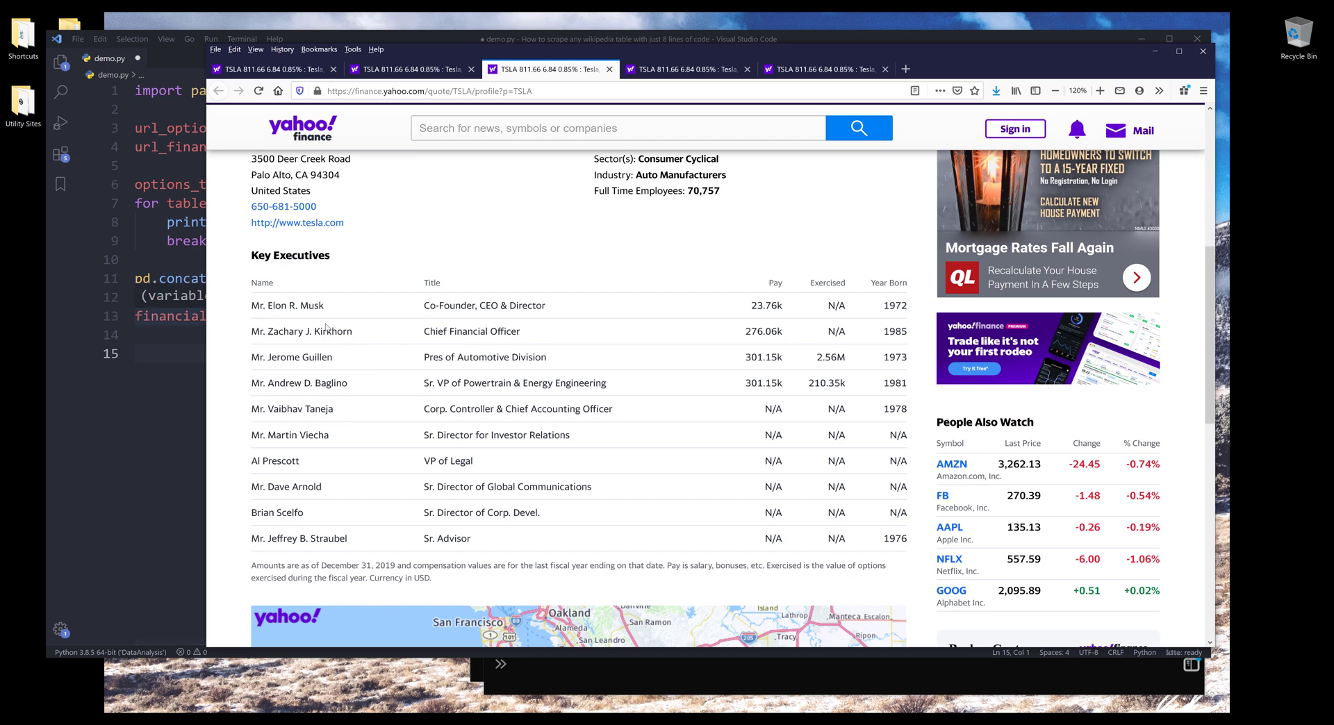
{"action": "double_click", "coordinate": [308, 306]}
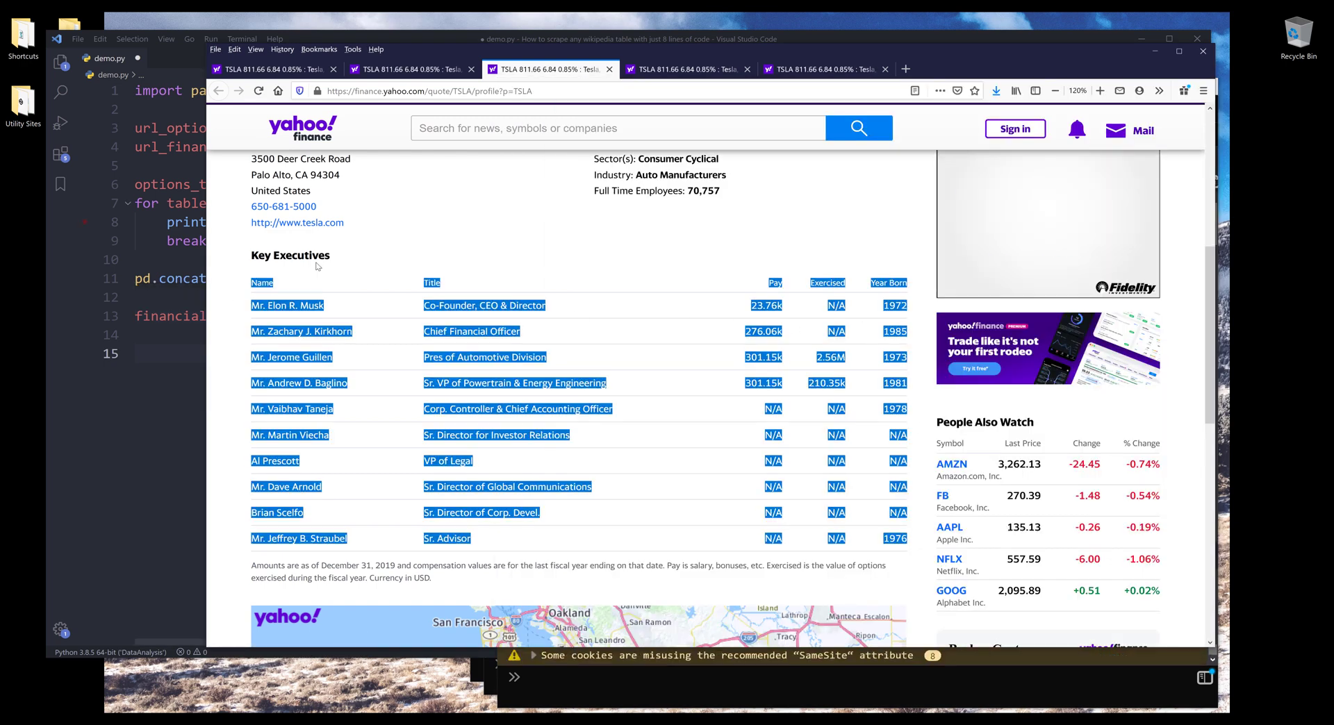
{"action": "scroll", "scroll_direction": "up", "scroll_amount": 3}
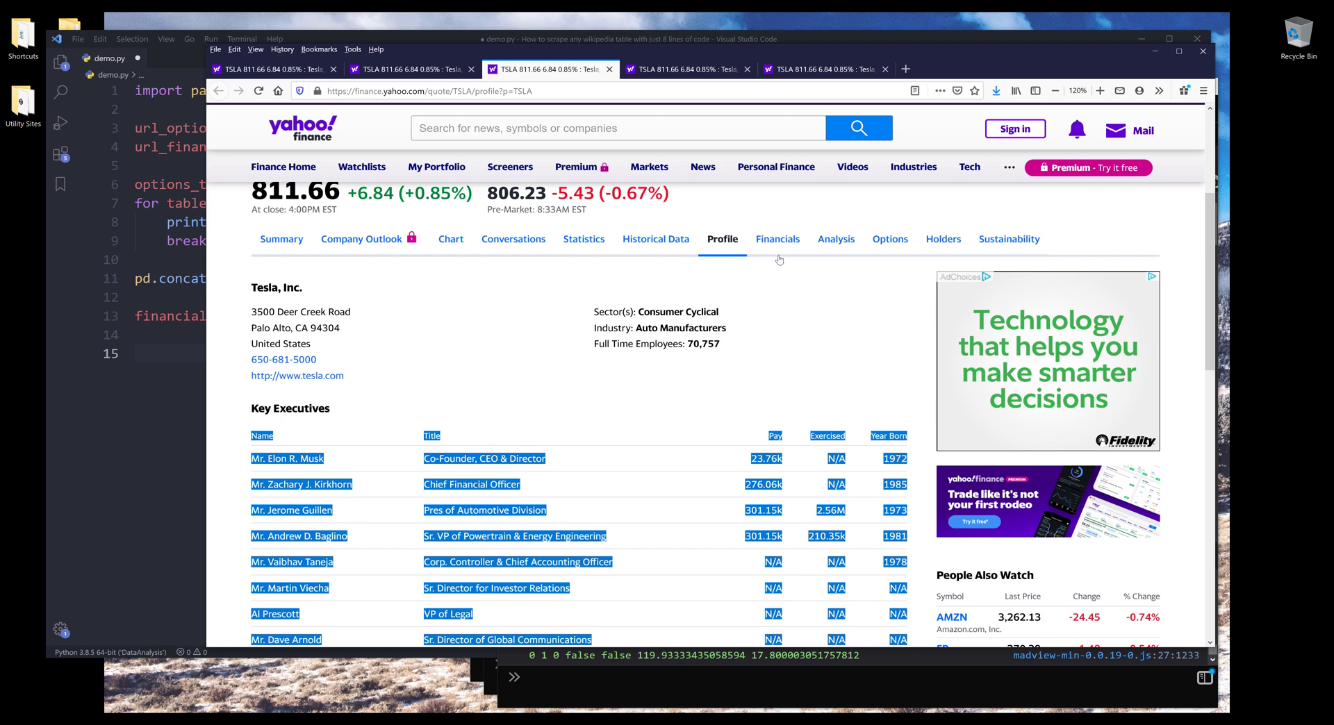
{"action": "mouse_move", "coordinate": [584, 239]}
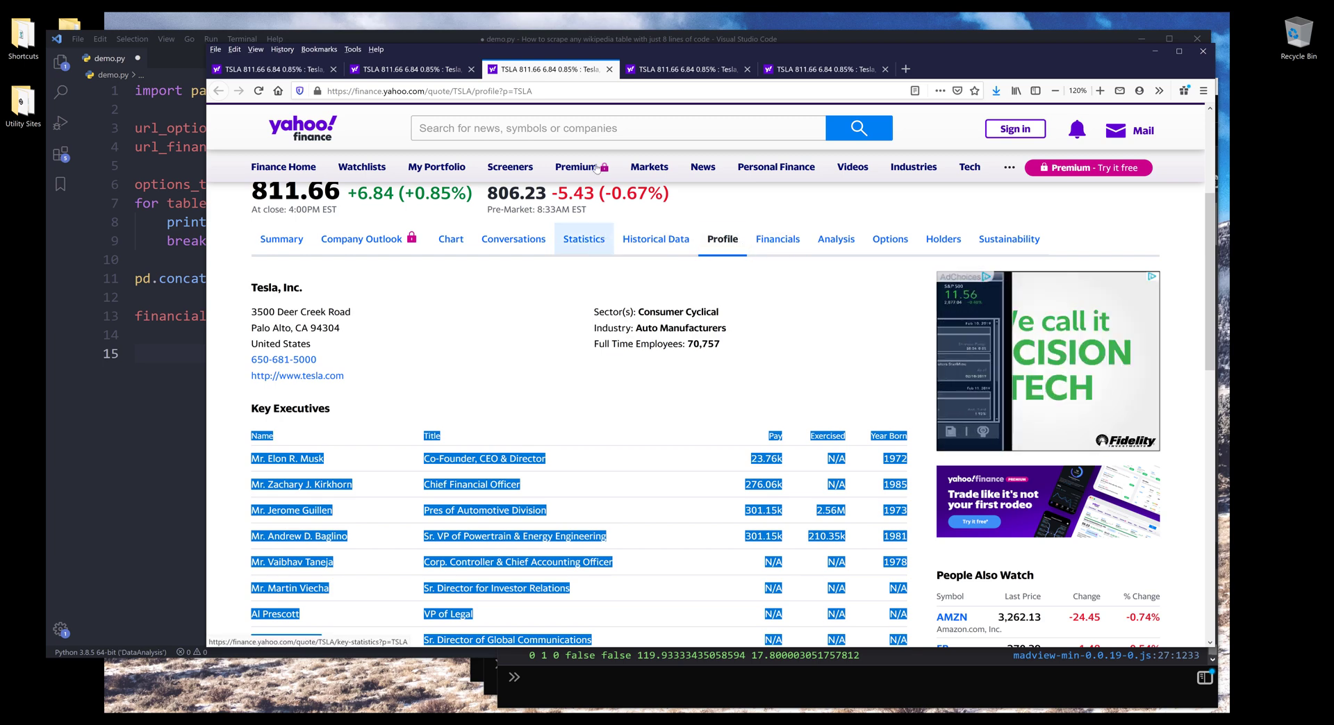
Step: Go to Tesla's key statistics page from the Statistics link
{"action": "left_click", "coordinate": [583, 239]}
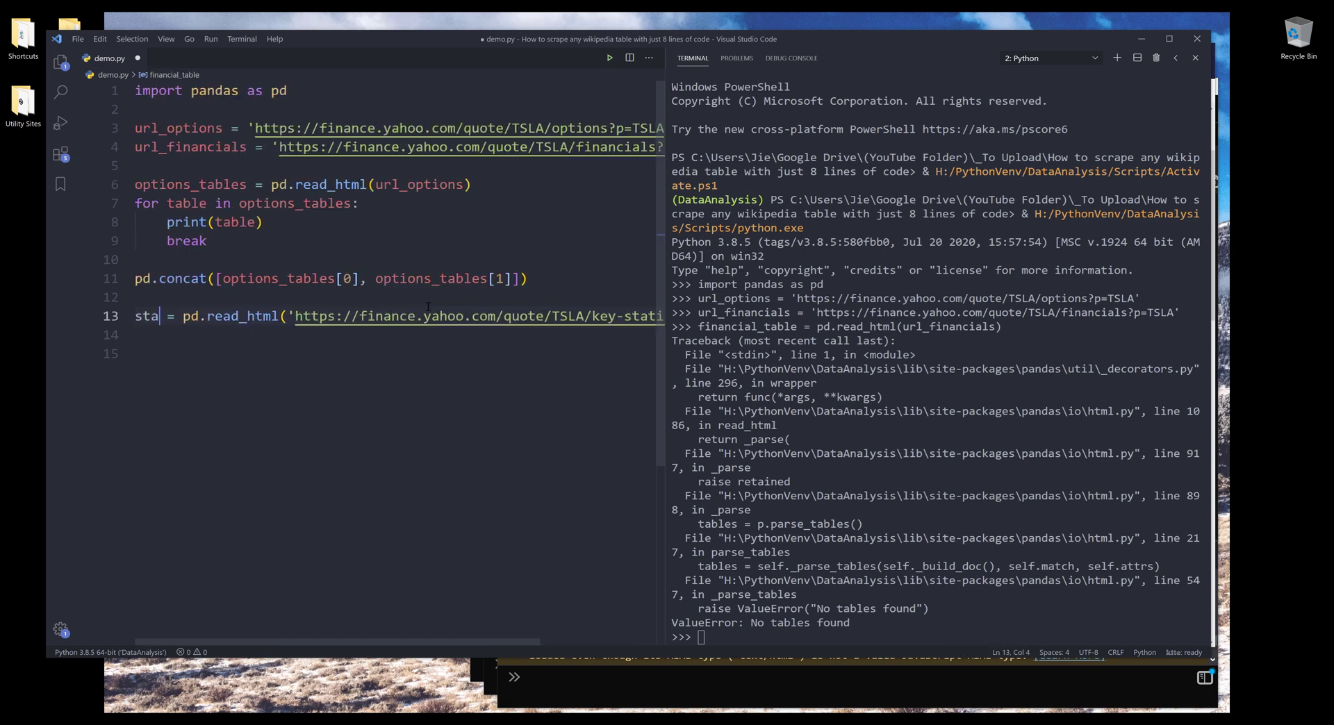
Step: Read the key-statistics URL into statistics with pd.read_html and check len(statistics) is 10
{"action": "type", "text": "tistics"}
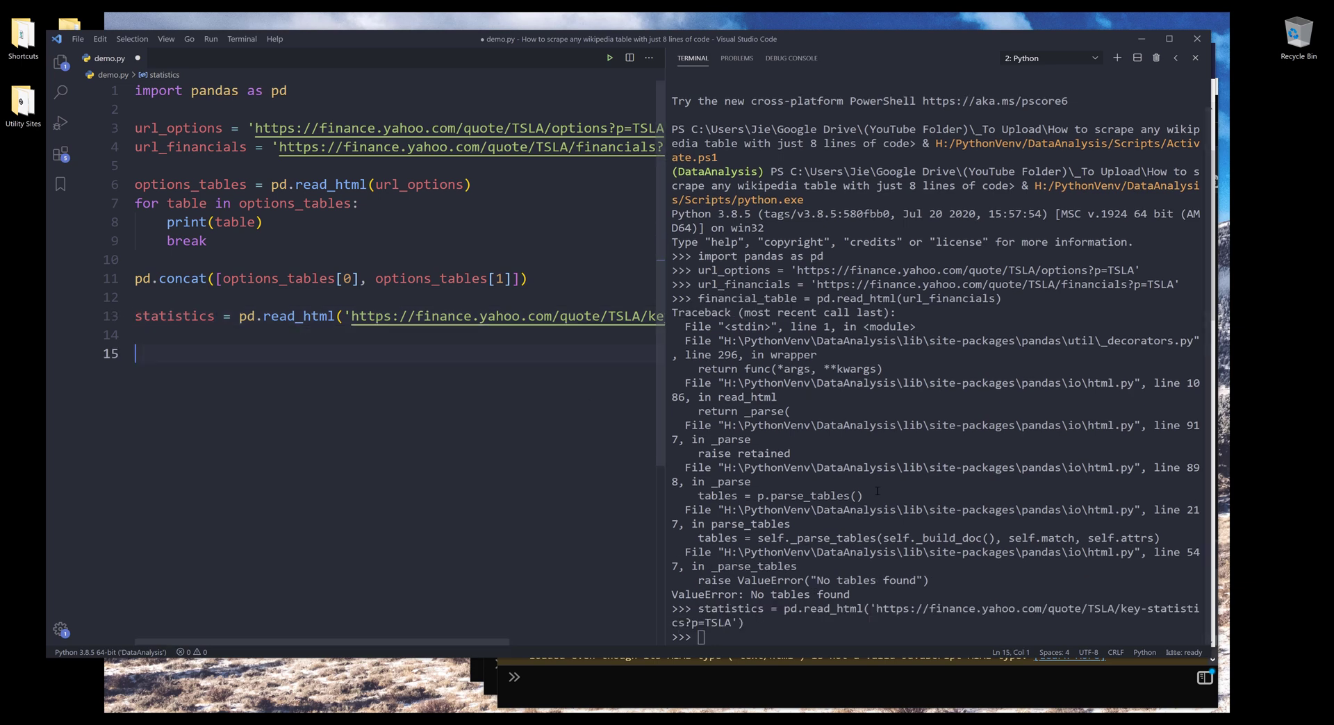
{"action": "type", "text": "len("}
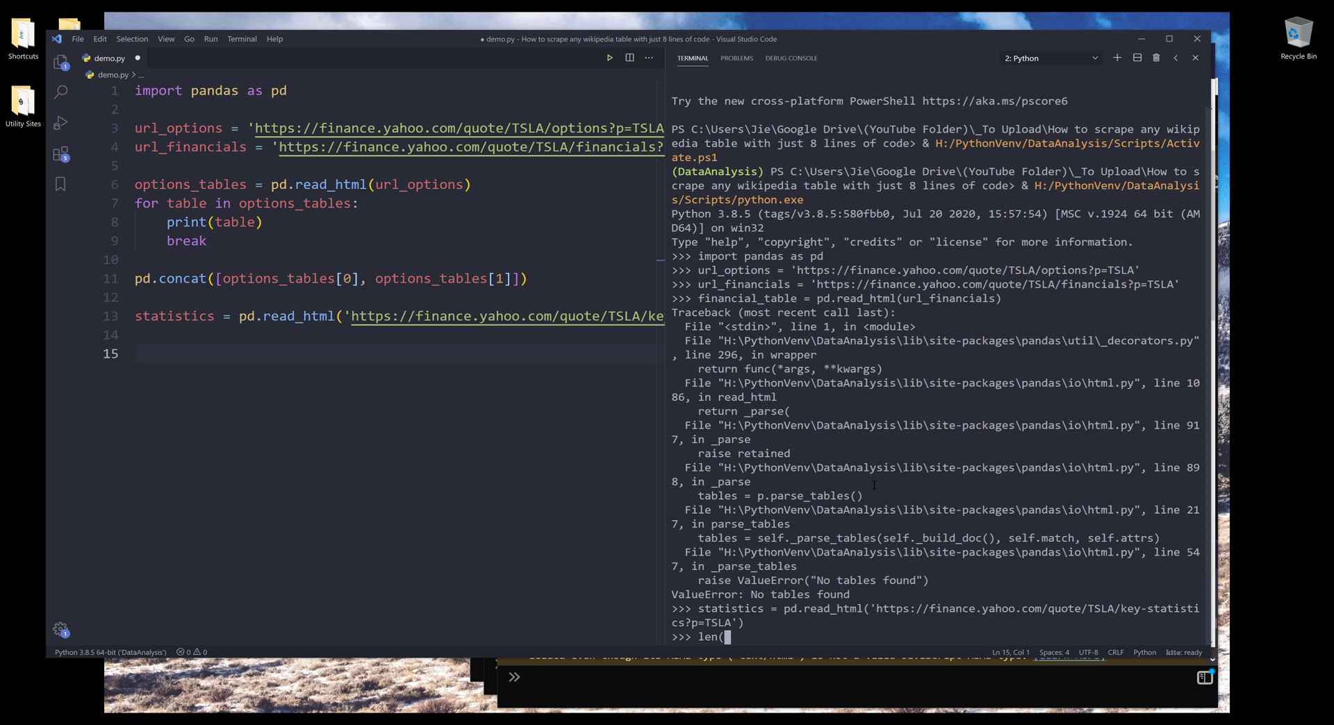
{"action": "type", "text": "statis"}
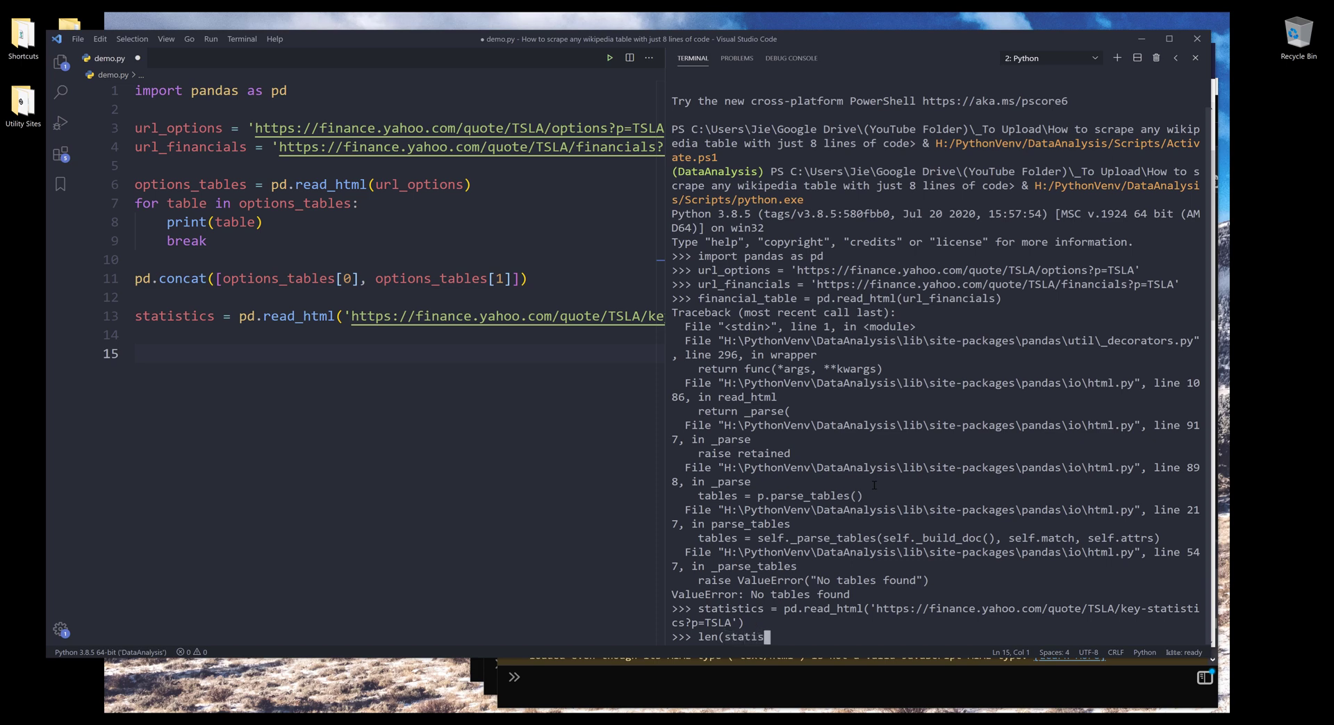
{"action": "key", "text": "Return"}
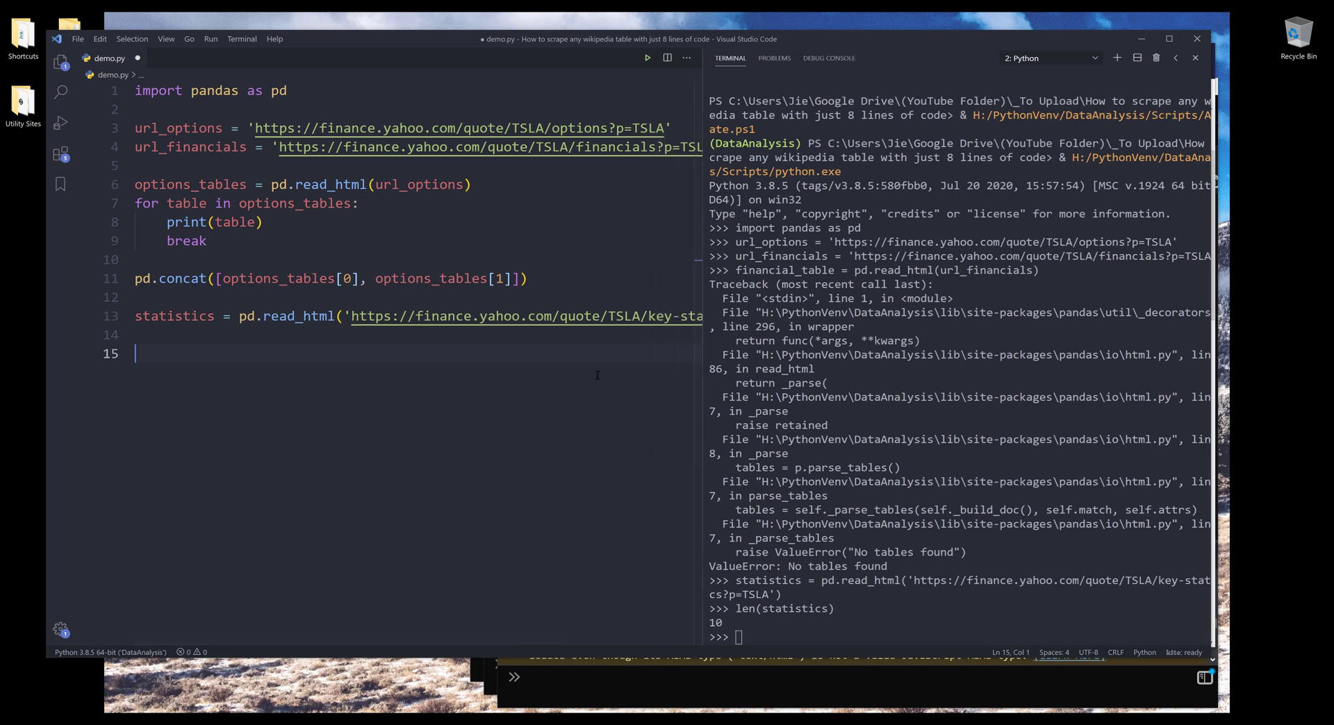
Step: Write a for loop over statistics printing each table then print('-'*100)
{"action": "type", "text": "for"}
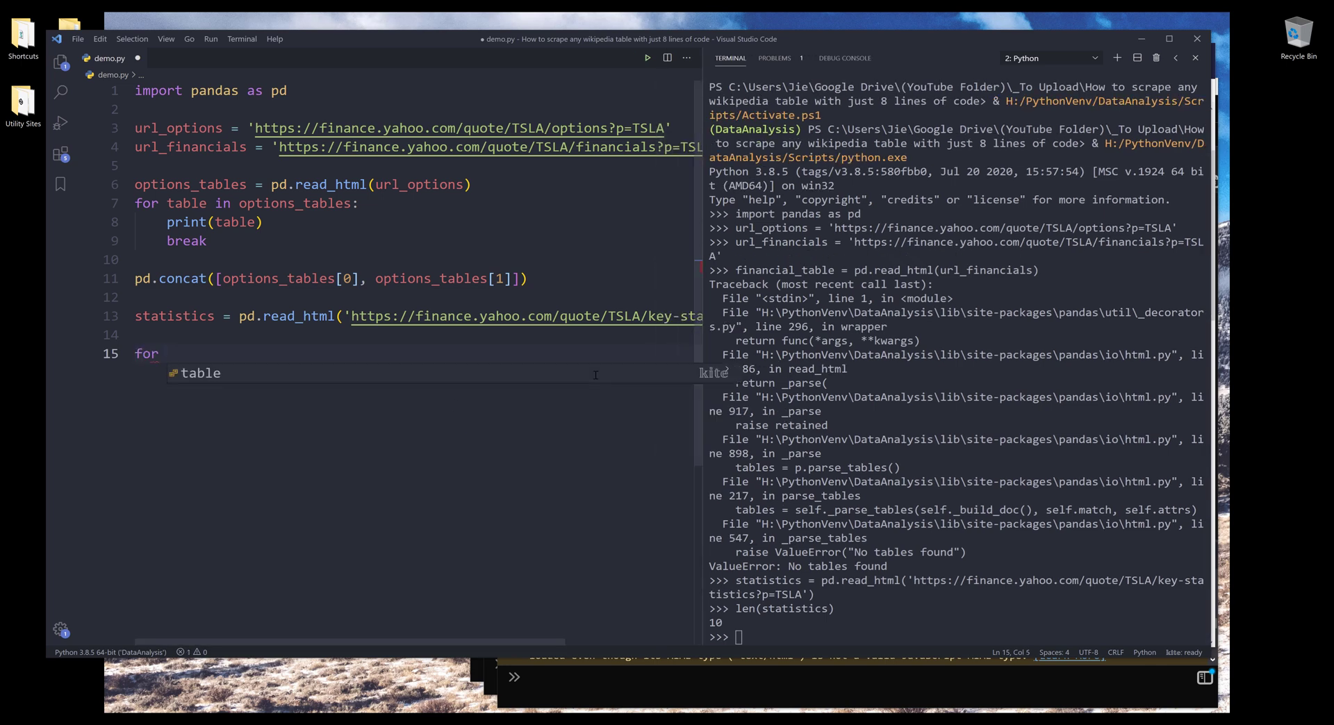
{"action": "type", "text": "table"}
{"action": "type", "text": "print("}
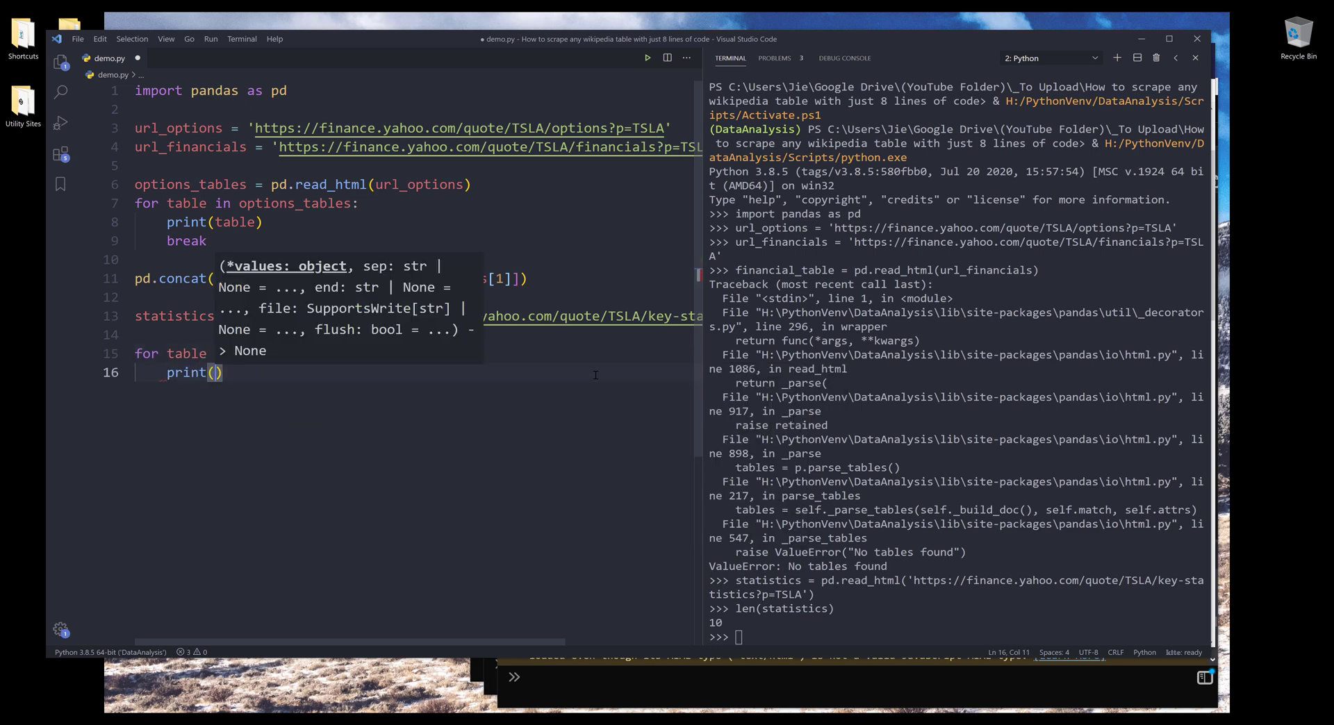
{"action": "type", "text": "table"}
{"action": "type", "text": "print('"}
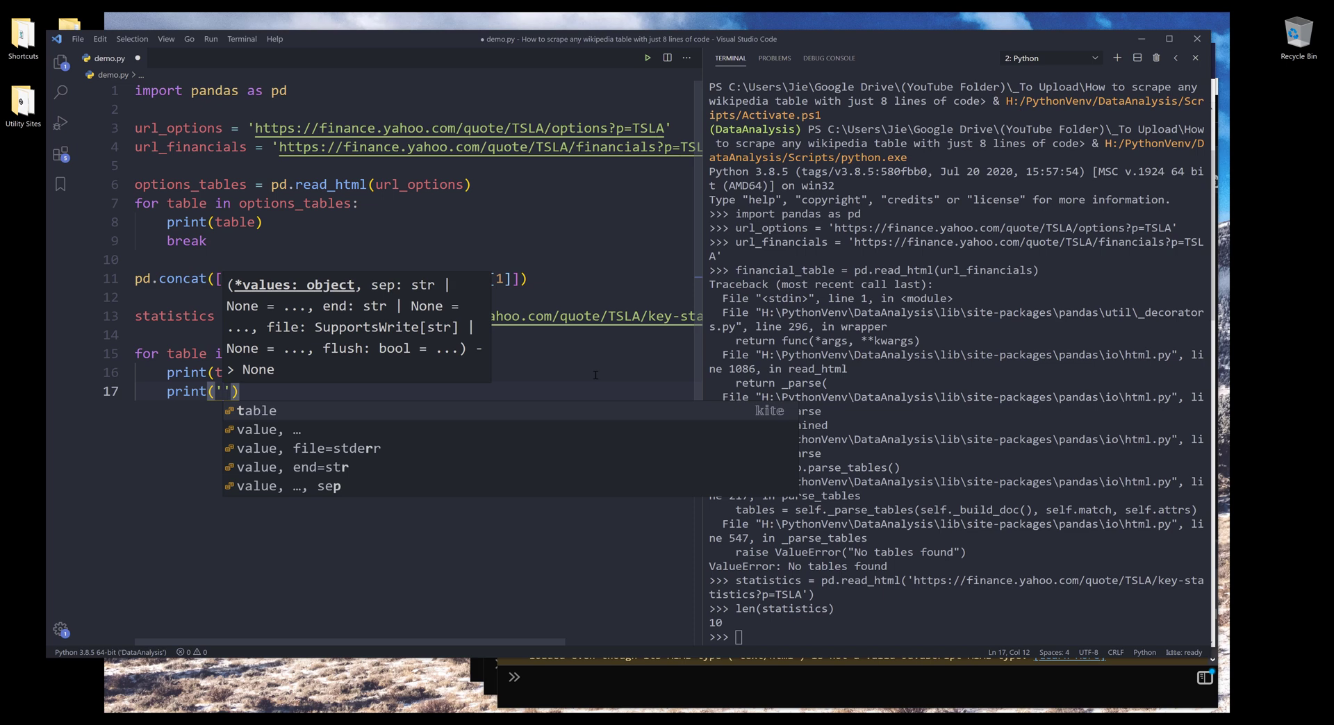
{"action": "type", "text": "-"}
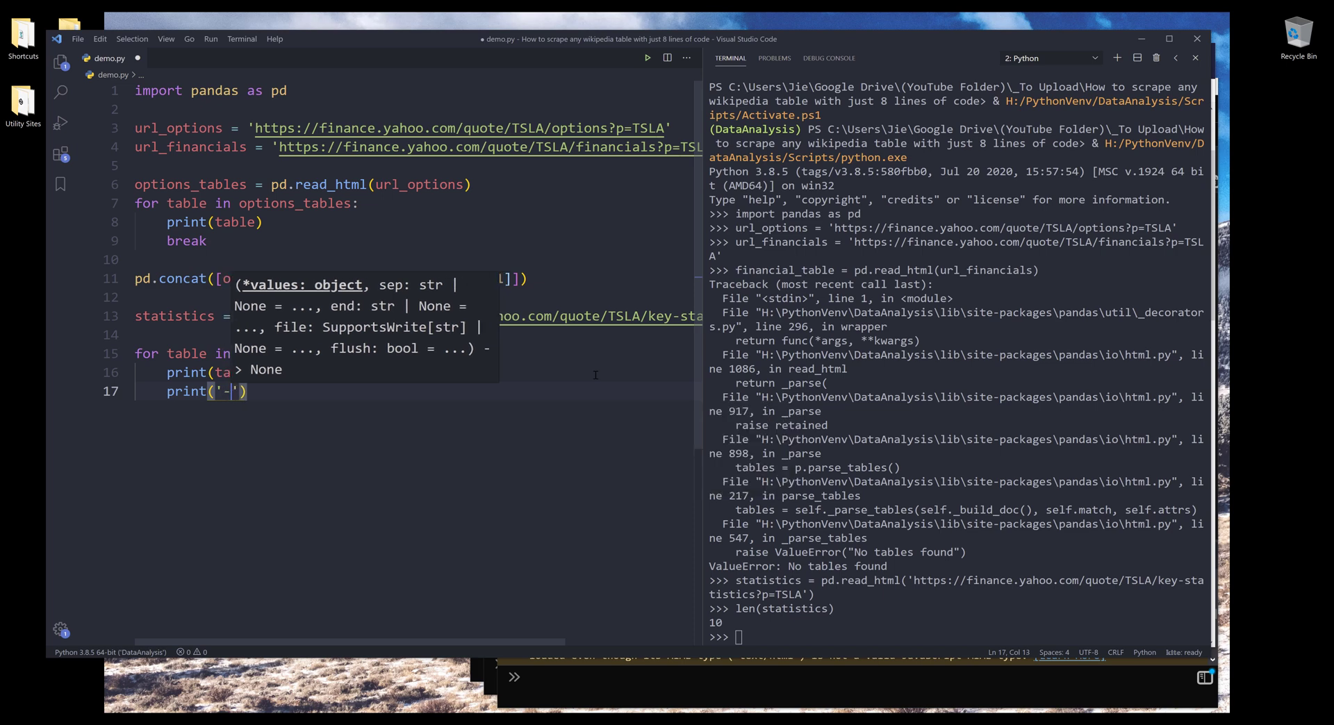
{"action": "type", "text": "*100"}
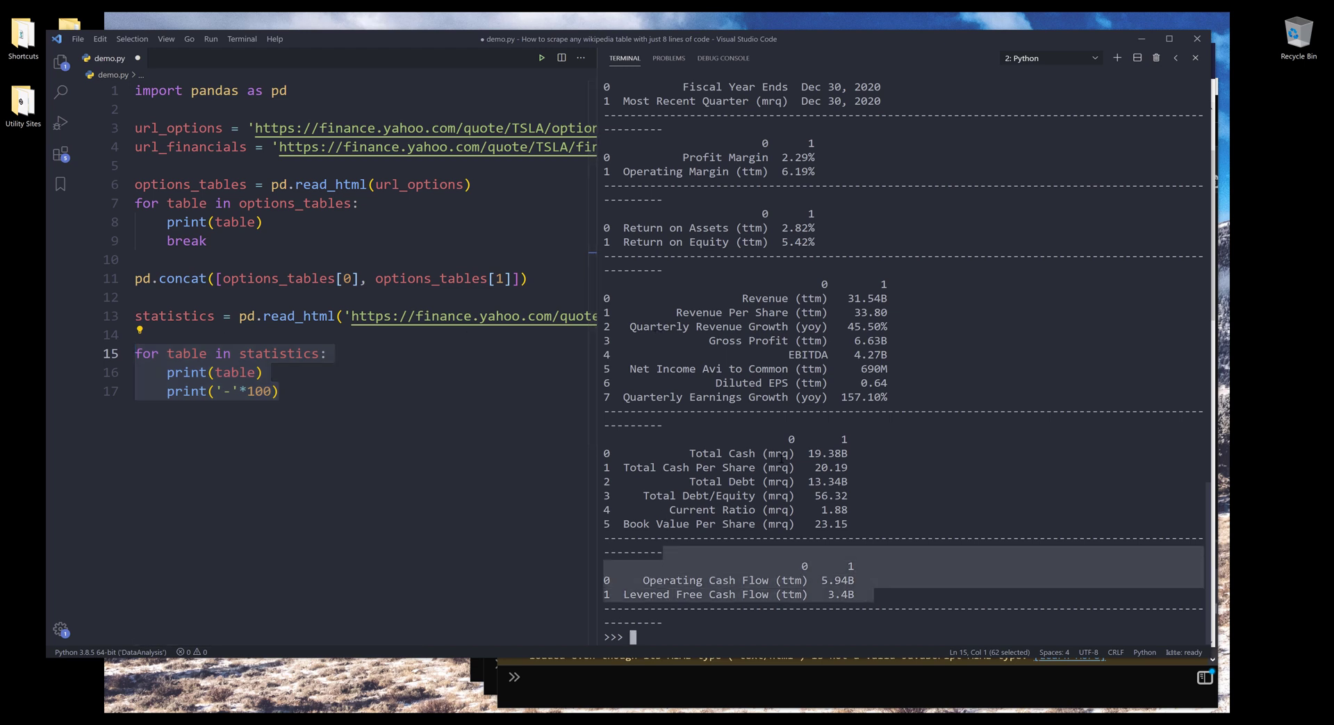
Step: Run the loop and scroll the terminal through the printed key-statistics tables
{"action": "scroll", "scroll_direction": "up", "scroll_amount": 3}
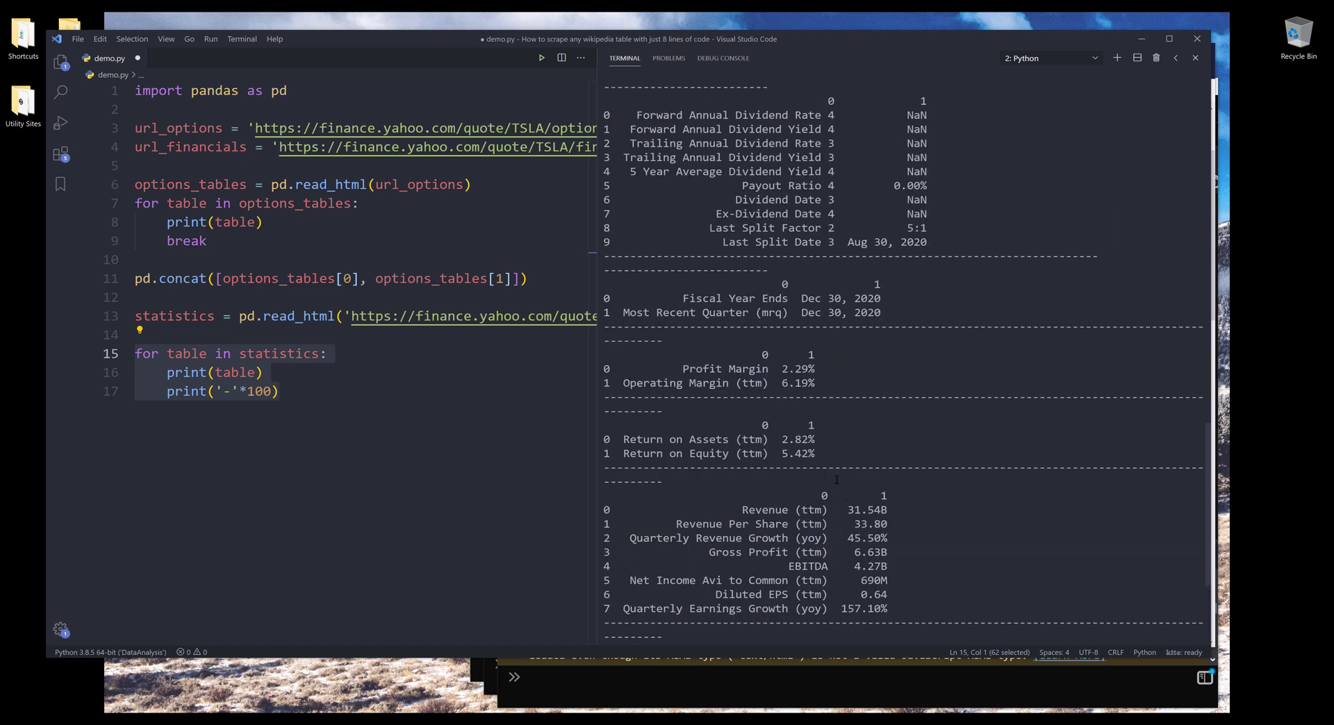
{"action": "scroll", "scroll_direction": "up", "scroll_amount": 3}
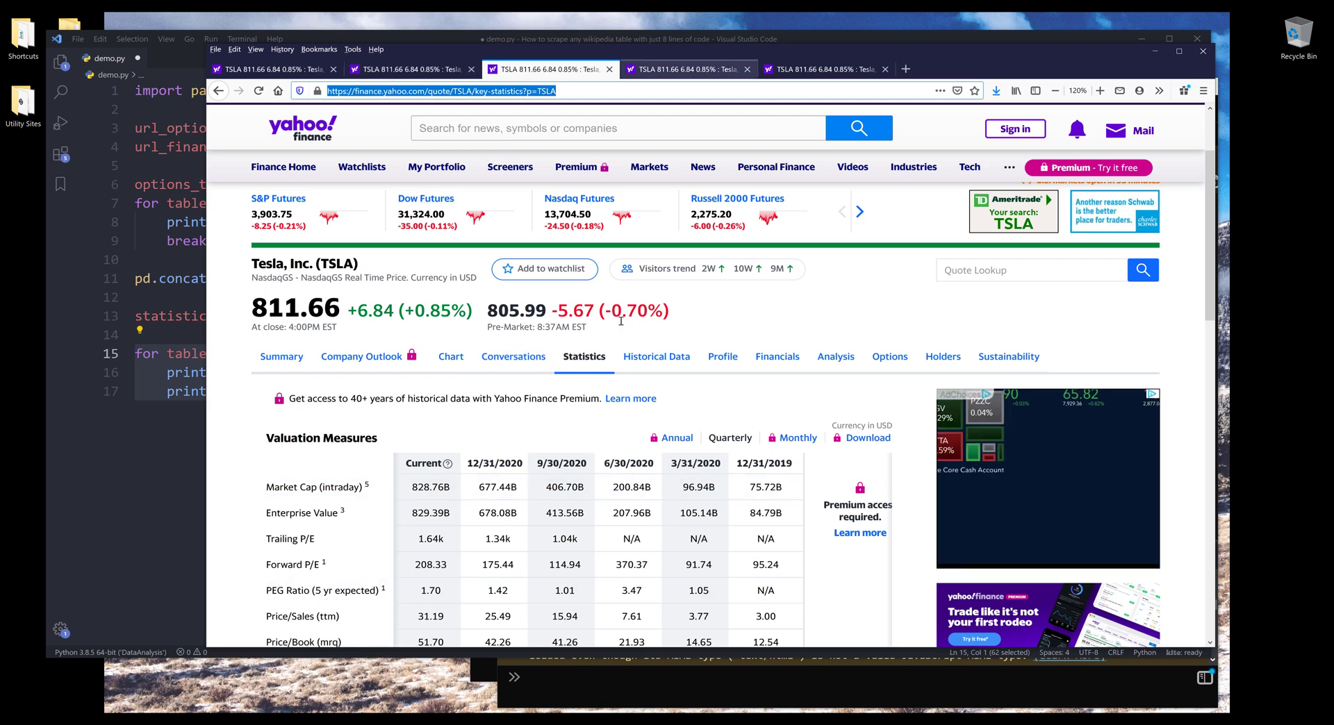
Step: Inspect the Valuation Measures table's markup in Firefox DevTools to confirm it is a table element
{"action": "scroll", "scroll_direction": "down", "scroll_amount": 3}
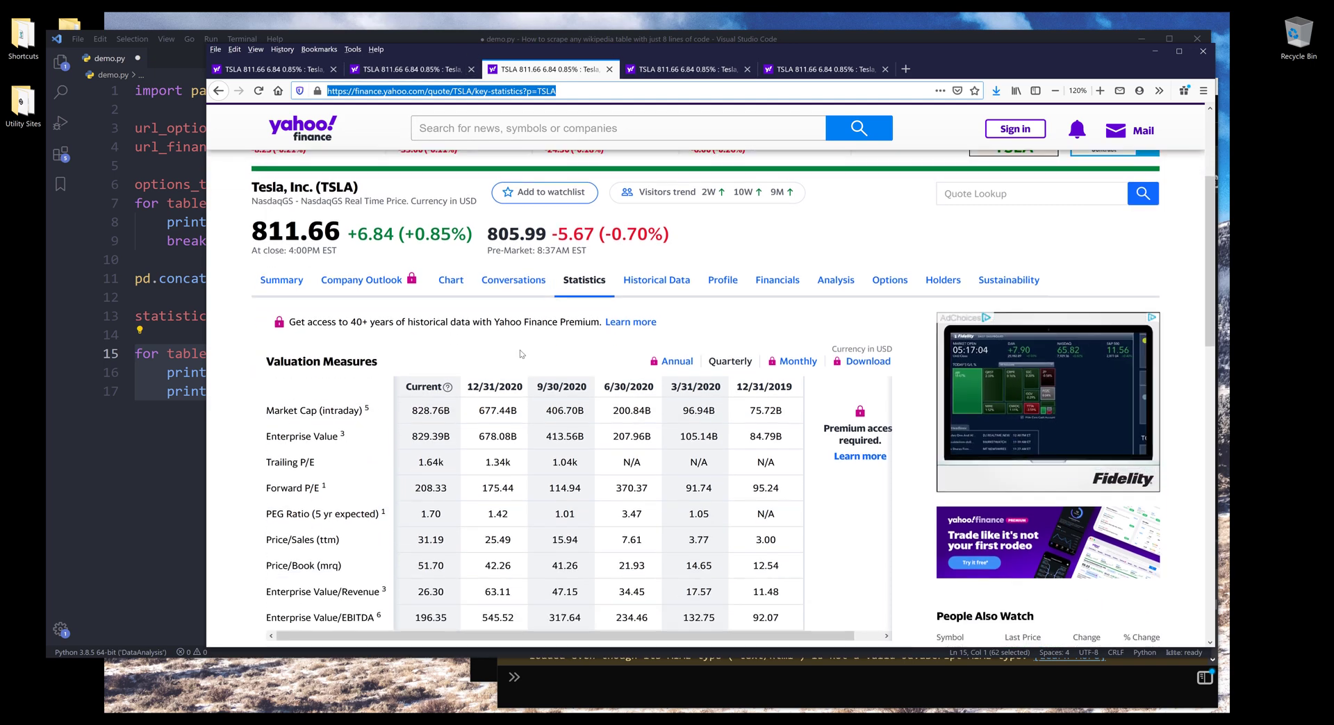
{"action": "scroll", "scroll_direction": "down", "scroll_amount": 3}
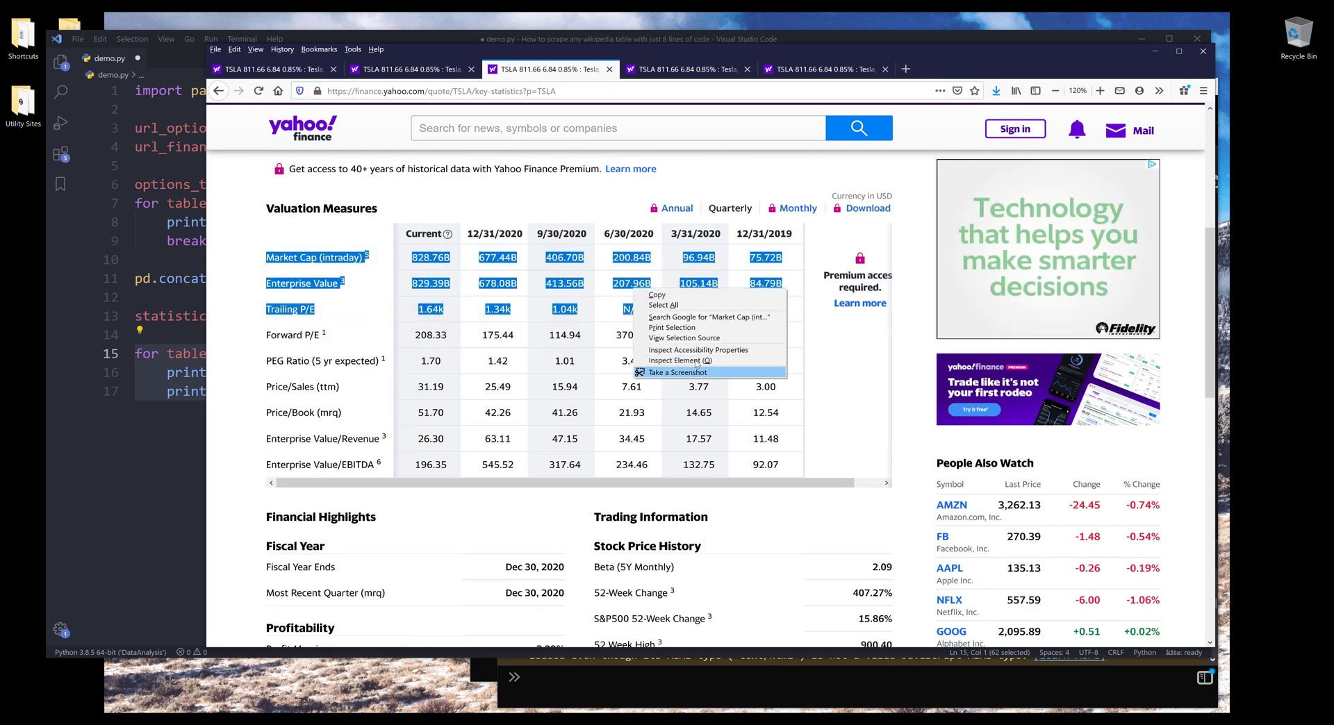
{"action": "left_click", "coordinate": [678, 373]}
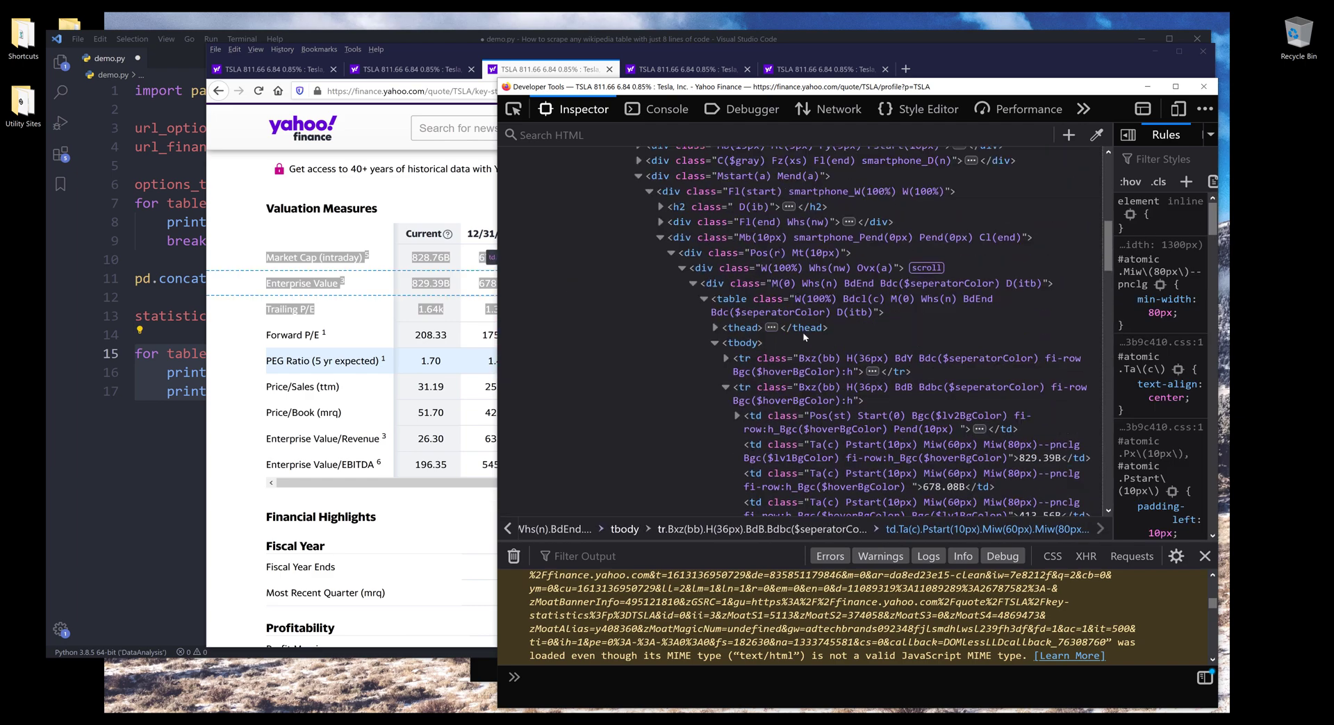
{"action": "scroll", "scroll_direction": "up", "scroll_amount": 3}
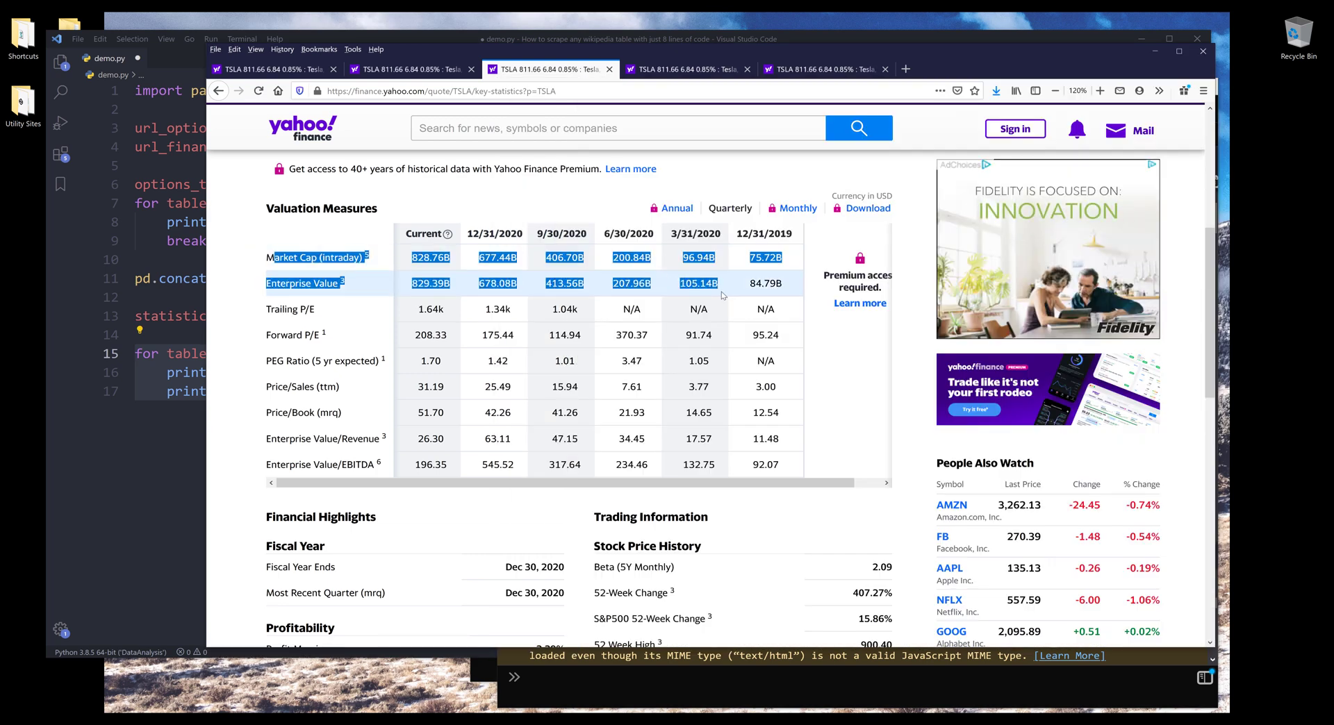
{"action": "mouse_move", "coordinate": [706, 393]}
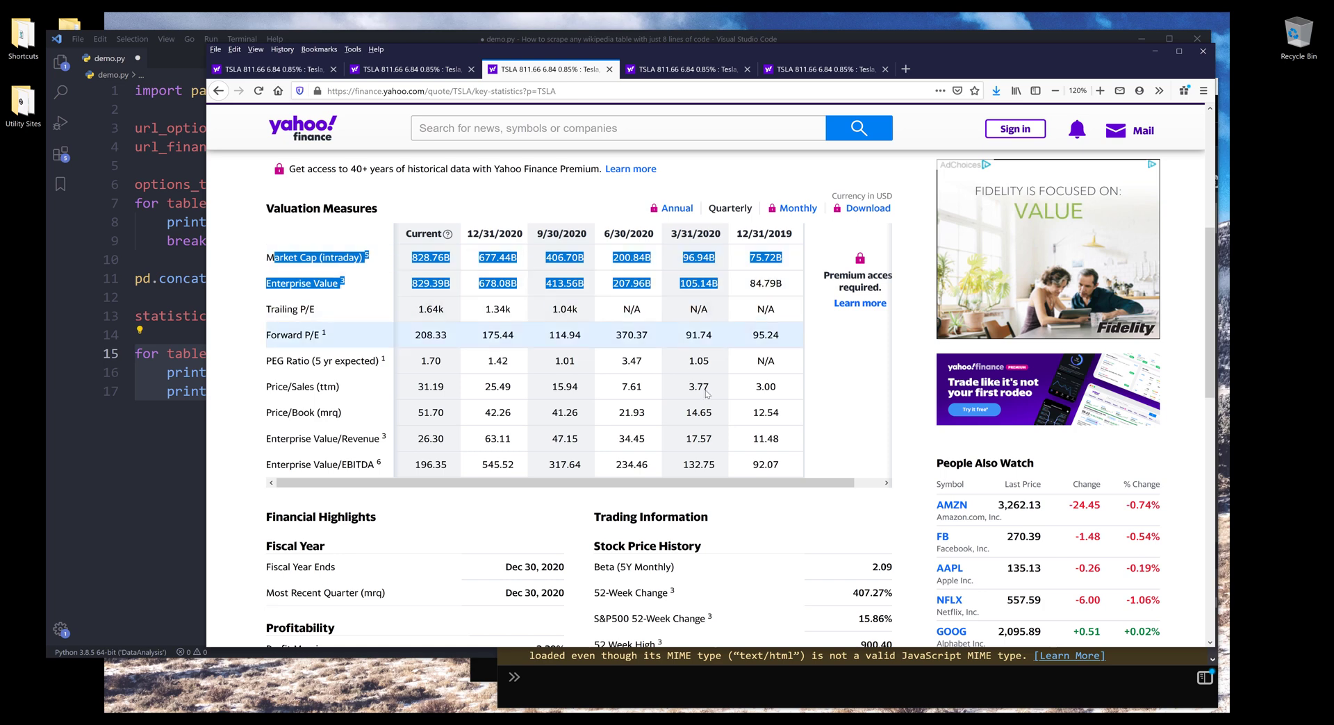
Step: Scroll the key statistics page down to the Income Statement and Share Statistics tables
{"action": "scroll", "scroll_direction": "down", "scroll_amount": 3}
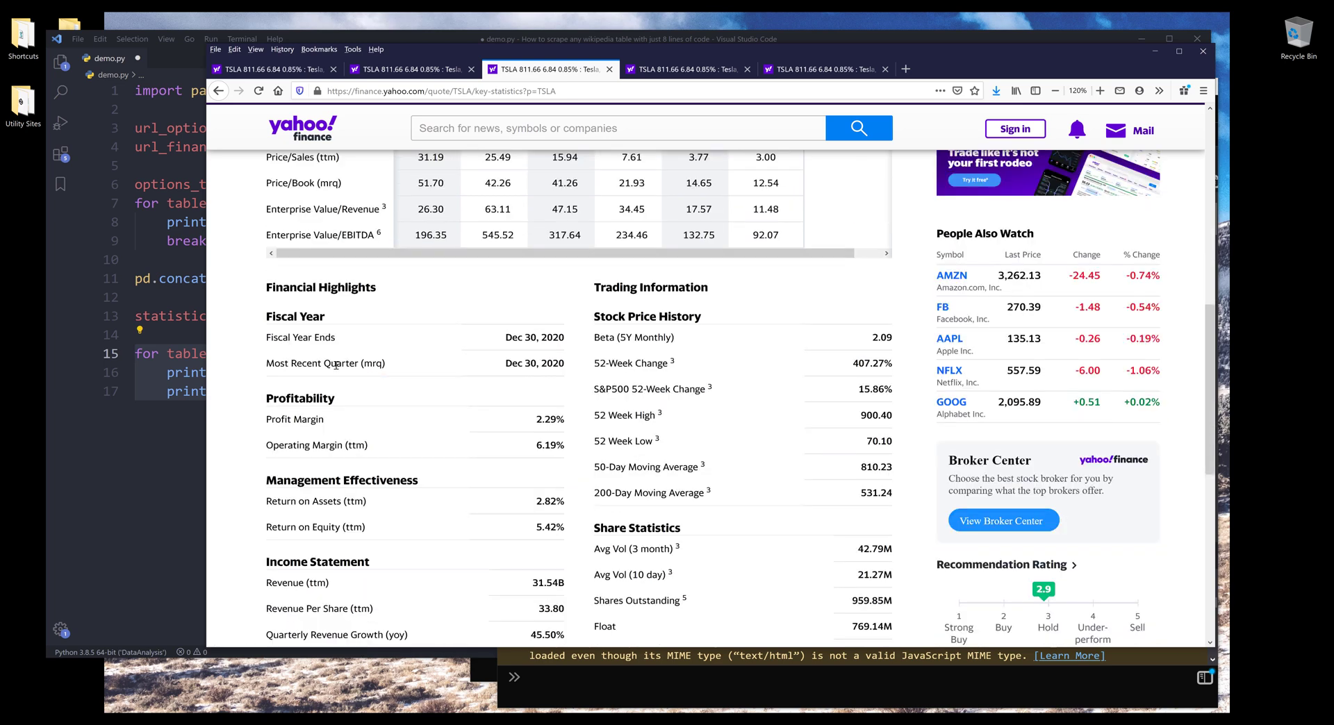
{"action": "mouse_move", "coordinate": [265, 294]}
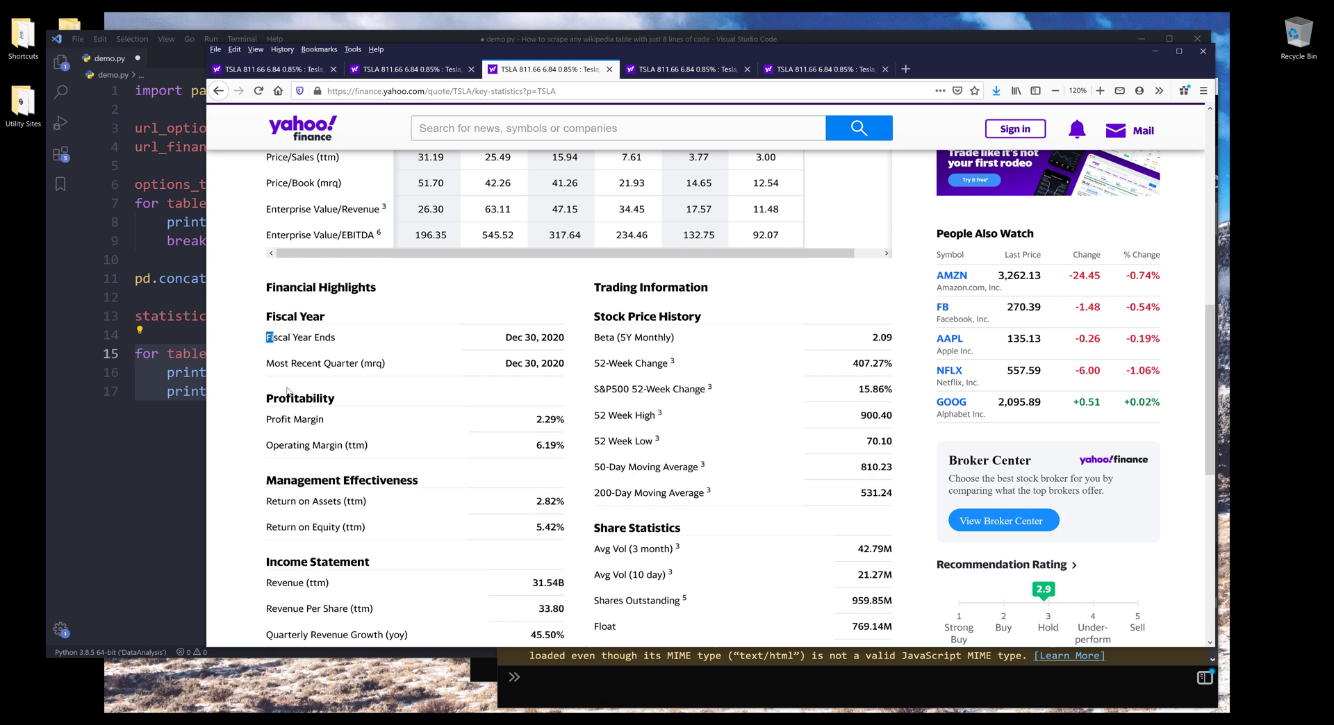
{"action": "scroll", "scroll_direction": "down", "scroll_amount": 3}
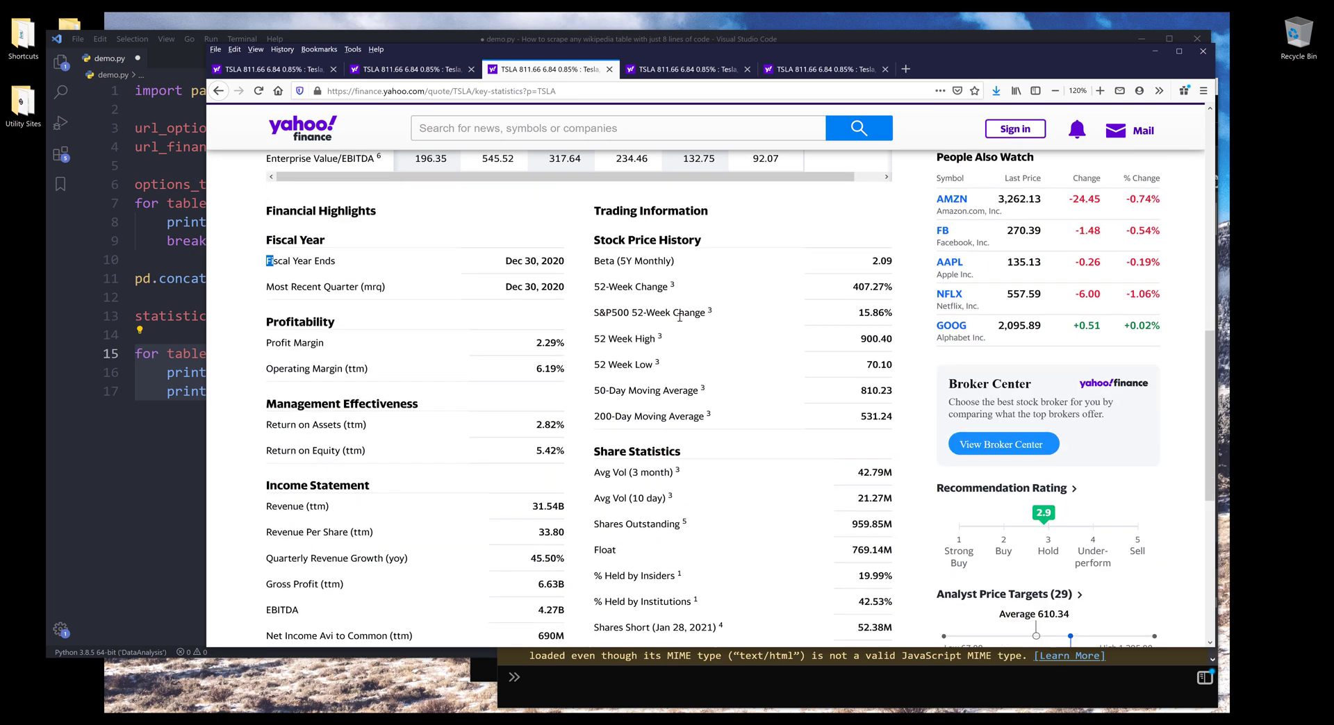
{"action": "scroll", "scroll_direction": "down", "scroll_amount": 3}
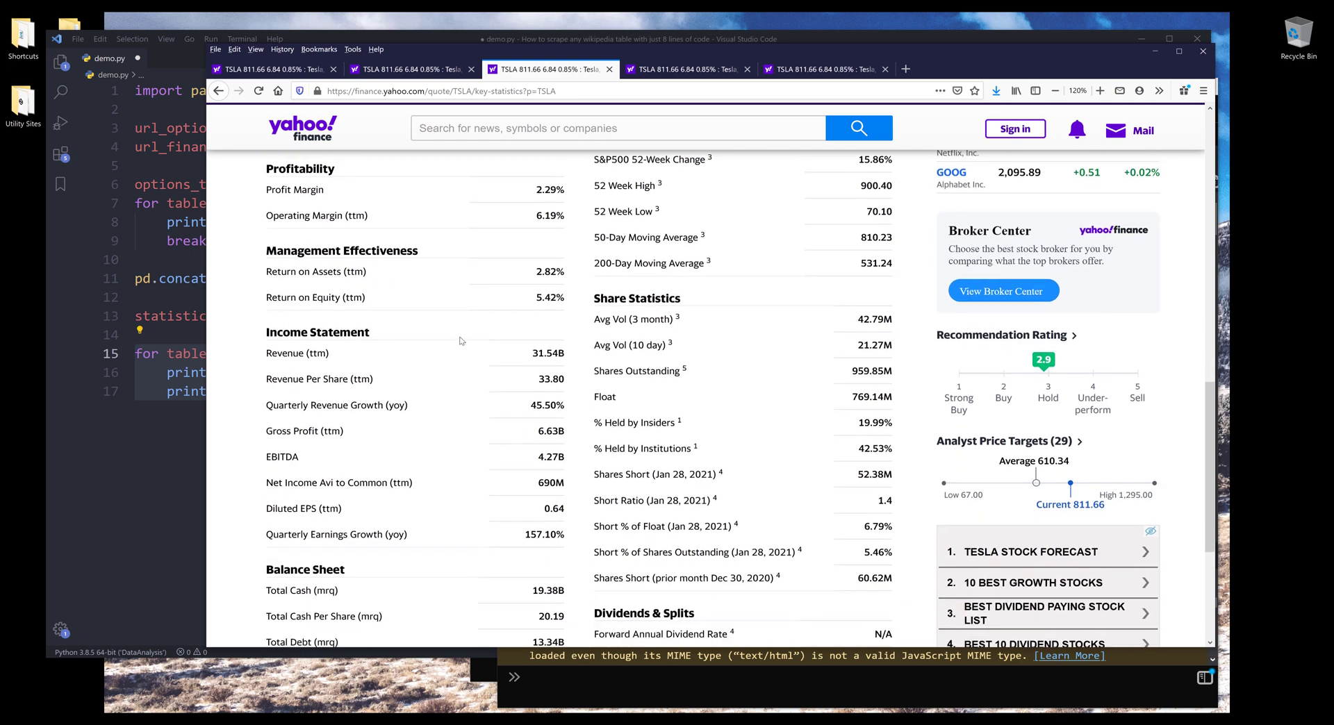
{"action": "mouse_move", "coordinate": [749, 421]}
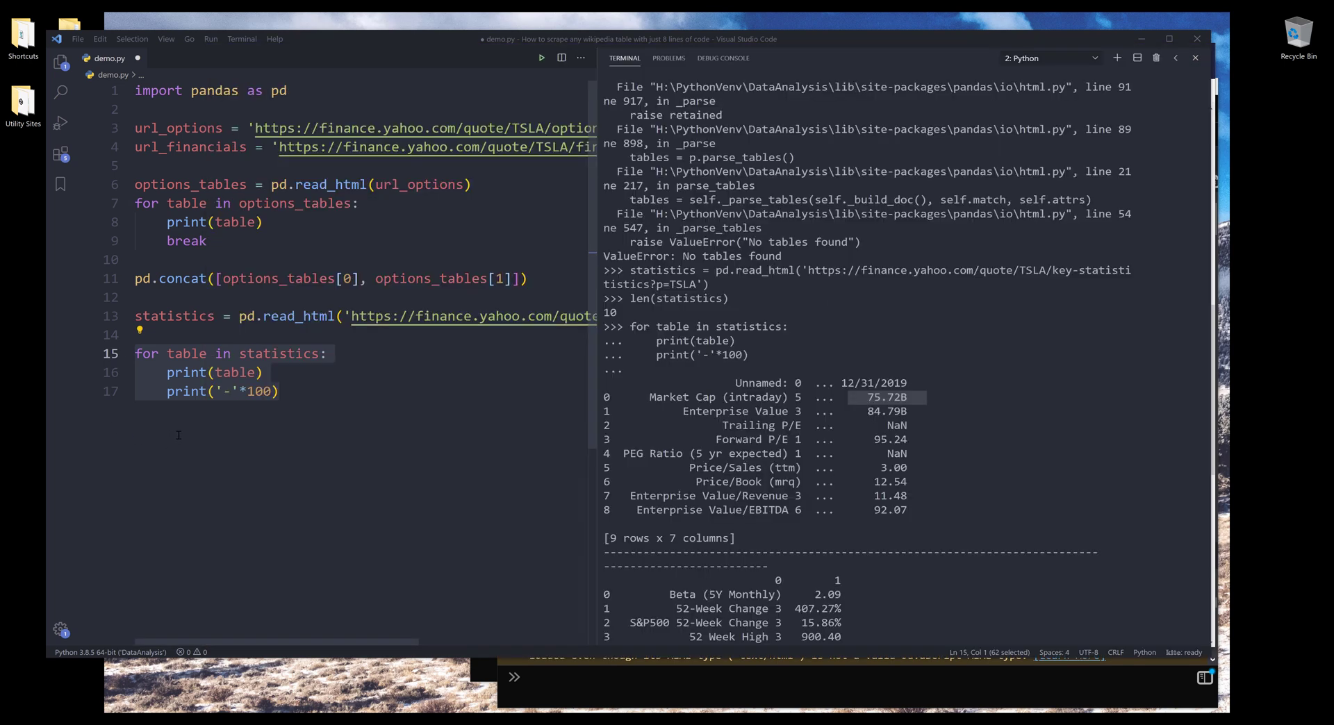
Step: Return to the VS Code editor, deselecting the loop code beside the printed tables
{"action": "left_click", "coordinate": [279, 392]}
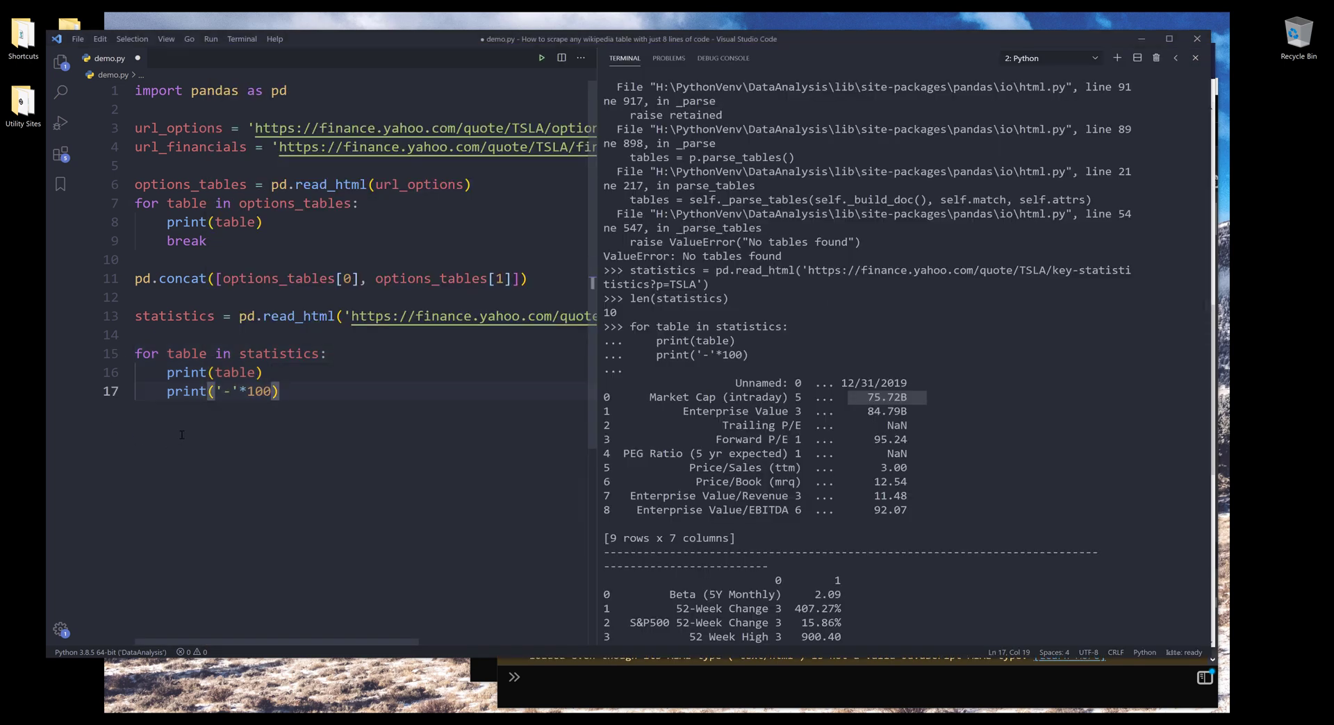